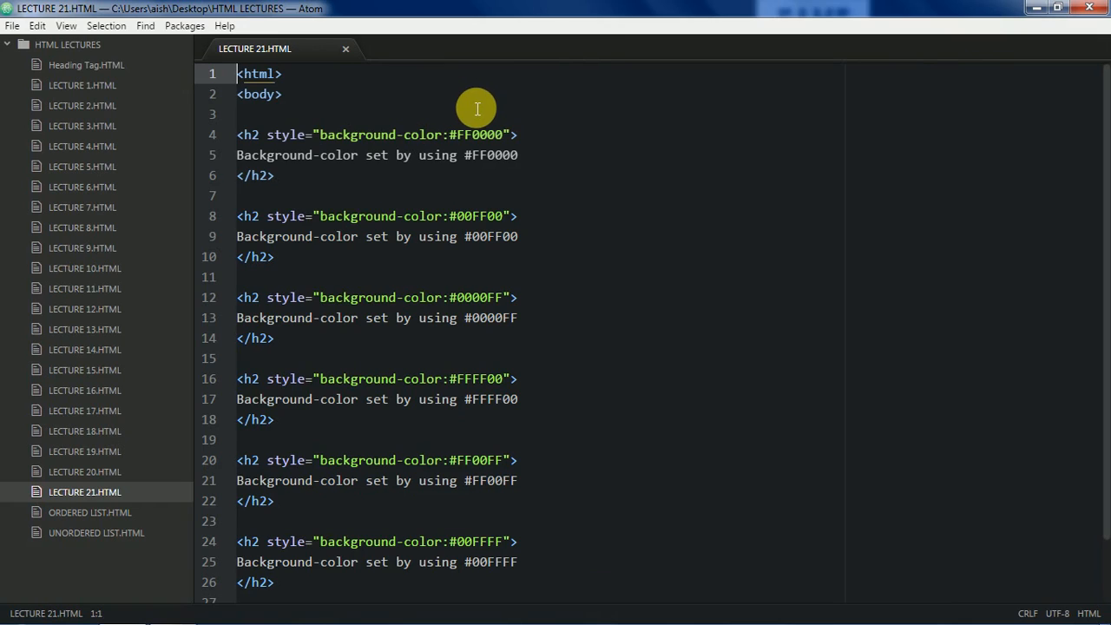
mouse_move(456, 94)
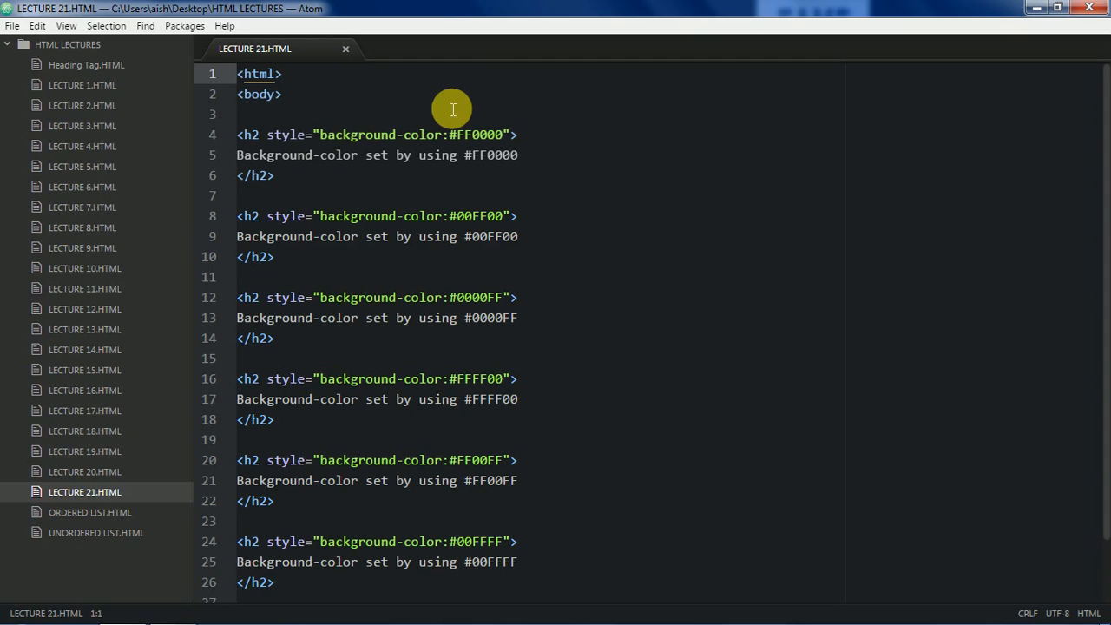
Add an <H1 ALIGN="CENTER"> tag on a new line above the first heading.
left_click(442, 119)
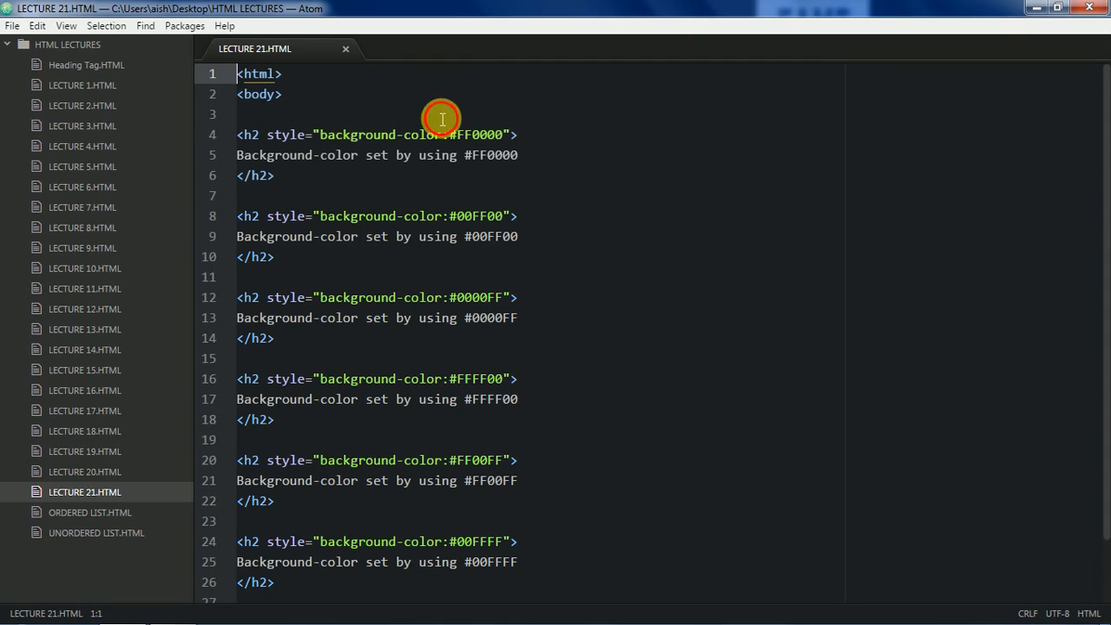
key("enter")
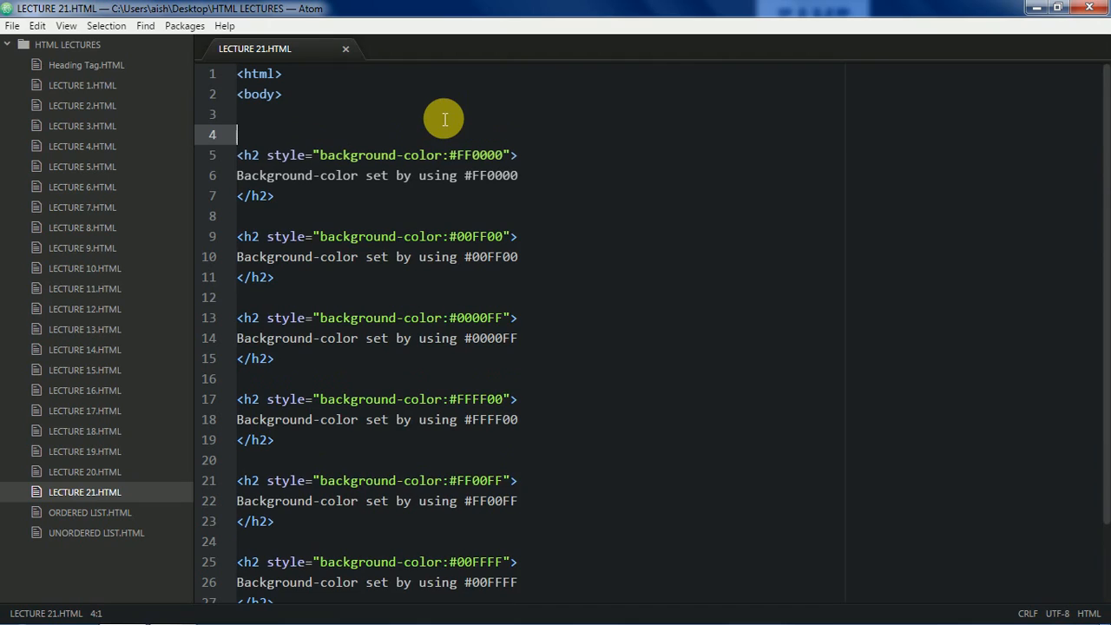
key("Backspace")
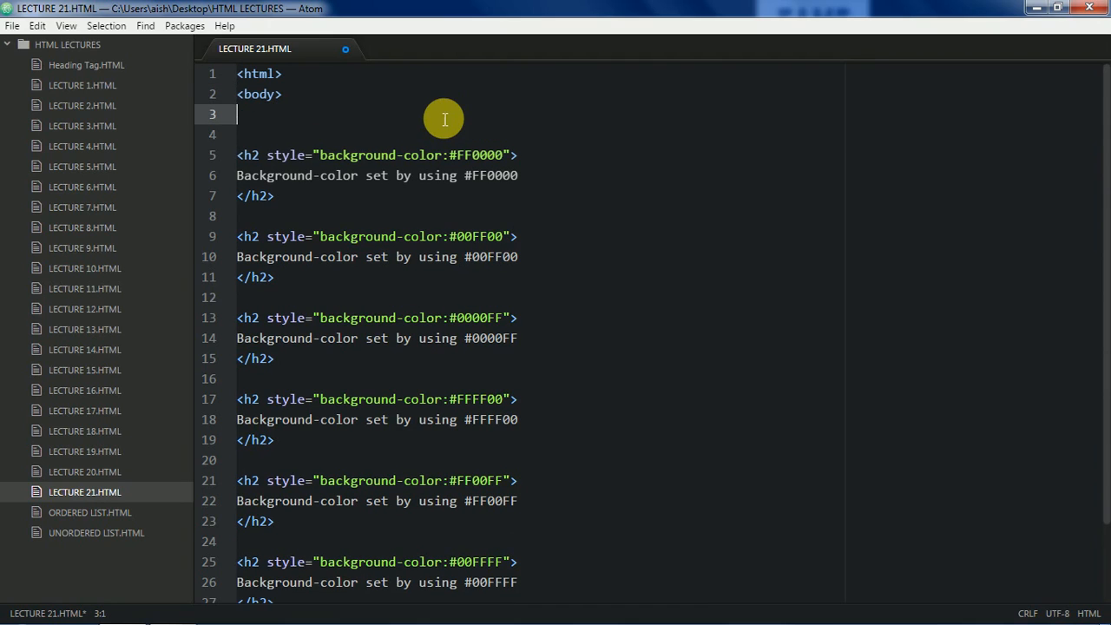
type("<H1")
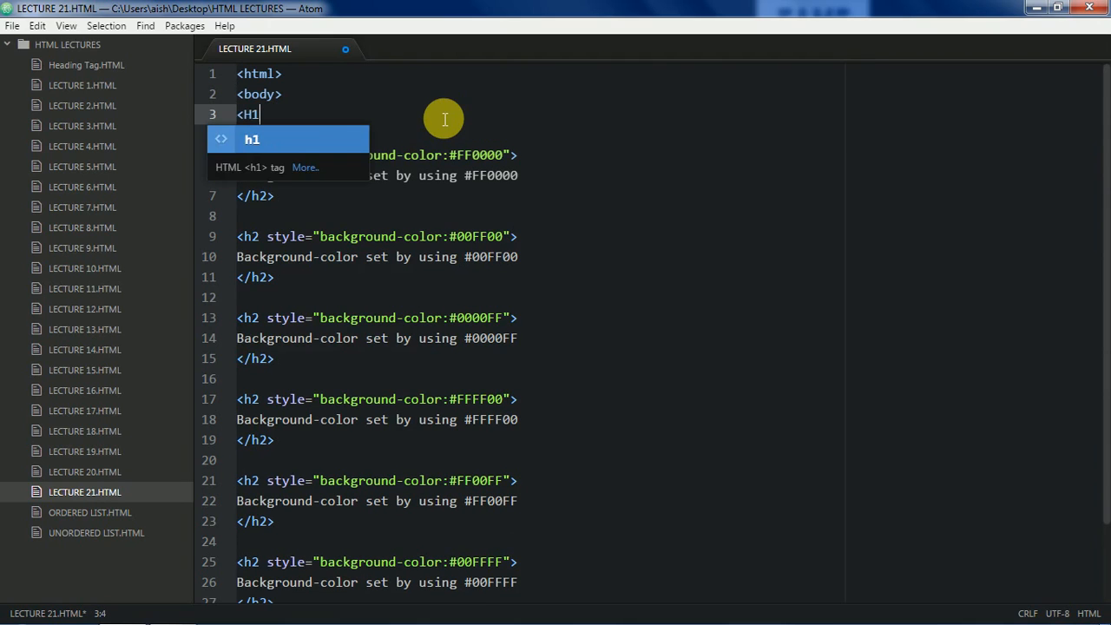
type("ALIGN=\"")
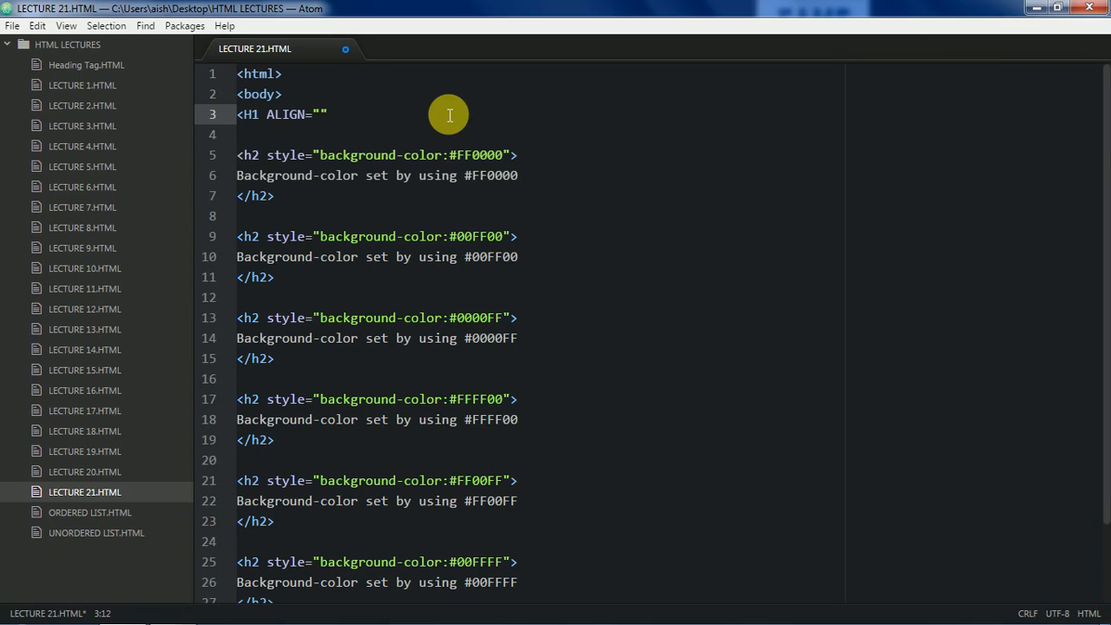
type("CENT")
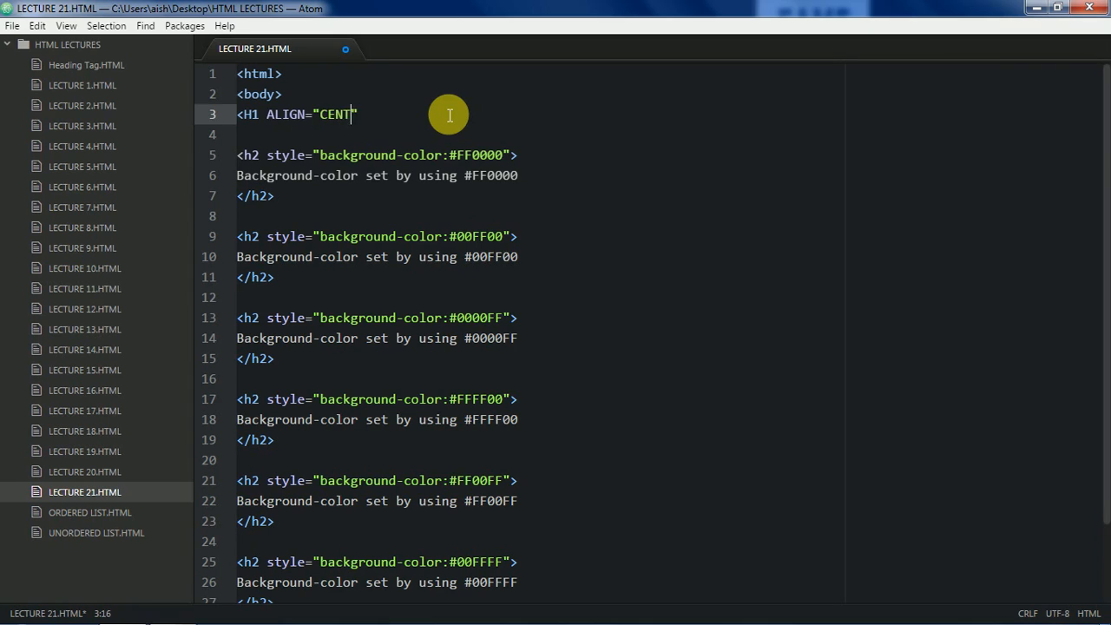
type("ER>")
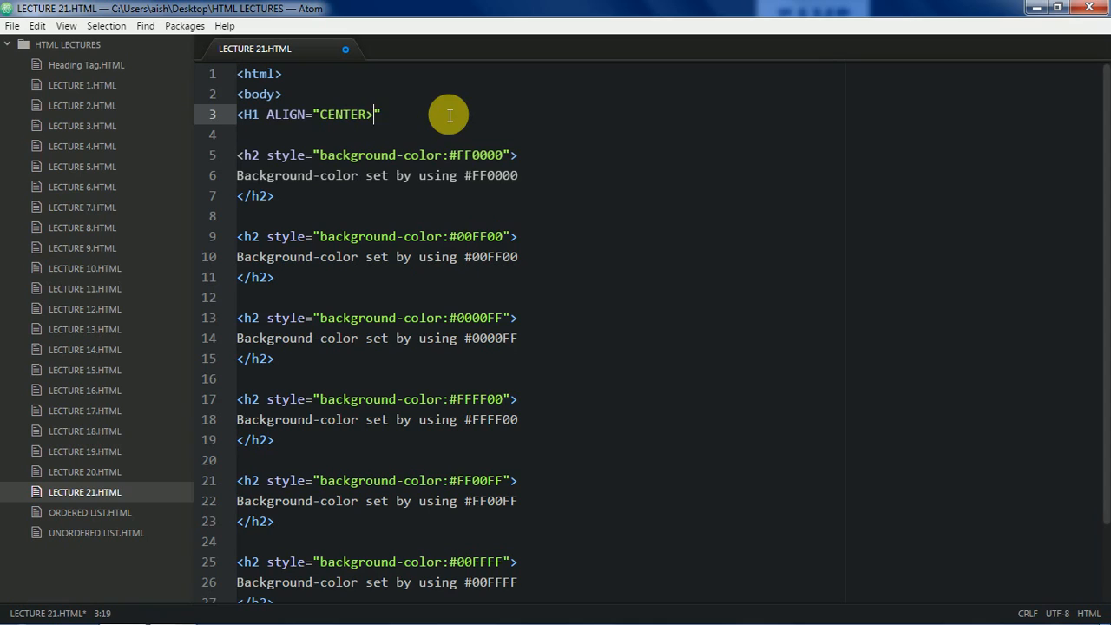
Type the heading title 'HEXA MODE - COLOR & INLINE STYLE SHEETS' and close the tag.
type("\"")
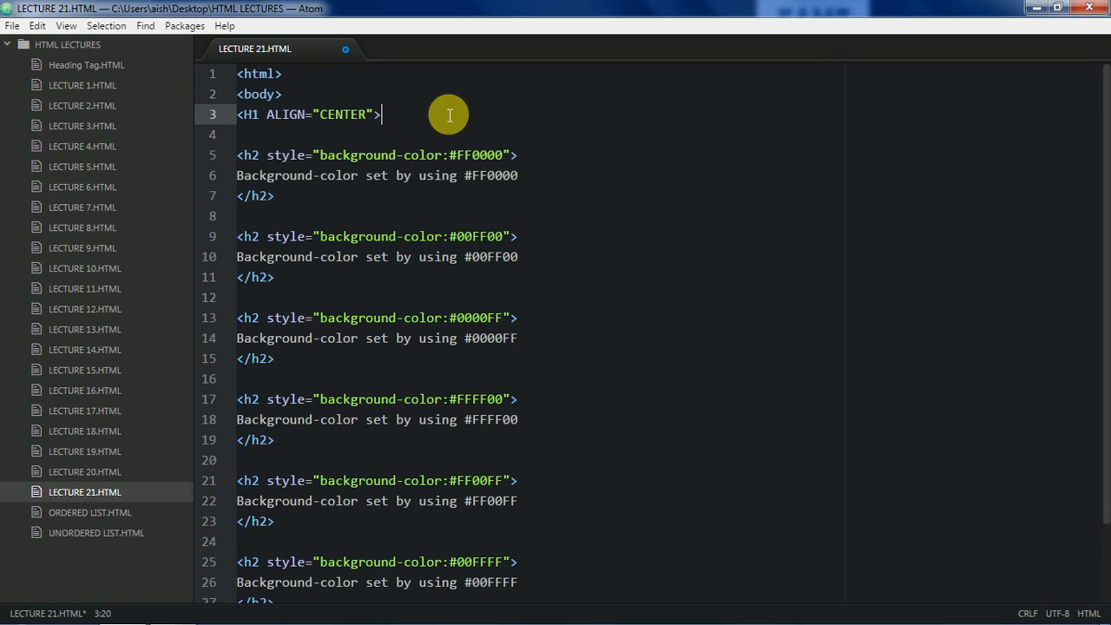
type("HEXA")
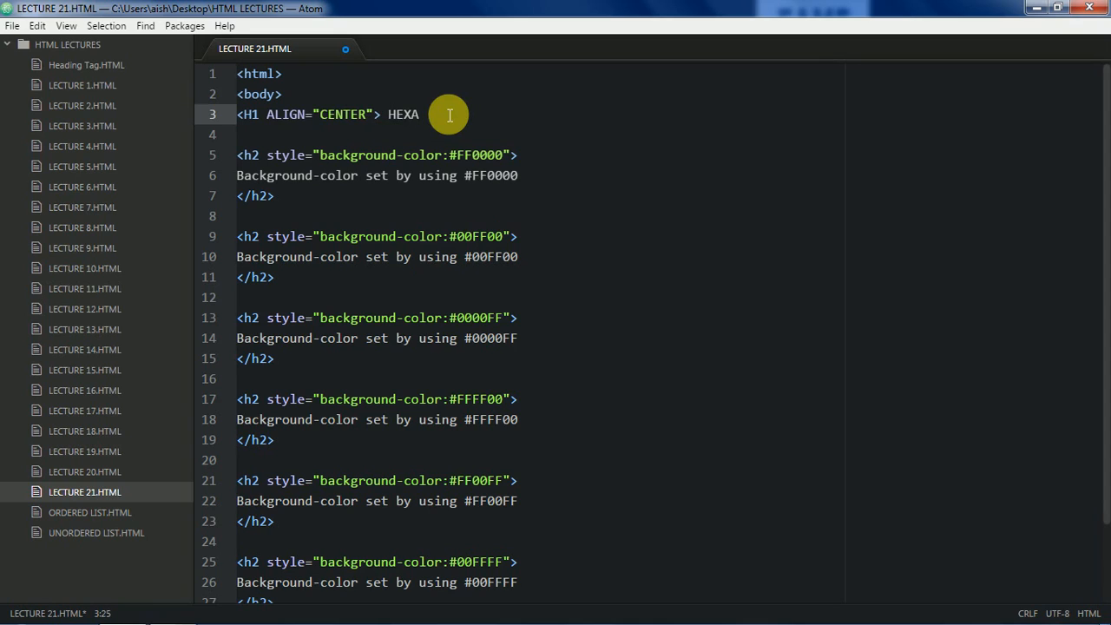
type("CODE -")
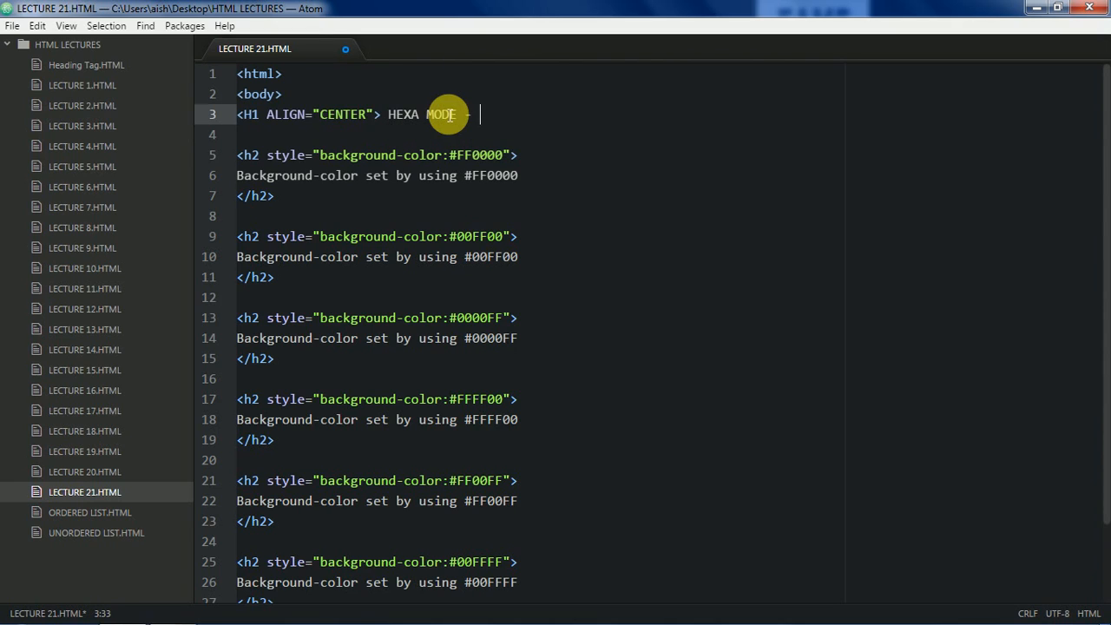
type("CP")
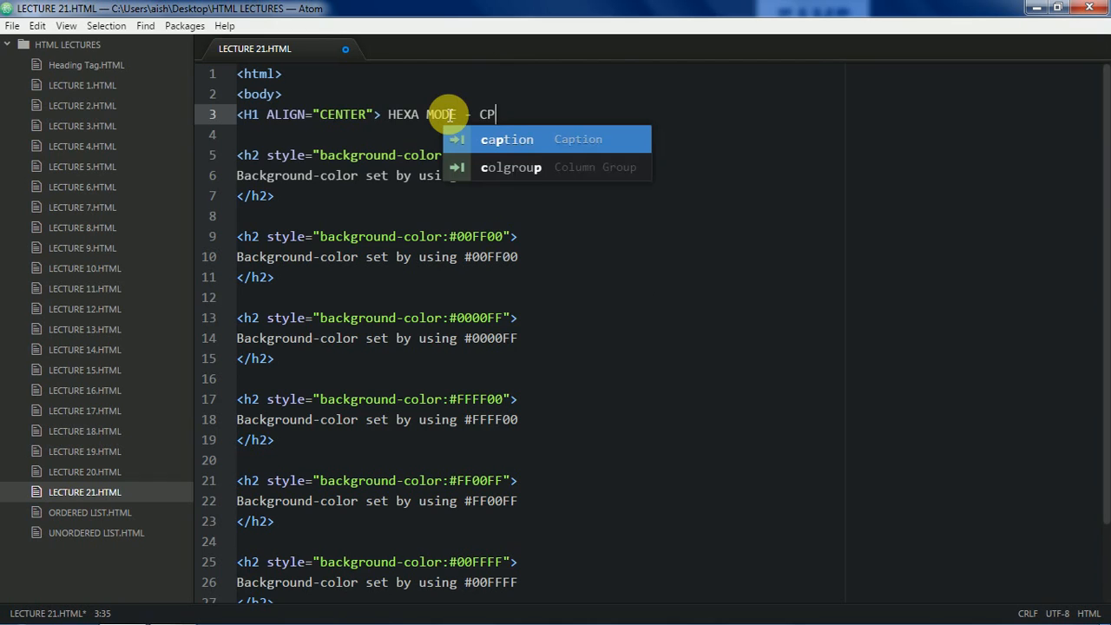
type("OLOR")
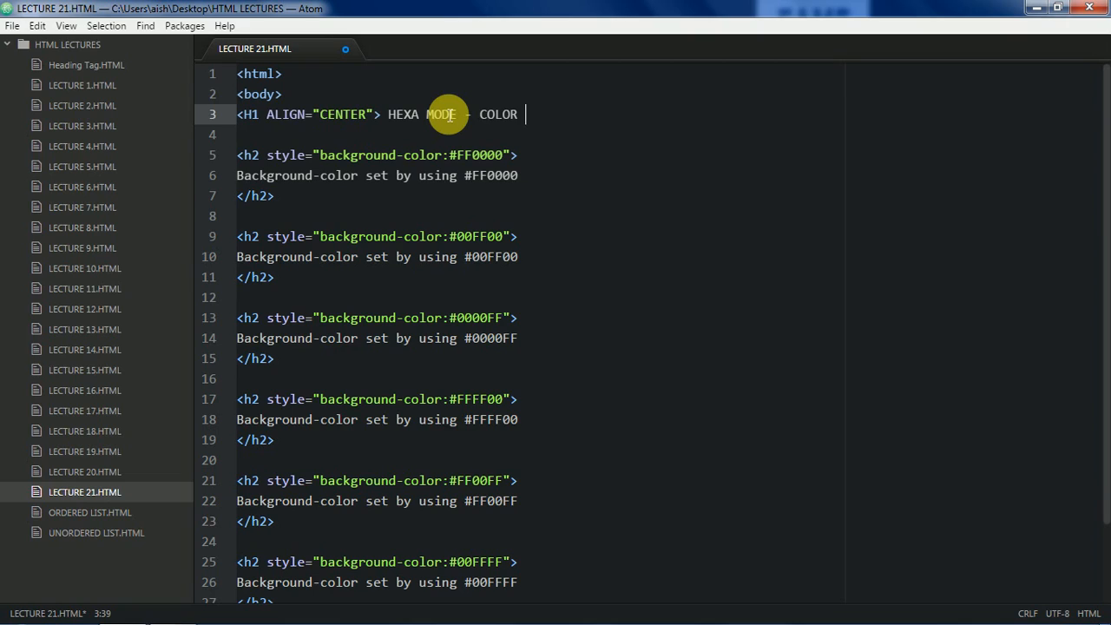
type("&")
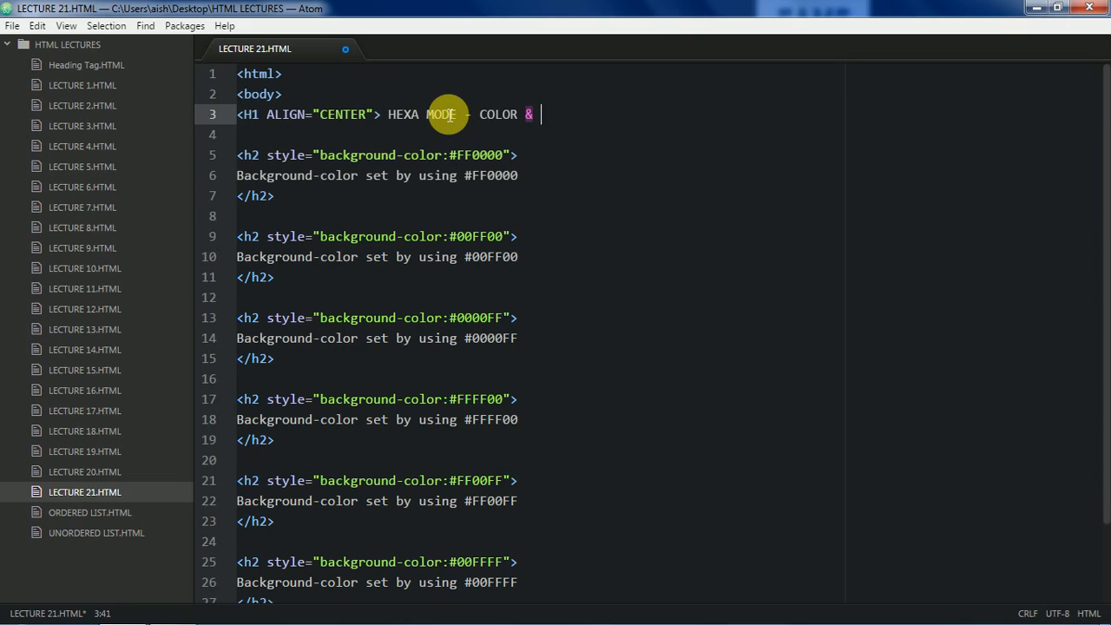
type("INLINE STYLE S")
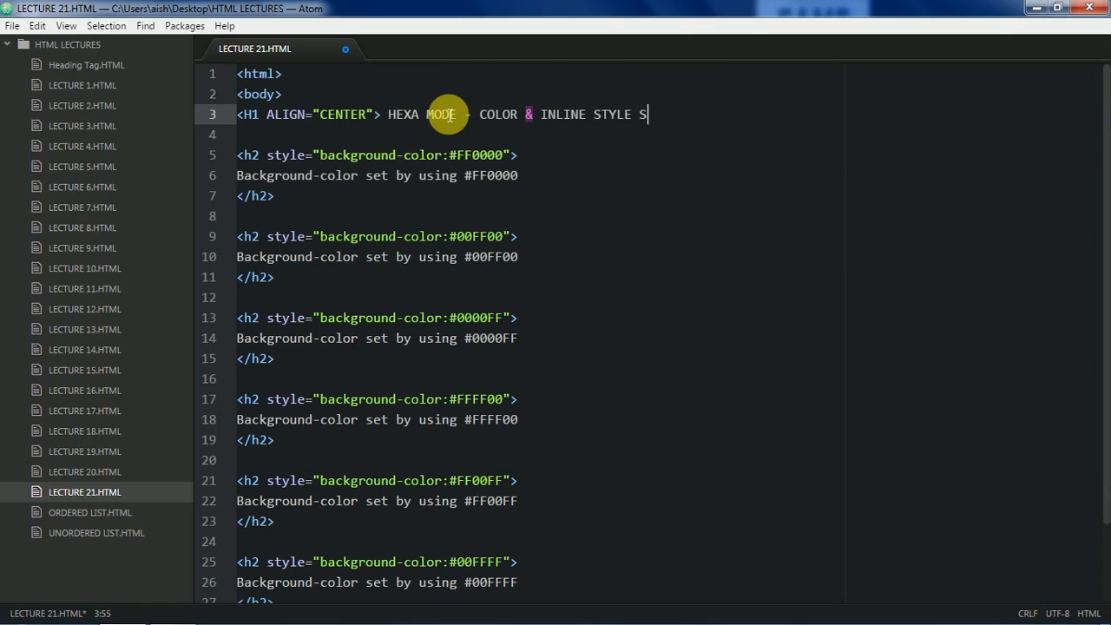
type("HEETS</H1>")
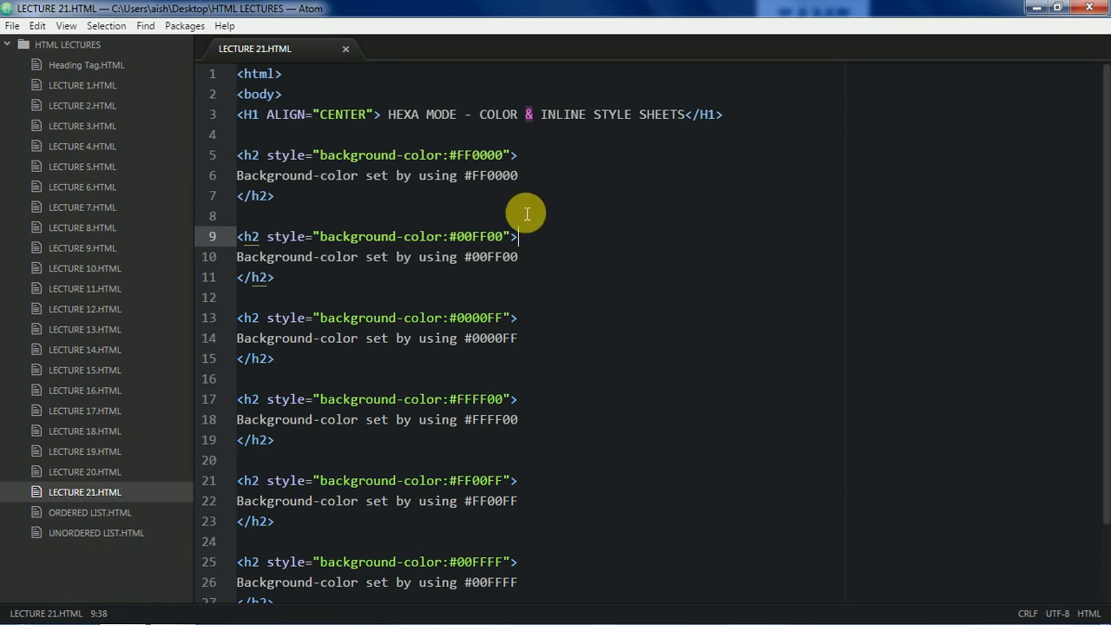
mouse_move(814, 233)
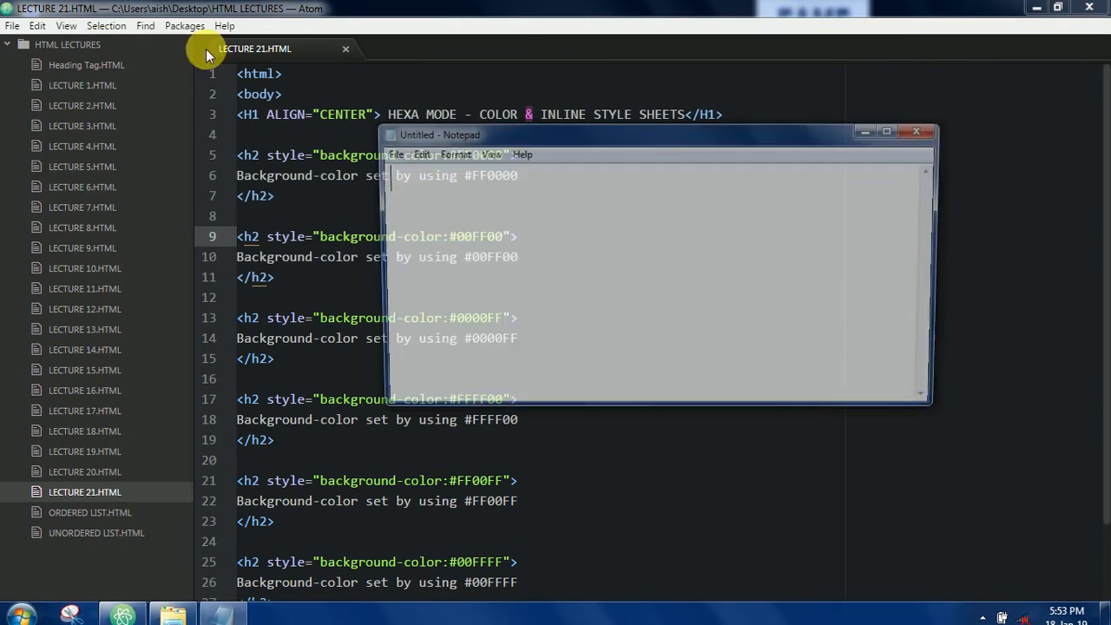
Set Notepad's font to Arial Rounded MT Bold at a large size.
left_click(503, 153)
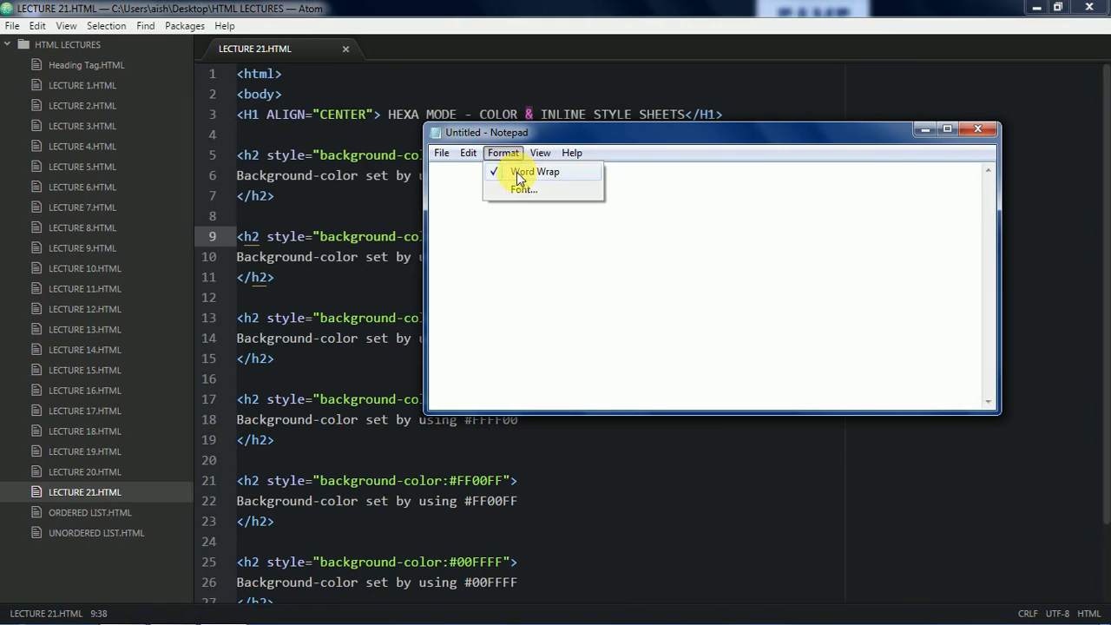
left_click(468, 153)
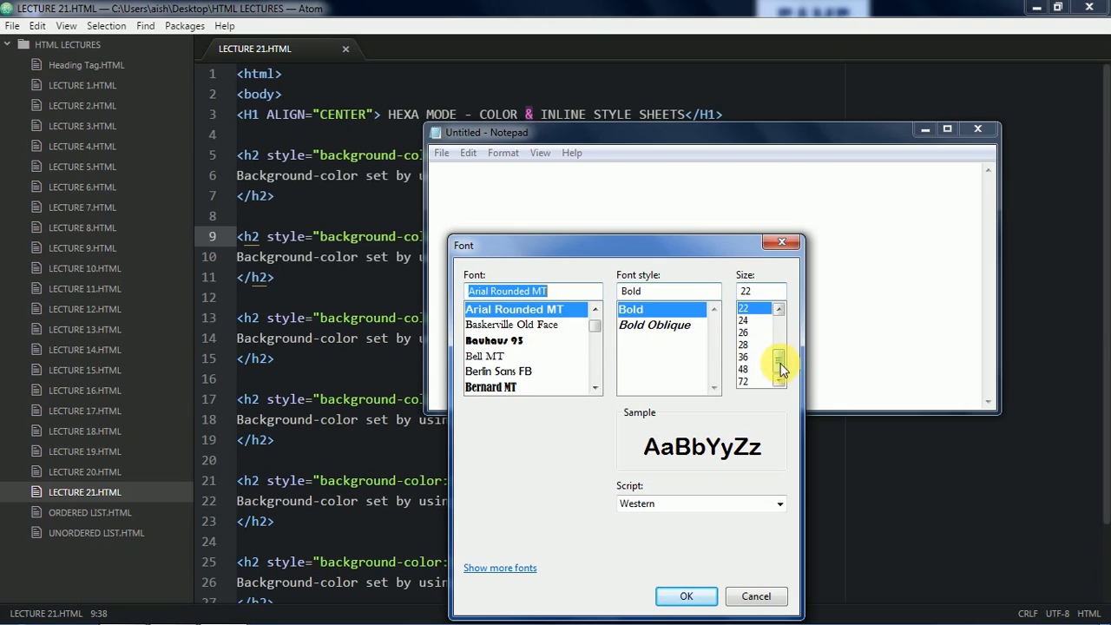
left_click(743, 380)
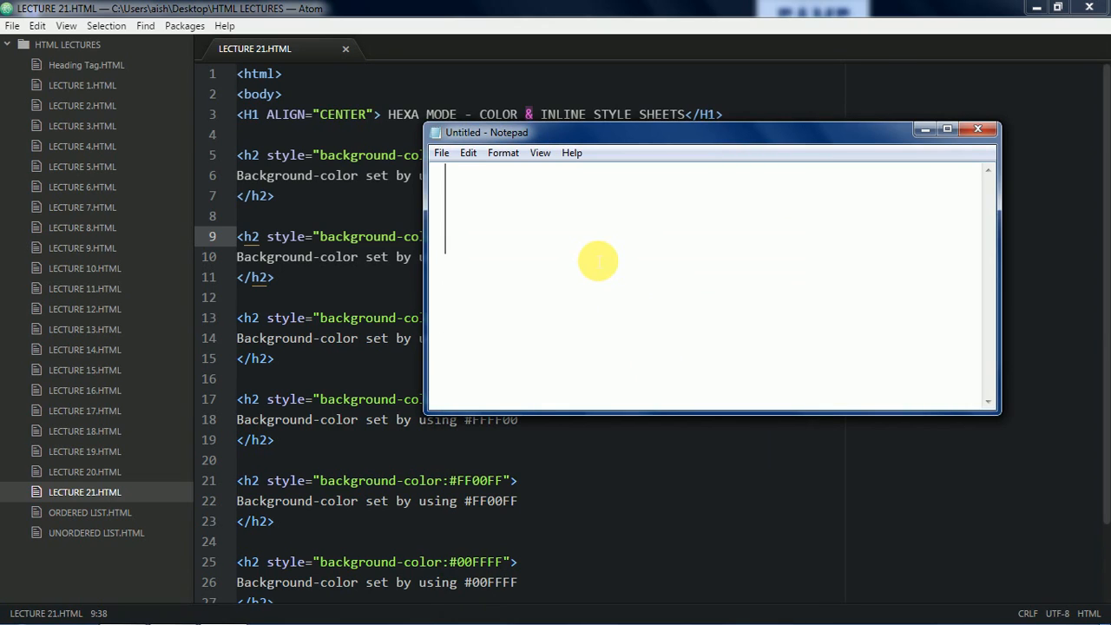
Type the '#RRGGBB' heading in Notepad.
type("#")
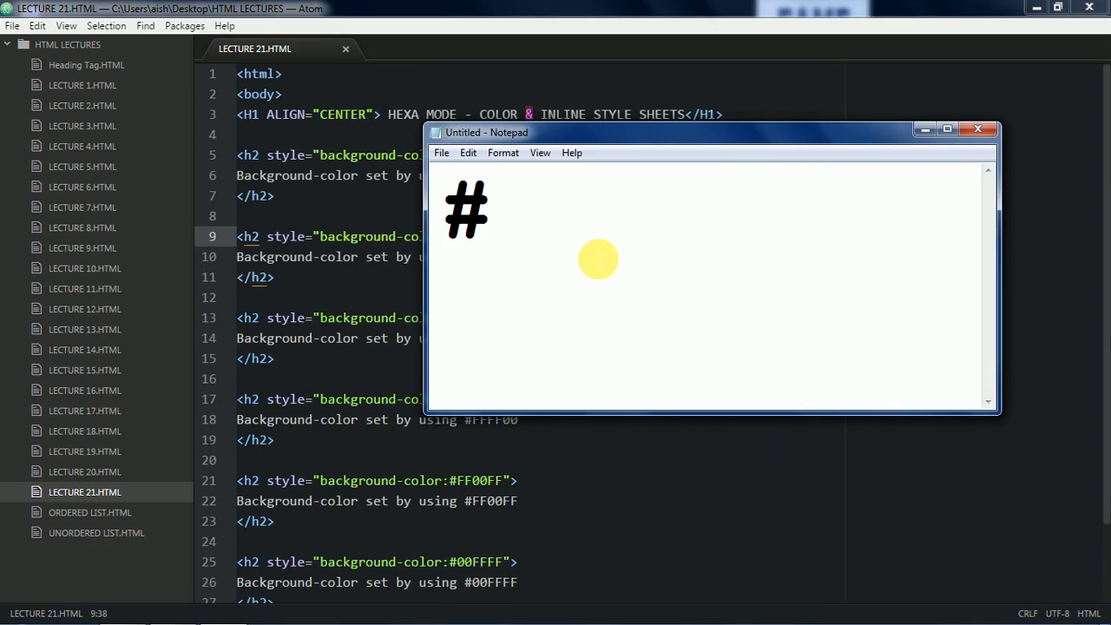
left_click(488, 208)
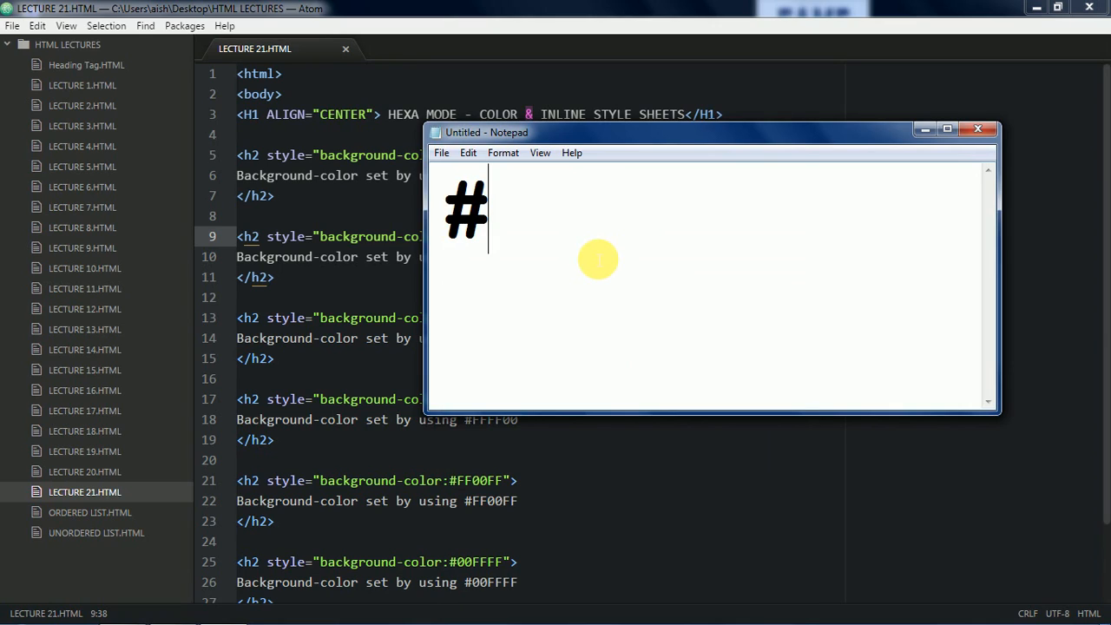
type("RR")
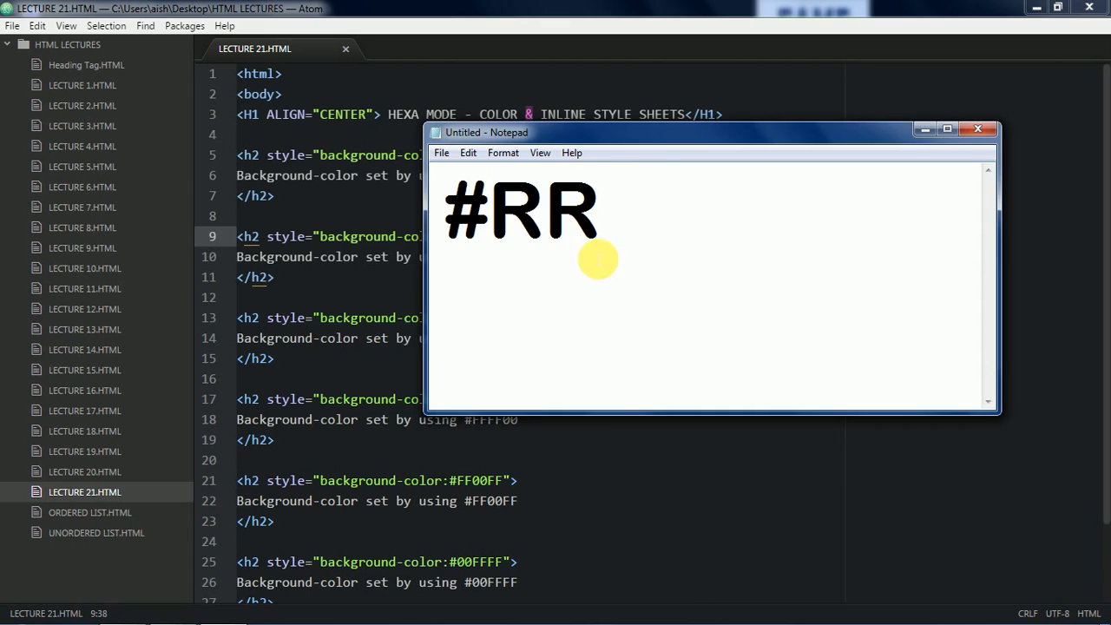
type("GGNN")
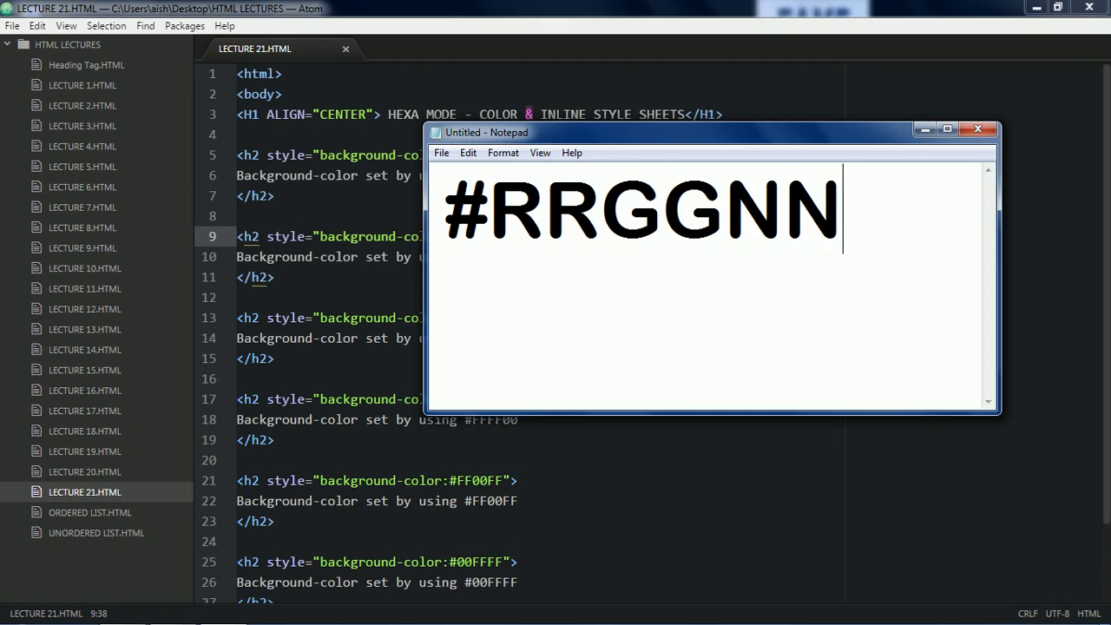
type("BB")
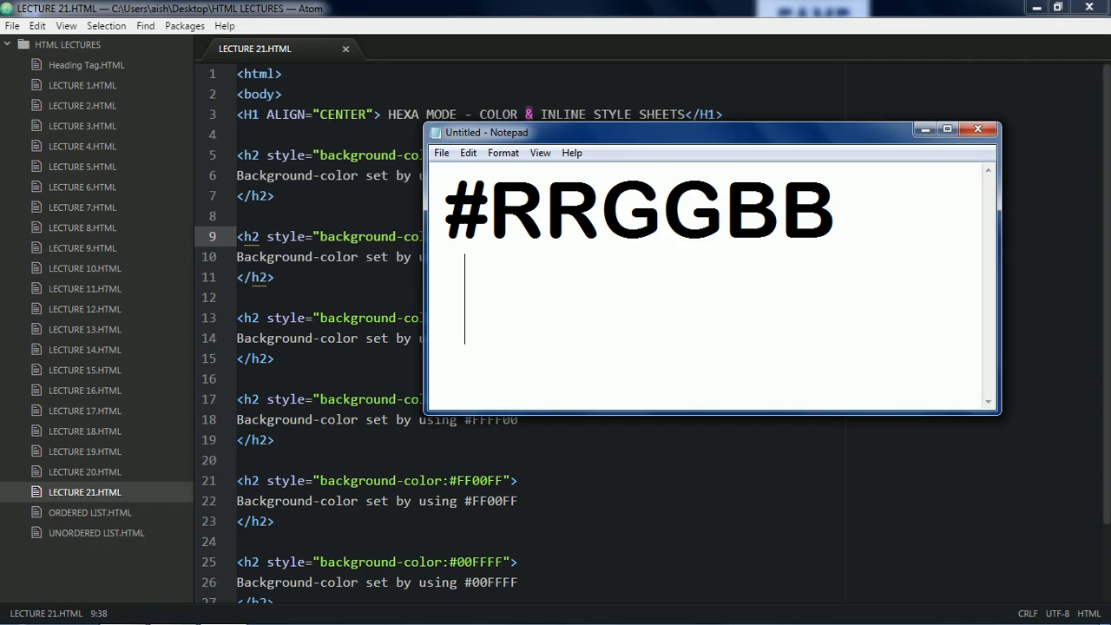
Write the legend lines R - RED, G - GREEN and B - BLUE.
type("RED")
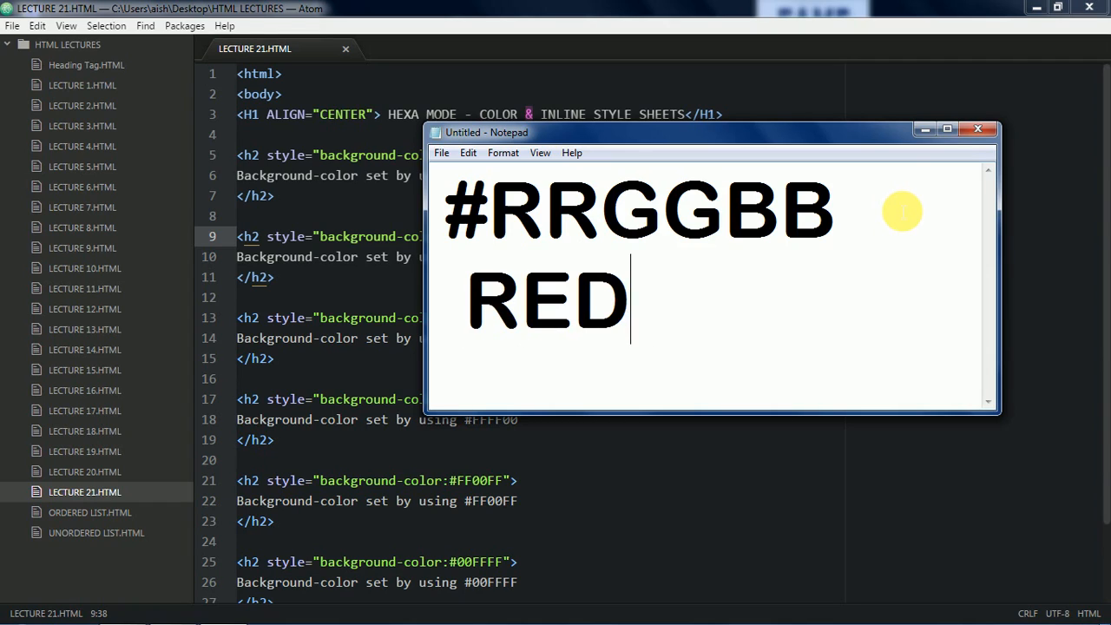
key("Backspace")
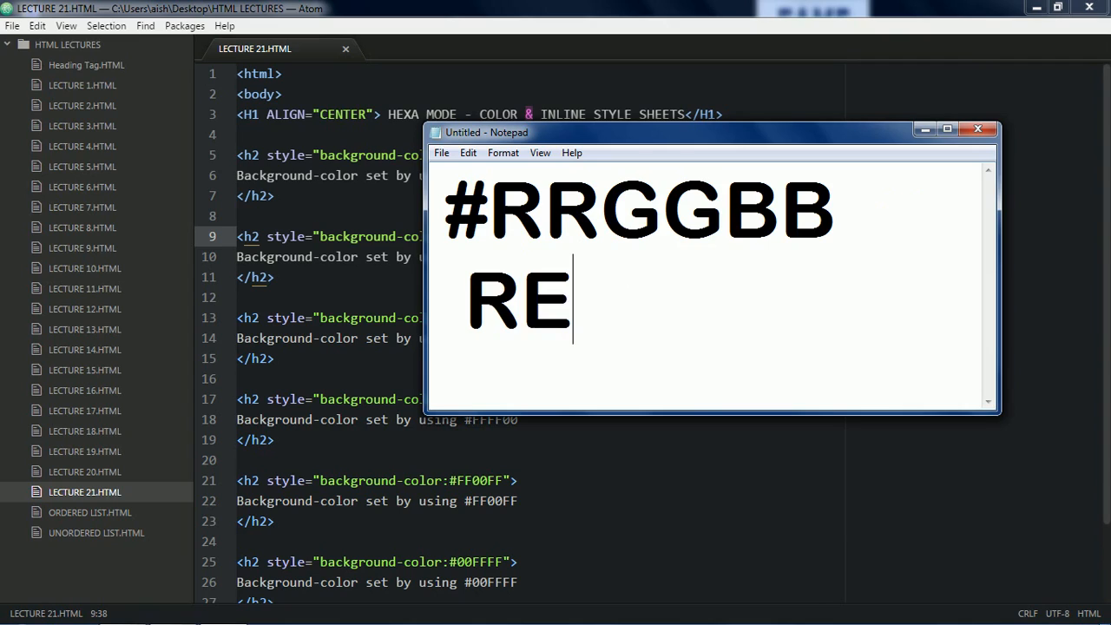
key("Backspace")
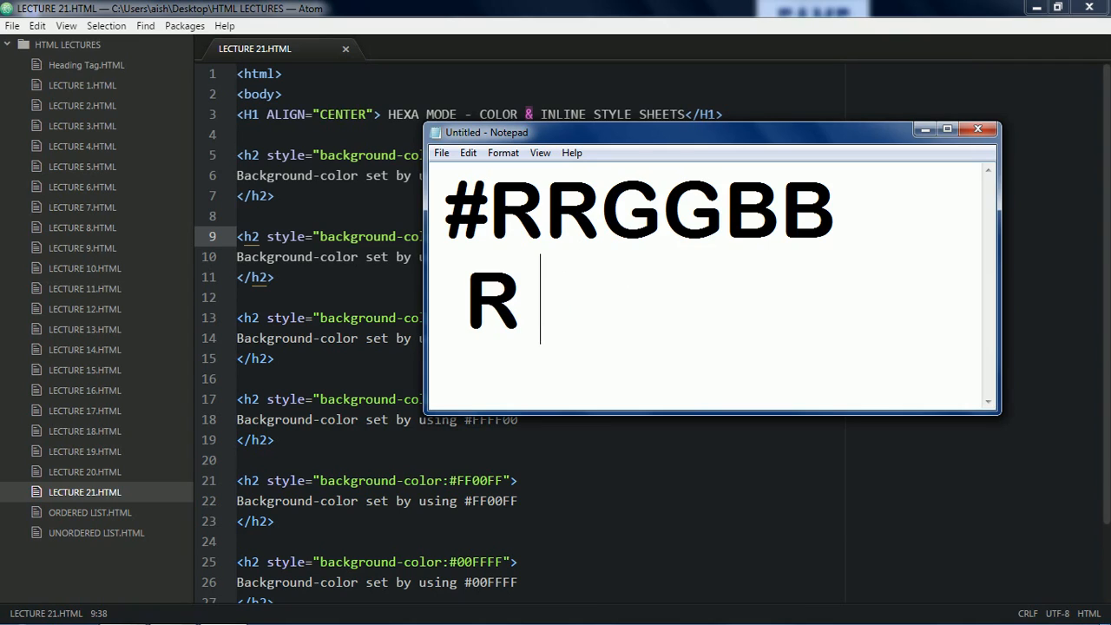
type("- RED")
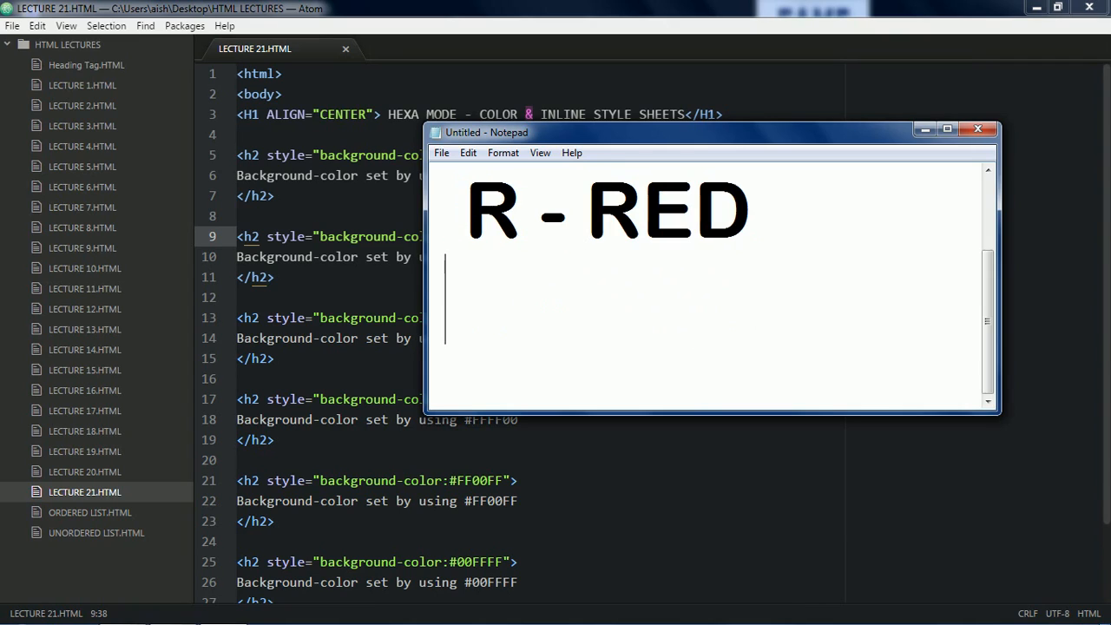
type("G-")
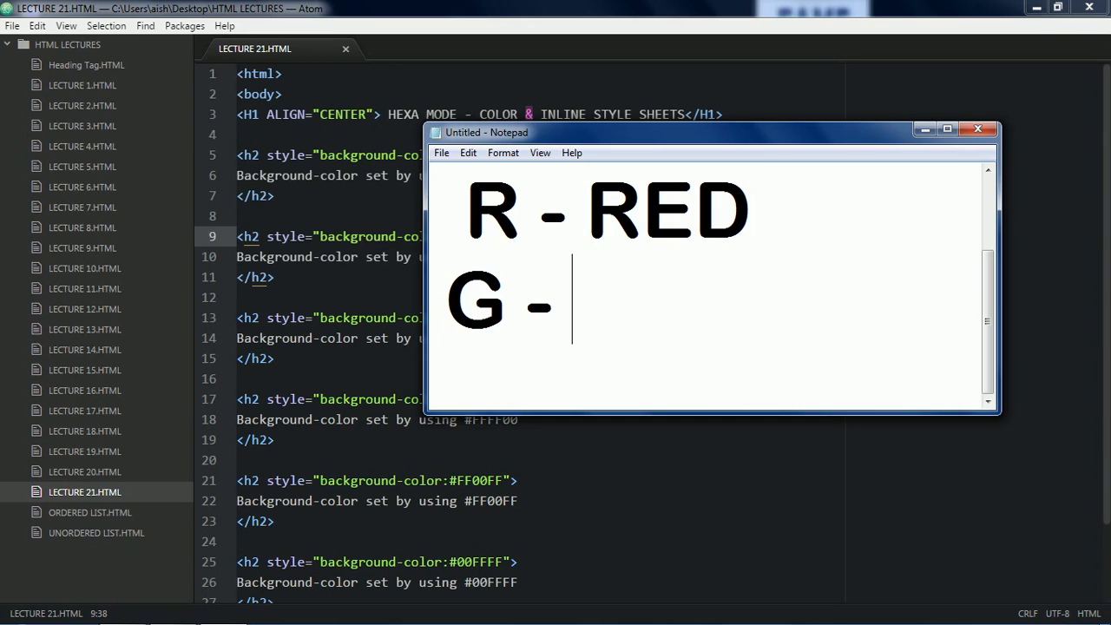
type("GREEN")
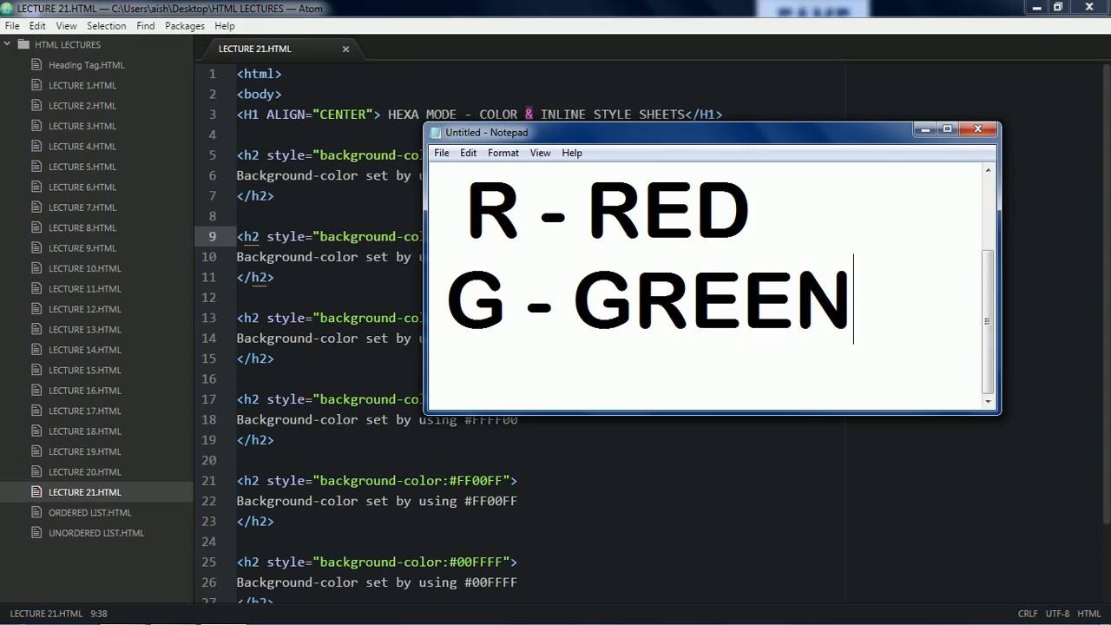
type("B -")
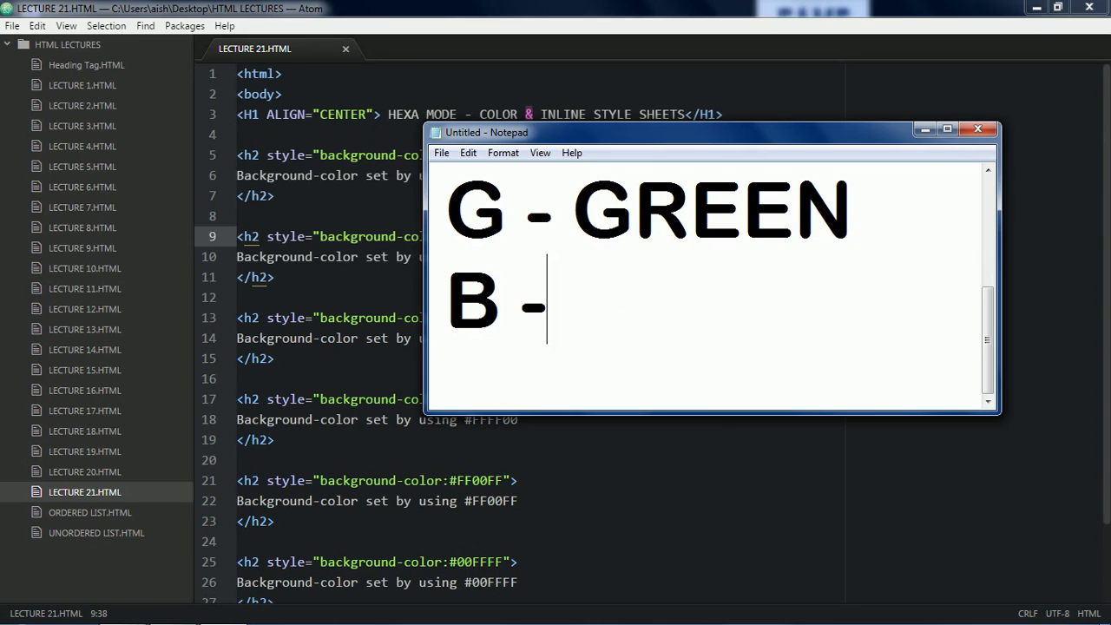
type("BLUE")
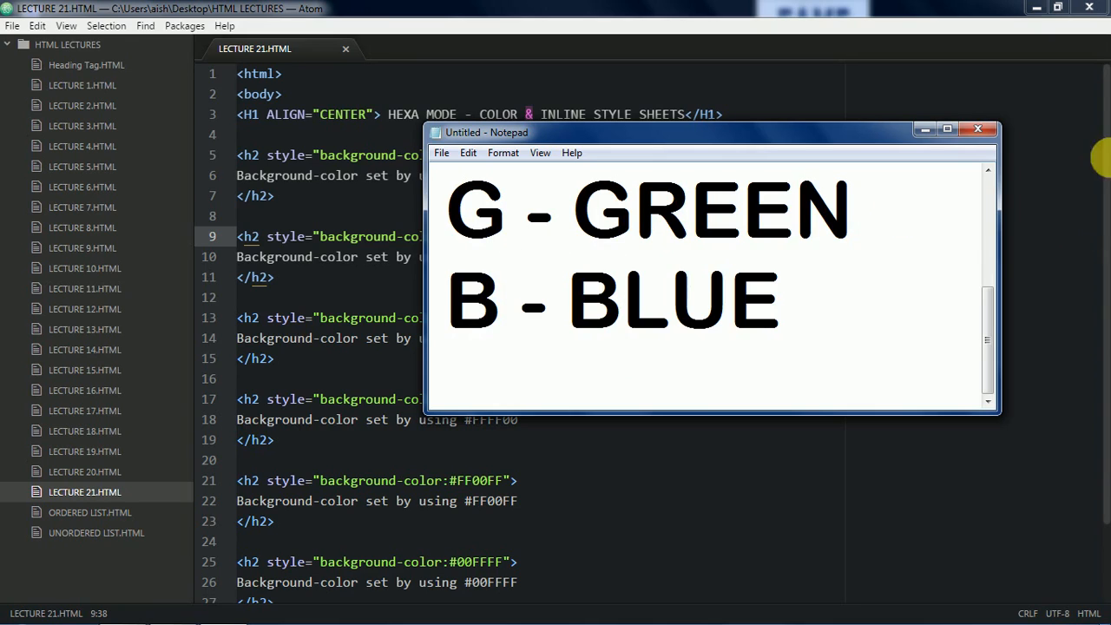
Align the G - GREEN line and add 'HEXA - HEXADECIMAL' below the legend.
left_click(947, 129)
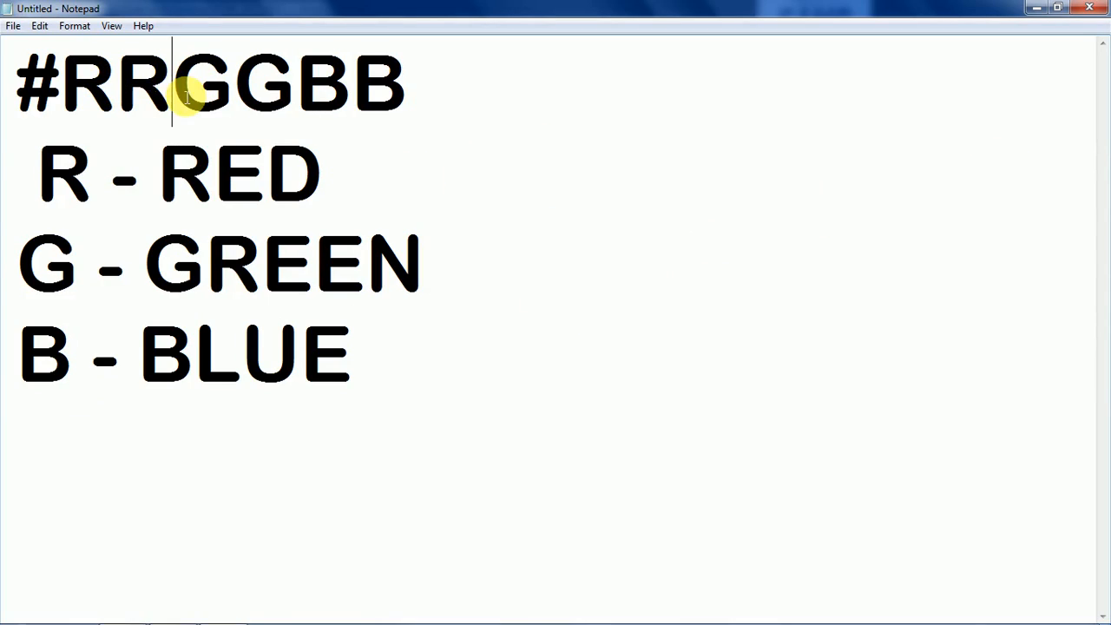
mouse_move(48, 264)
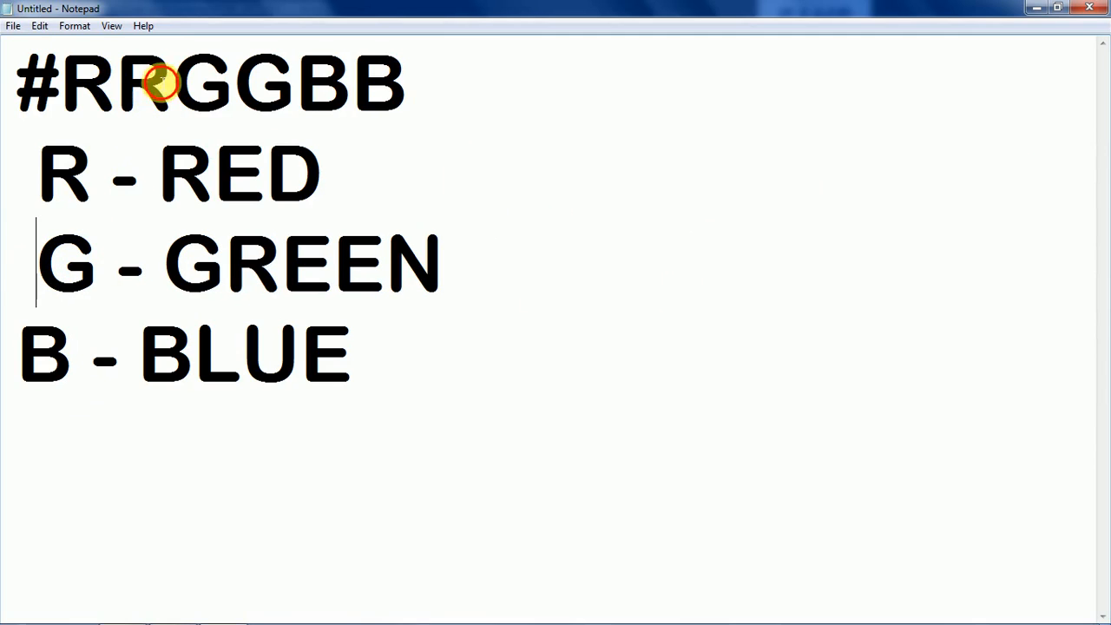
mouse_move(506, 366)
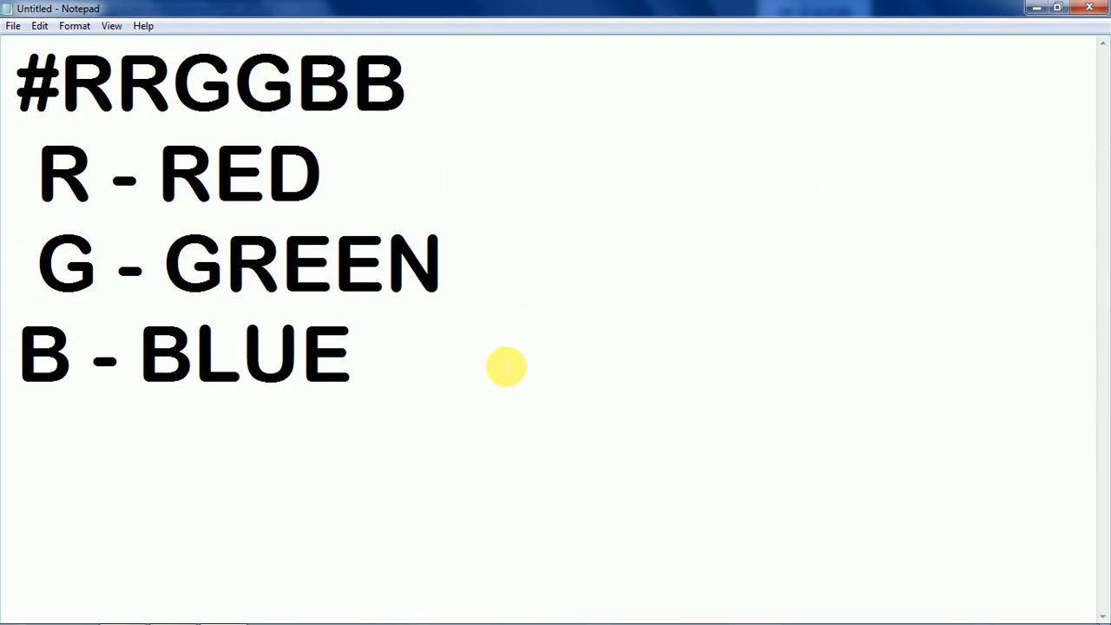
type("HEXA")
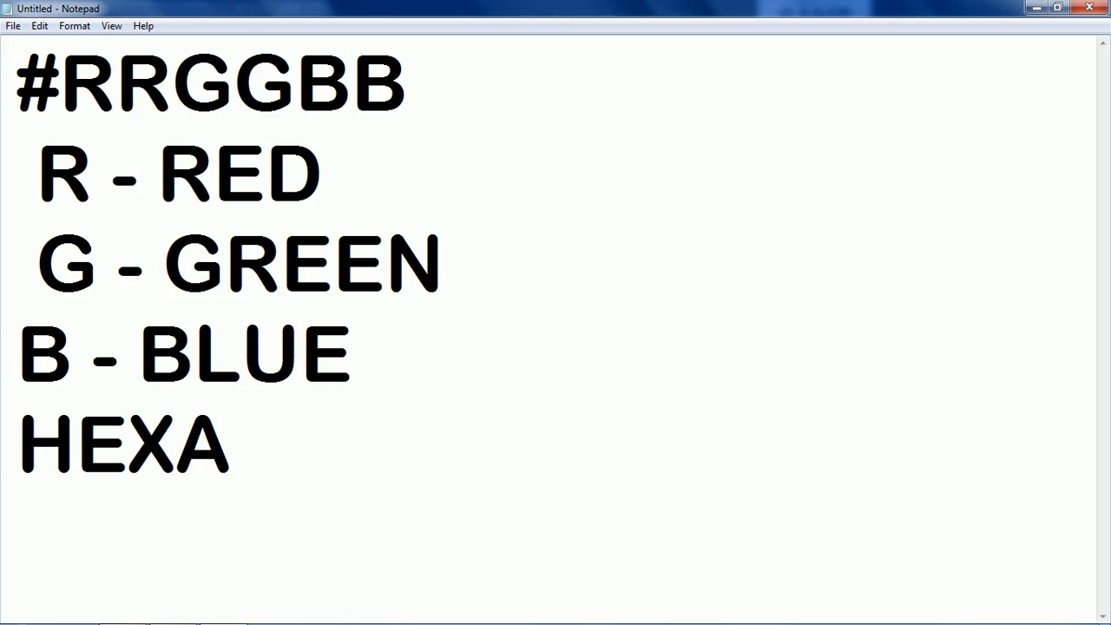
type("- HEXADE")
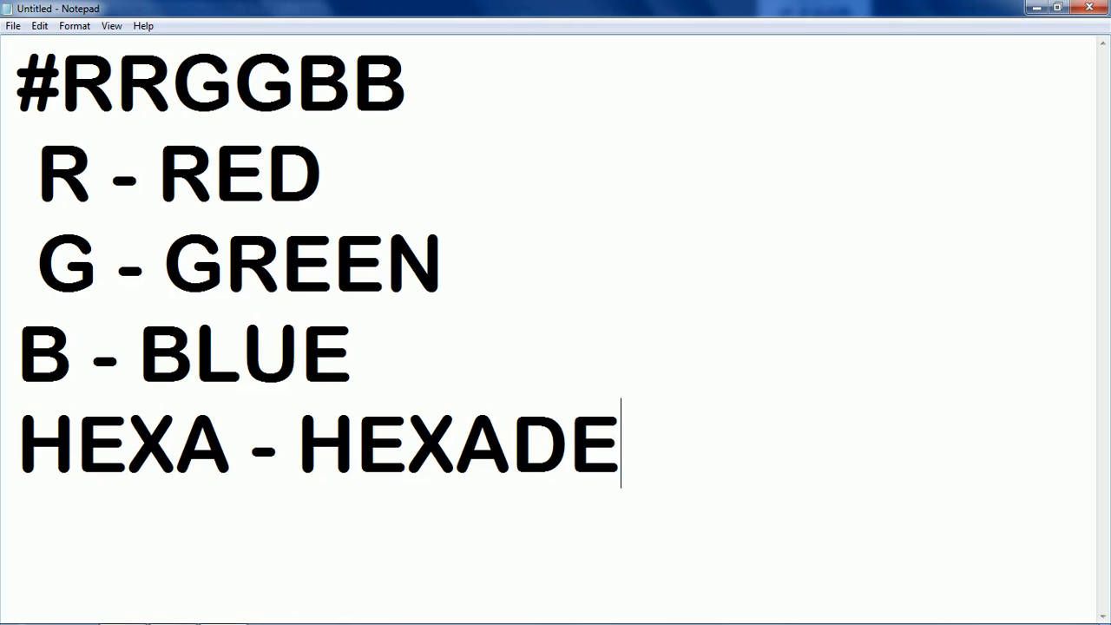
type("CIMAL")
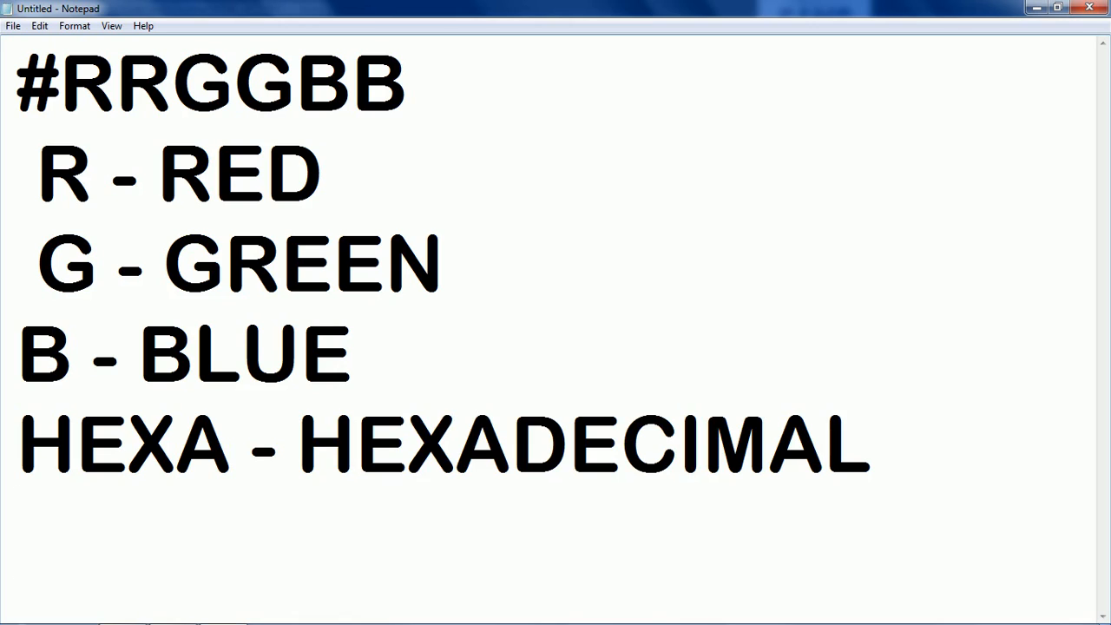
Type the hex digit range '(0 - 9 + A - F'.
type("(")
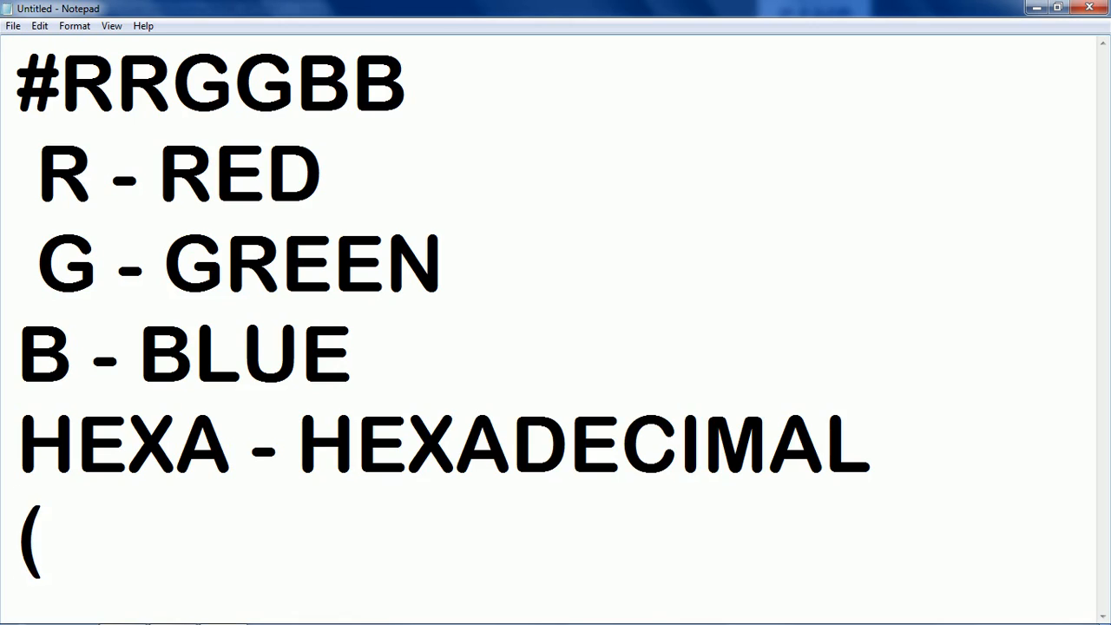
type("0 -")
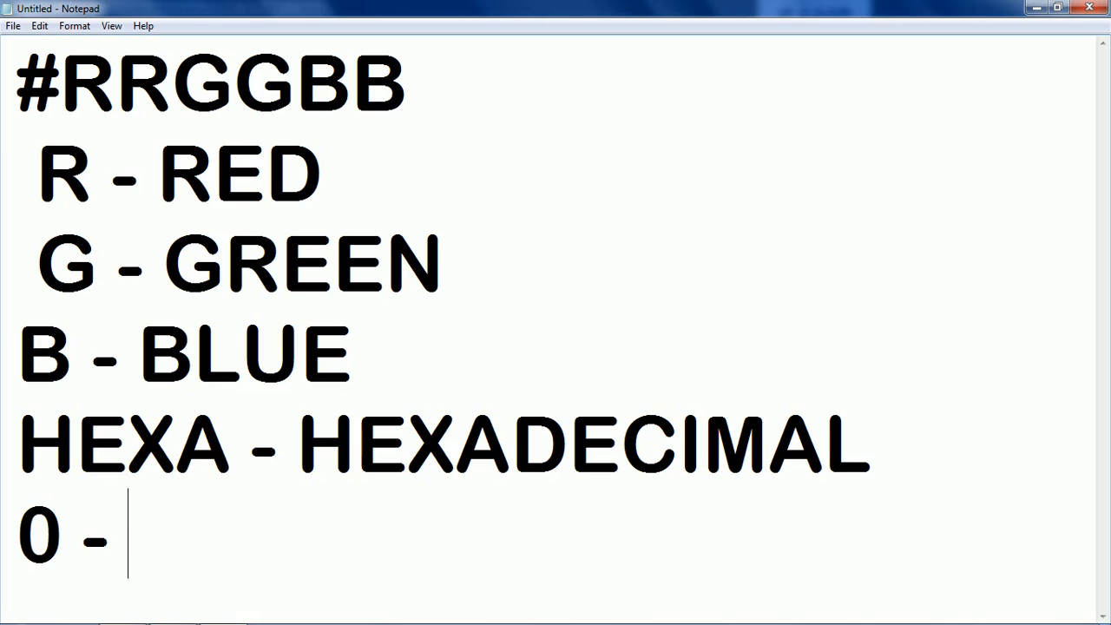
type("9")
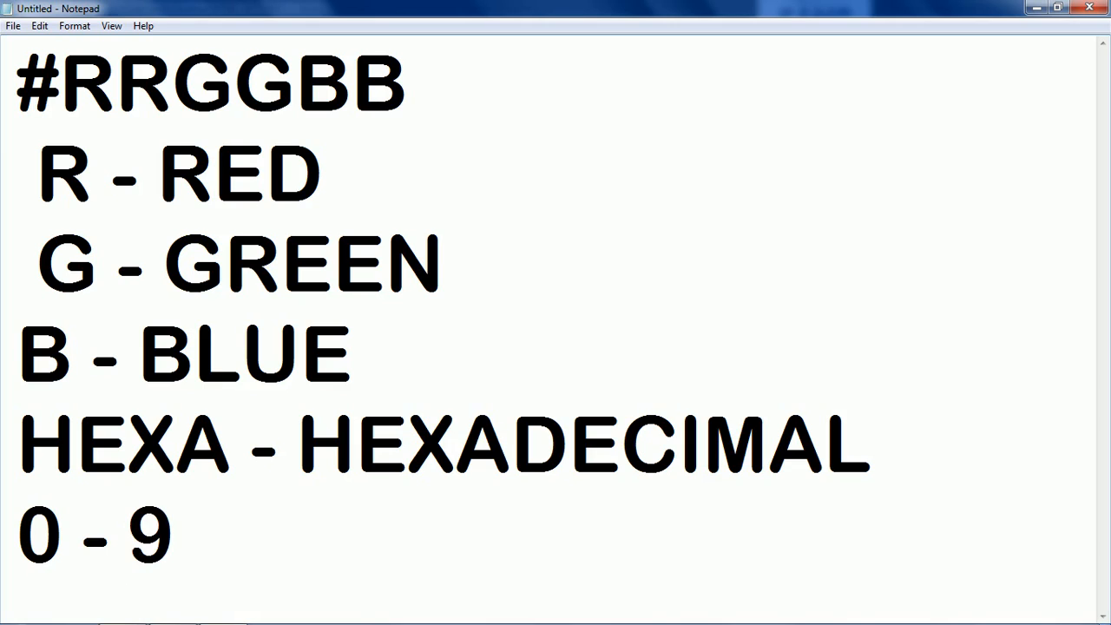
type("+")
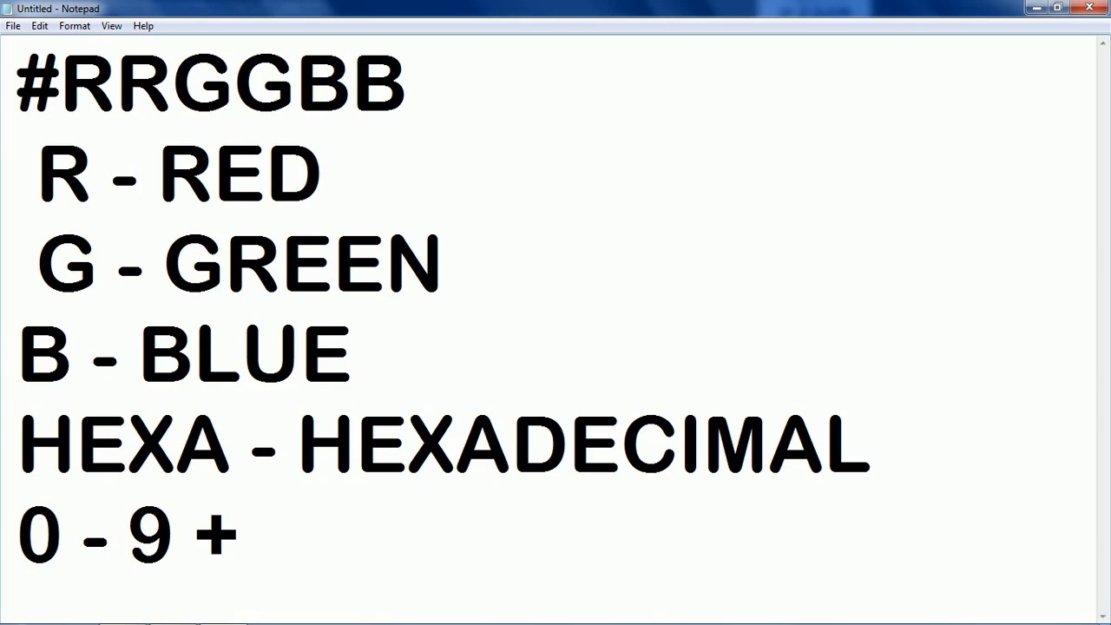
type("A - F")
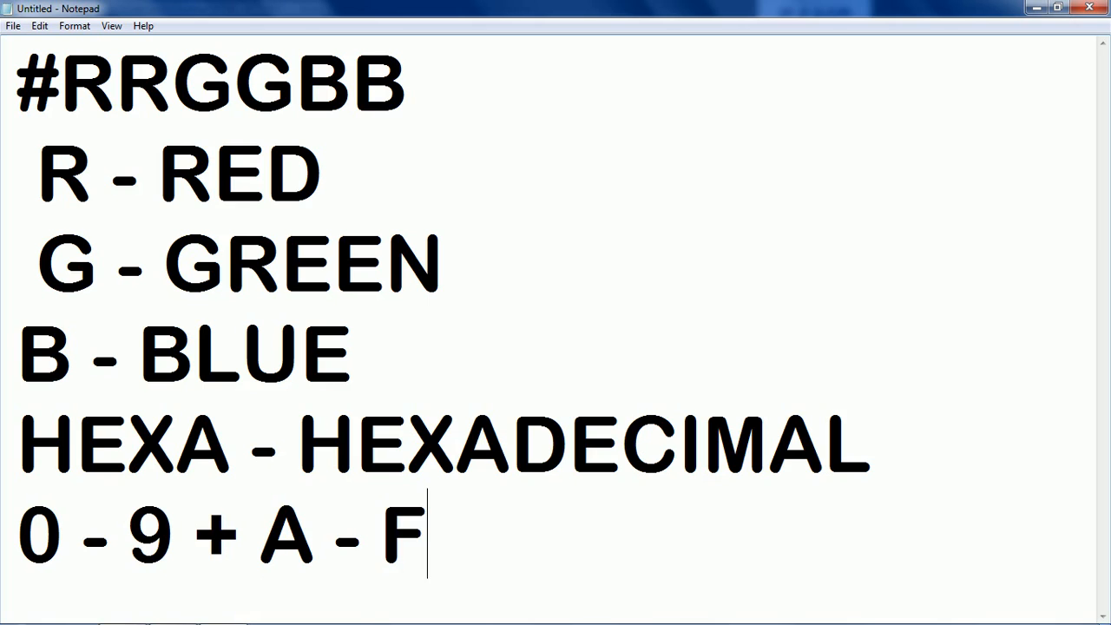
scroll("down", 3)
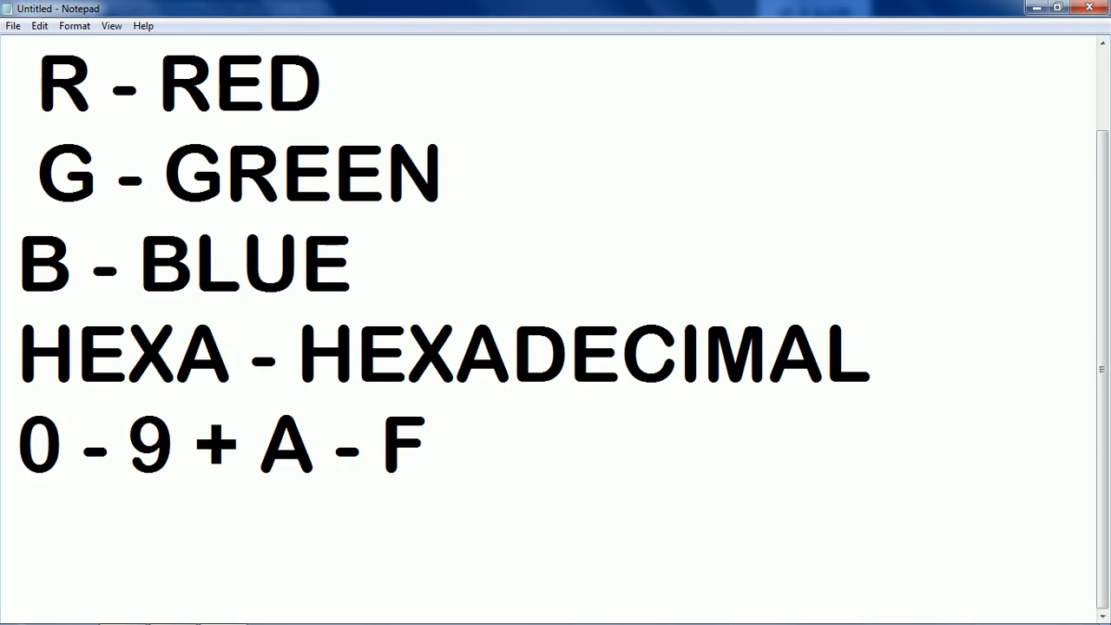
Start the value list with A = 10 and B = 11, fixing stray dashes.
type("A - 10")
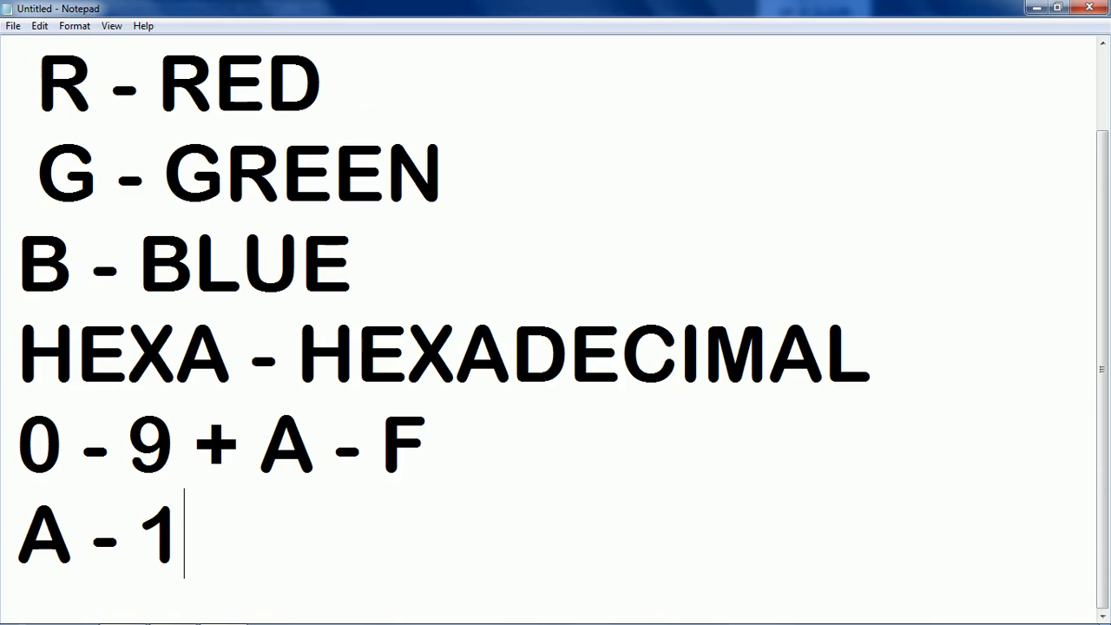
type("0  B")
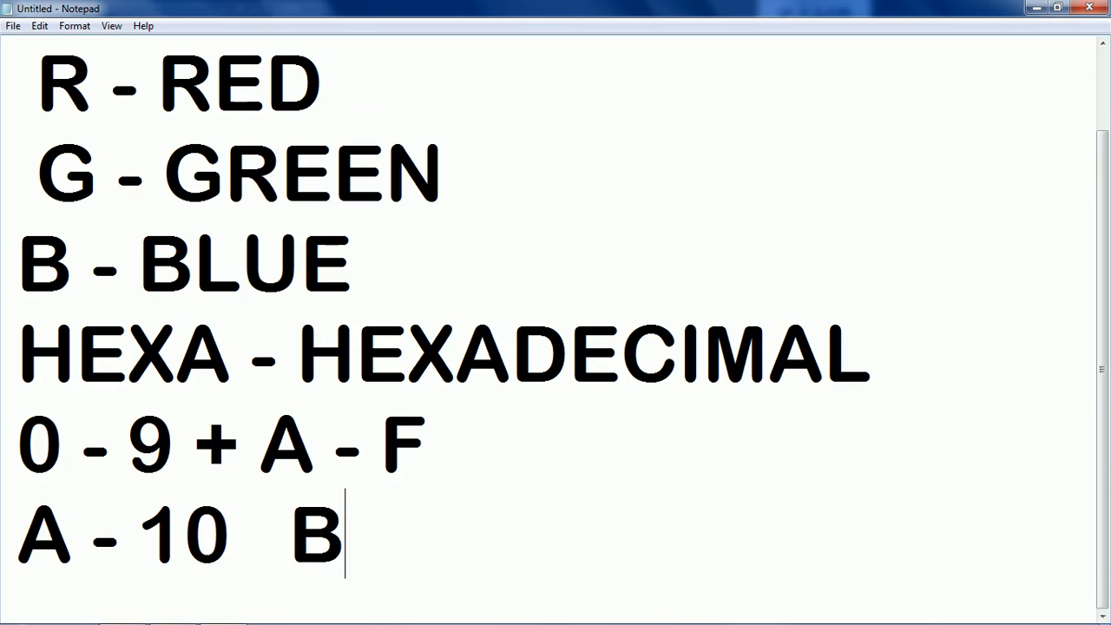
type(",")
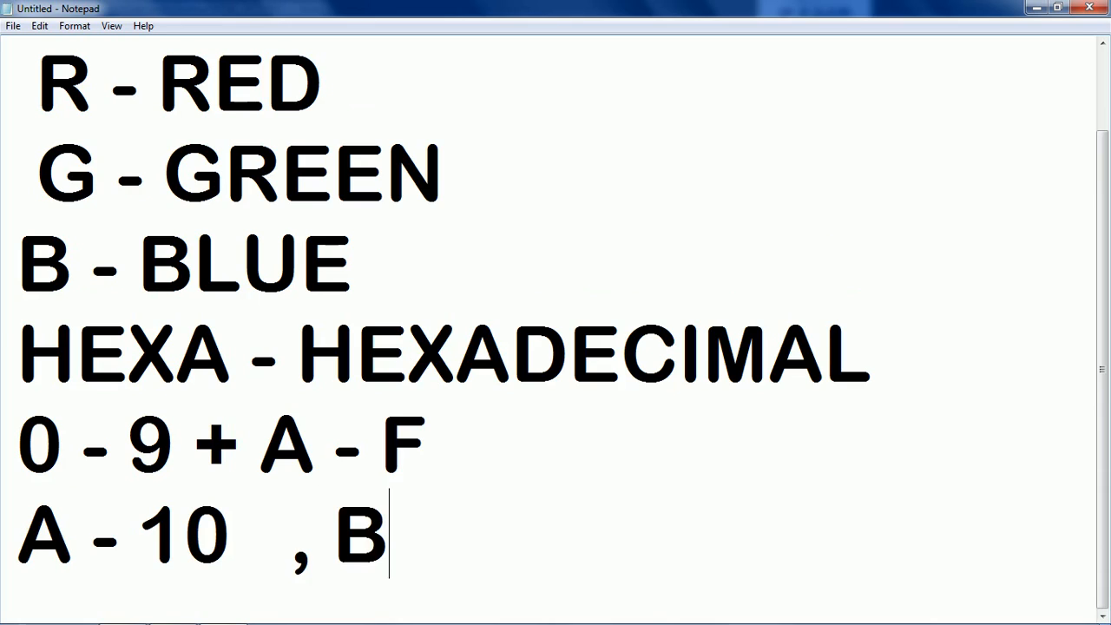
type("-11,")
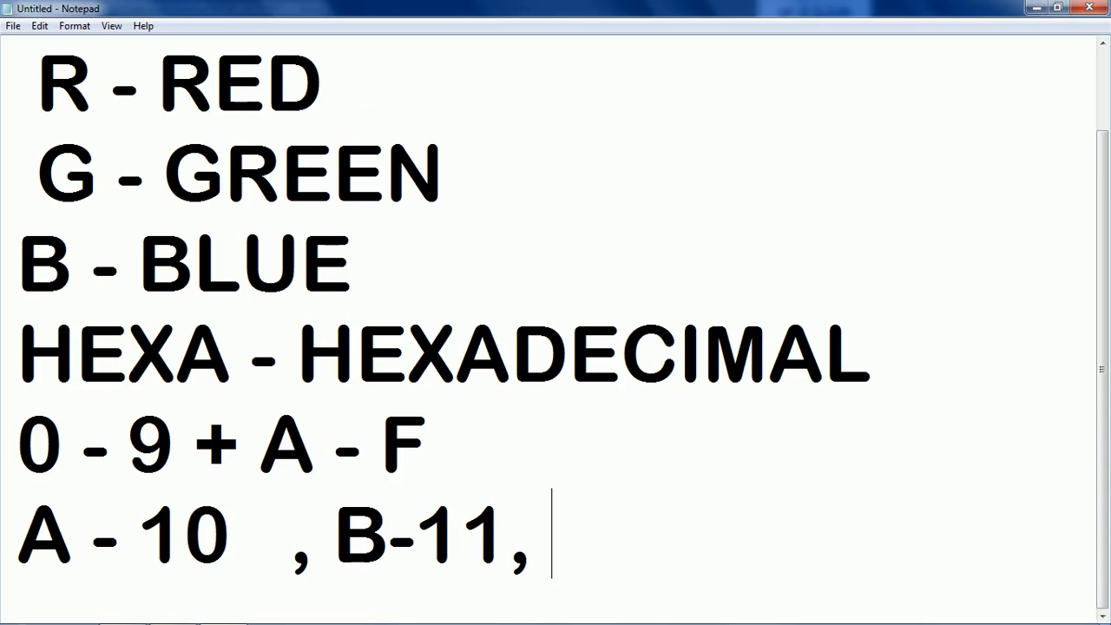
type("C -")
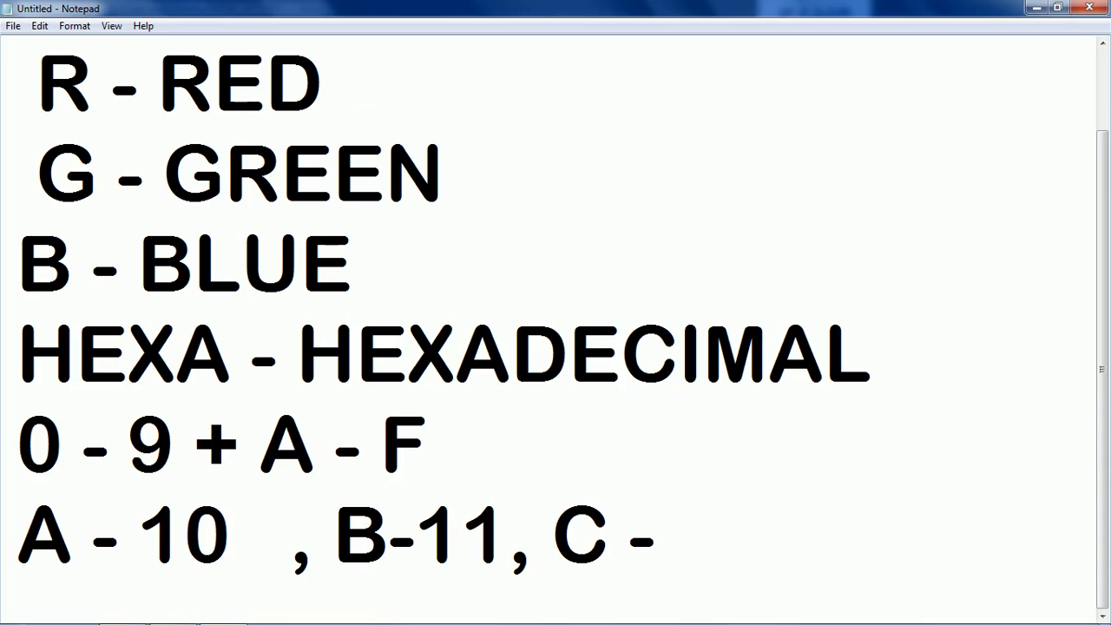
key("Backspace")
type("=")
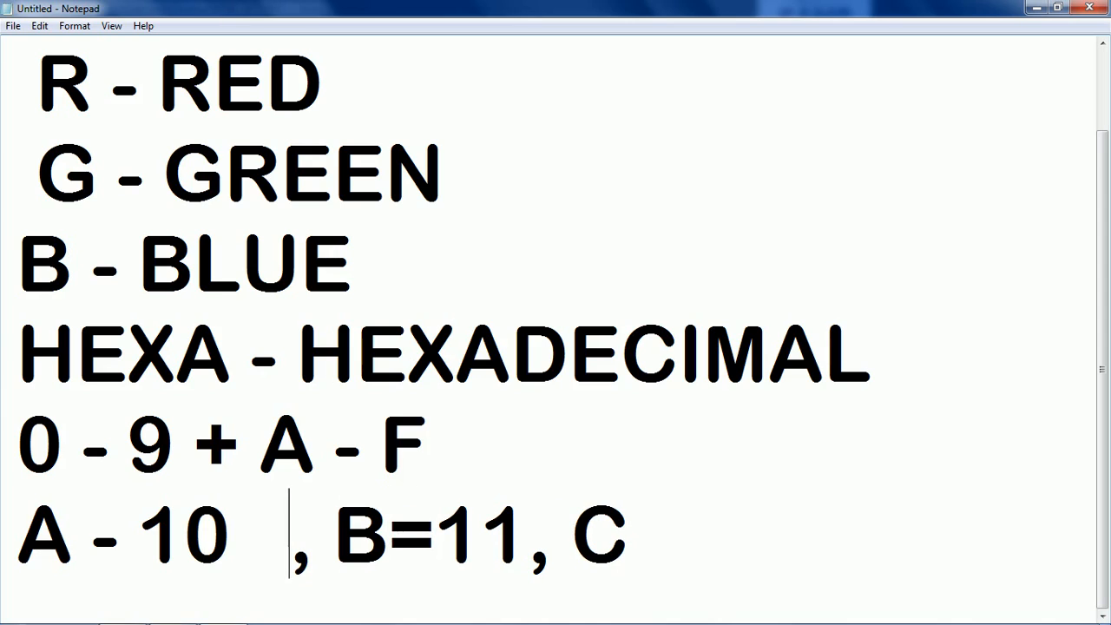
left_click(91, 529)
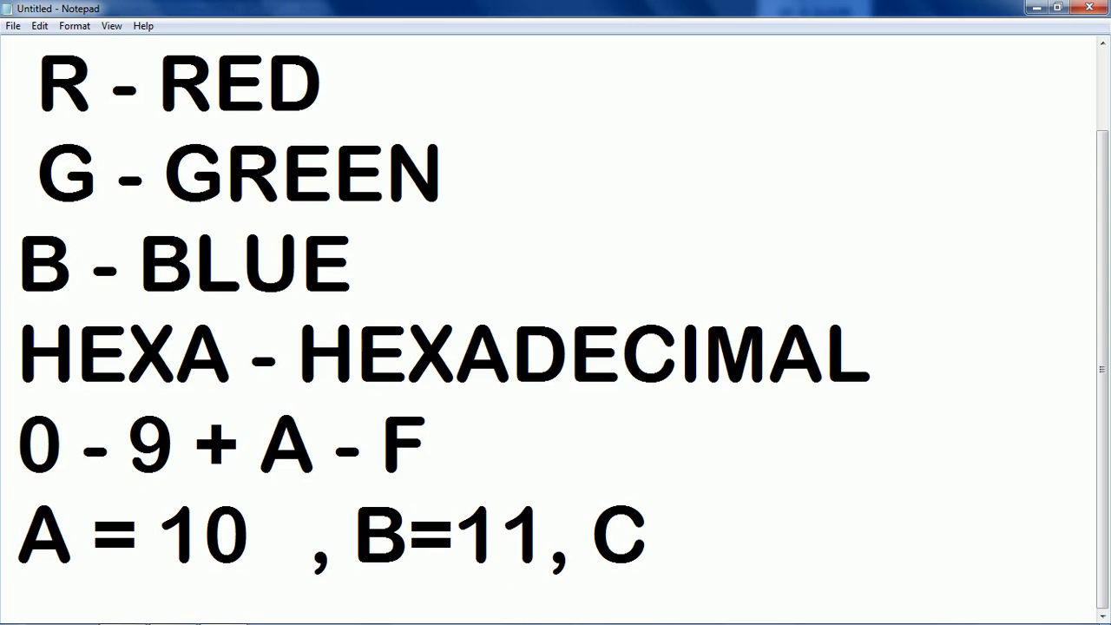
Finish the value list with C = 12, D = 13, E = 14 and F = 15.
type("= 12")
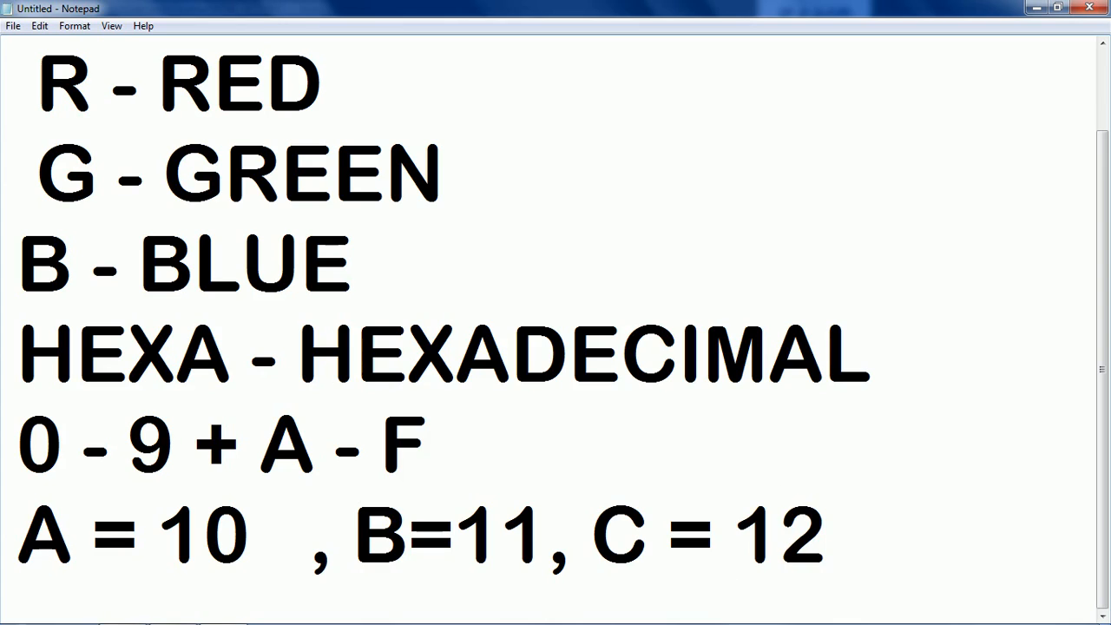
type(", D=13")
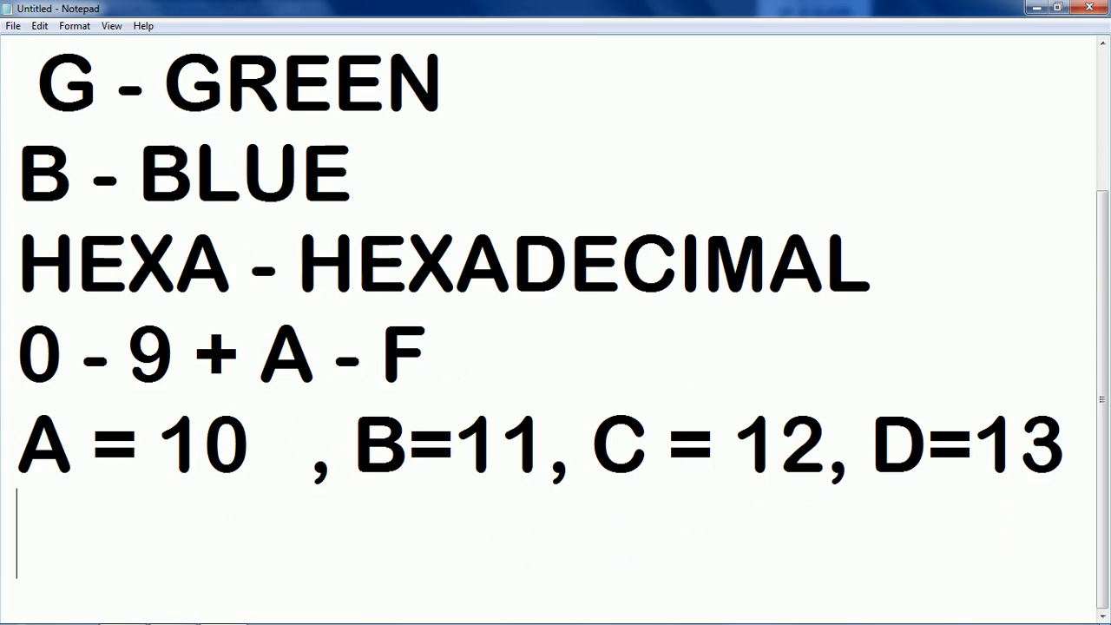
type("E")
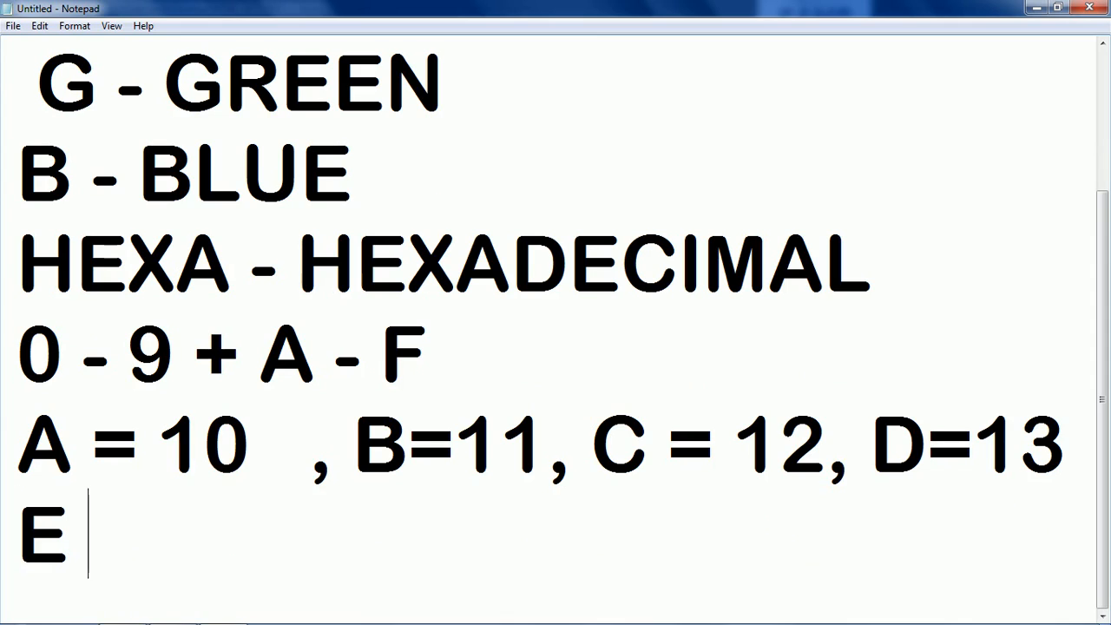
type("= 14")
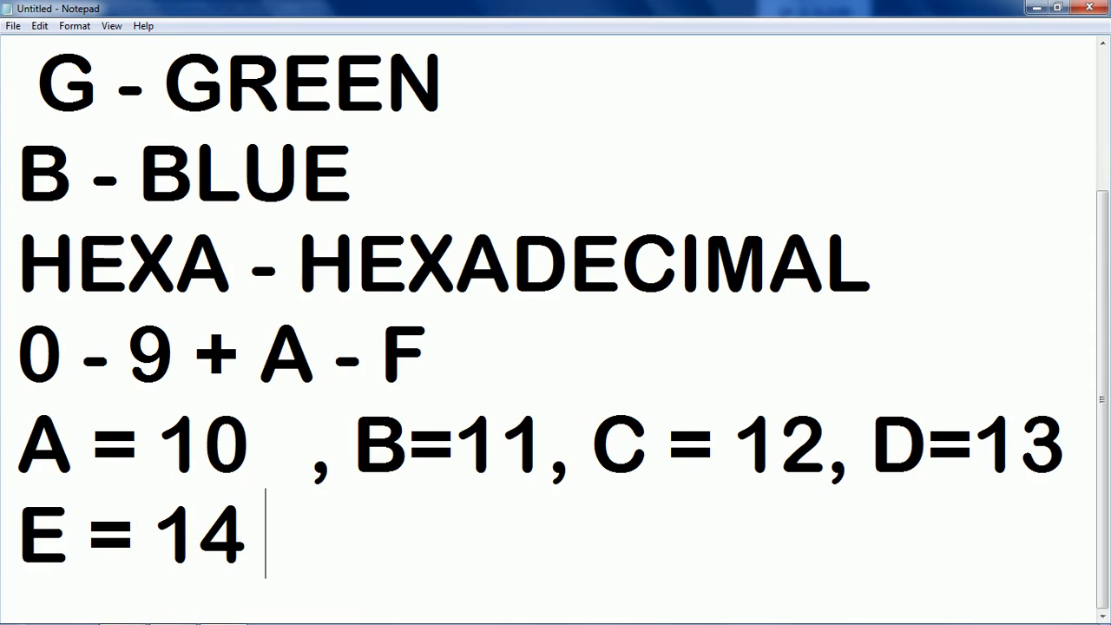
type(", F=1")
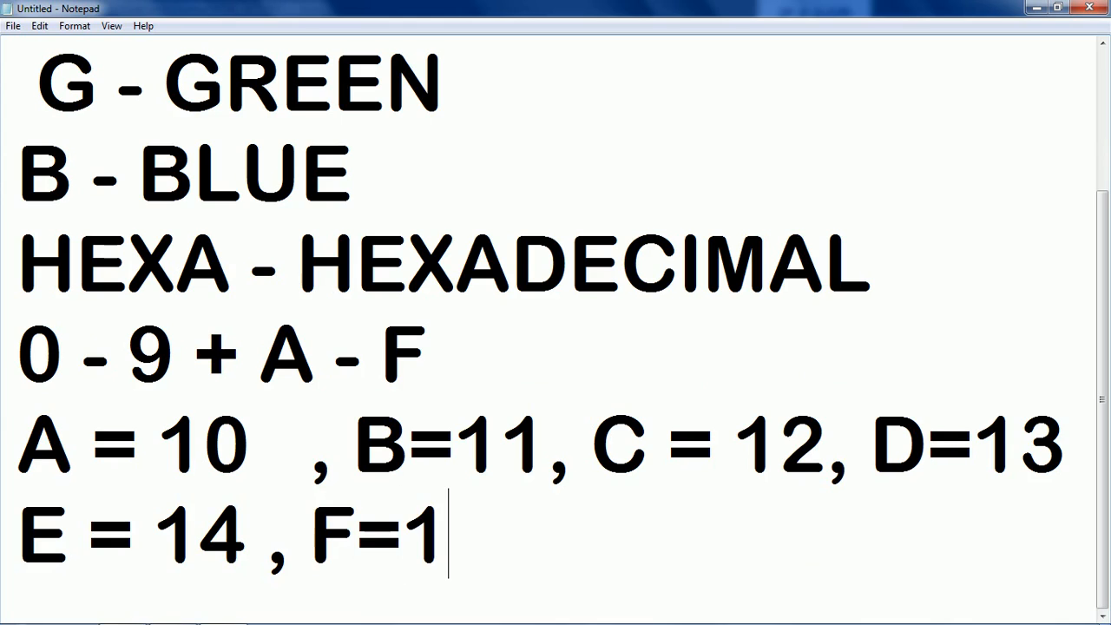
type("5")
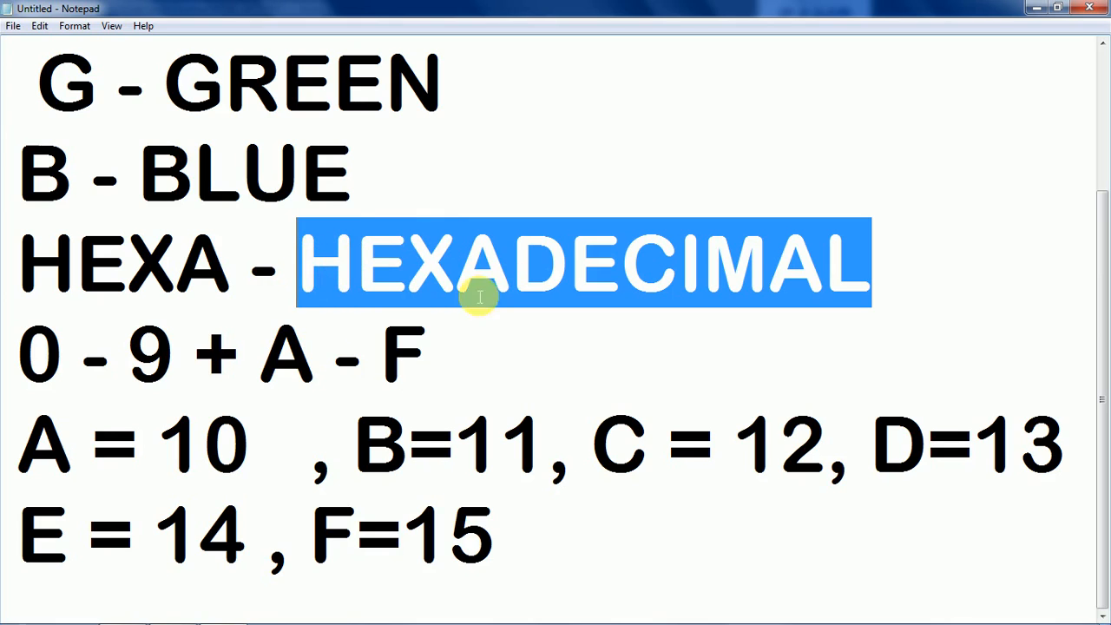
left_click(895, 277)
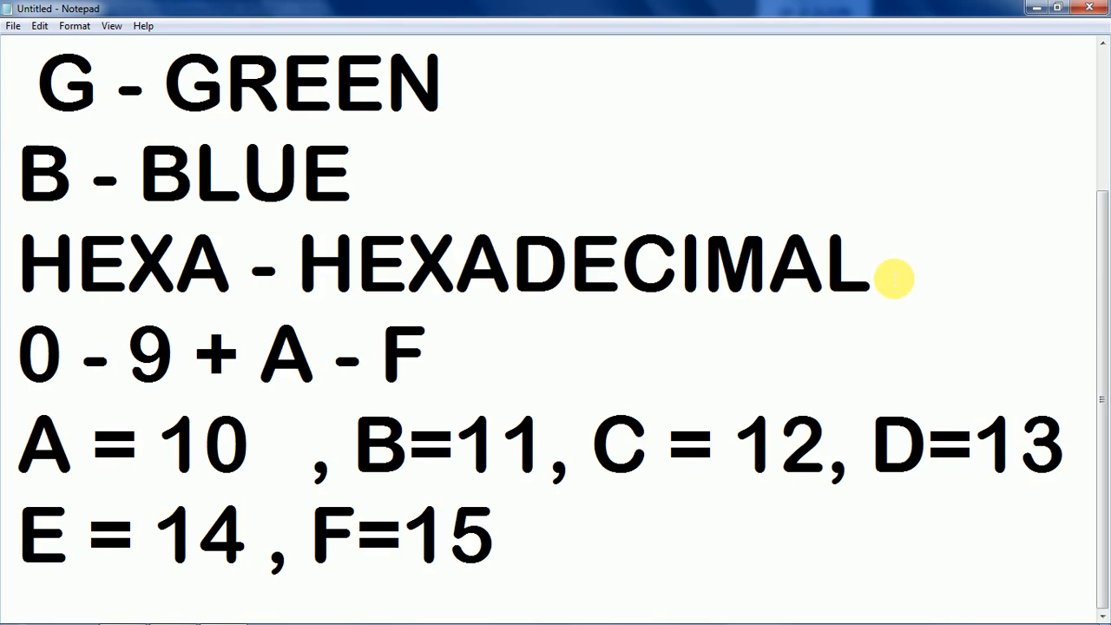
type("(16)")
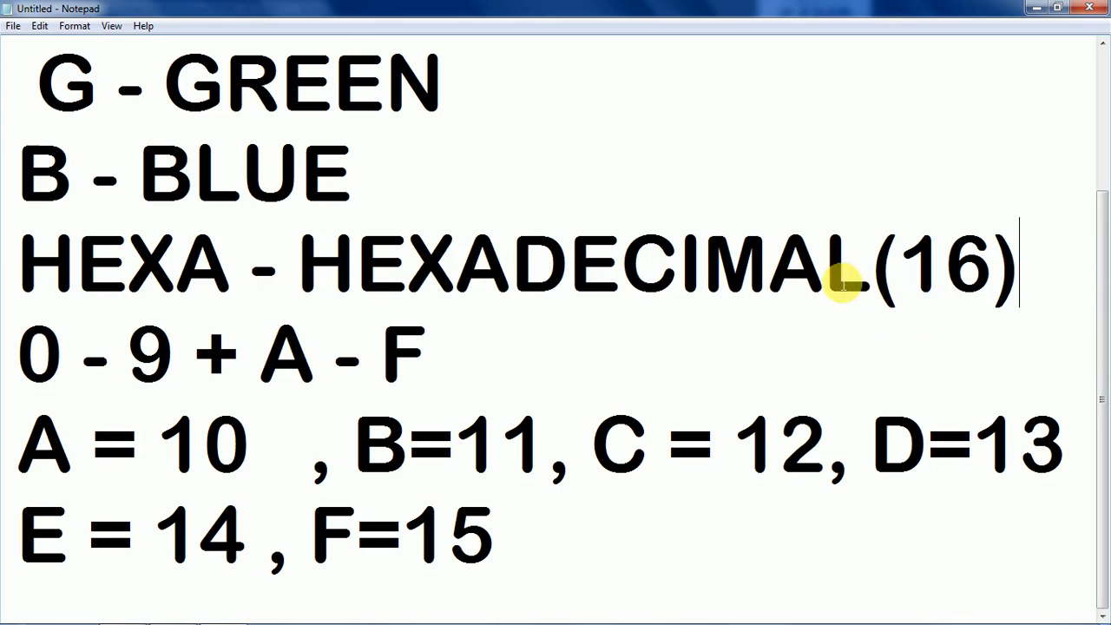
double_click(434, 260)
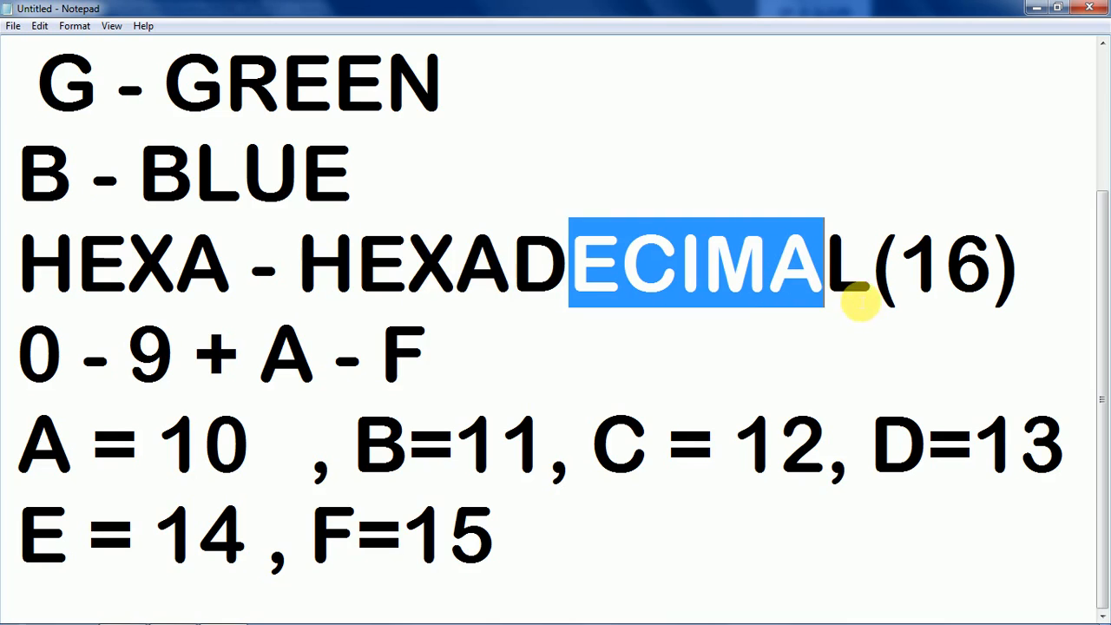
mouse_move(998, 269)
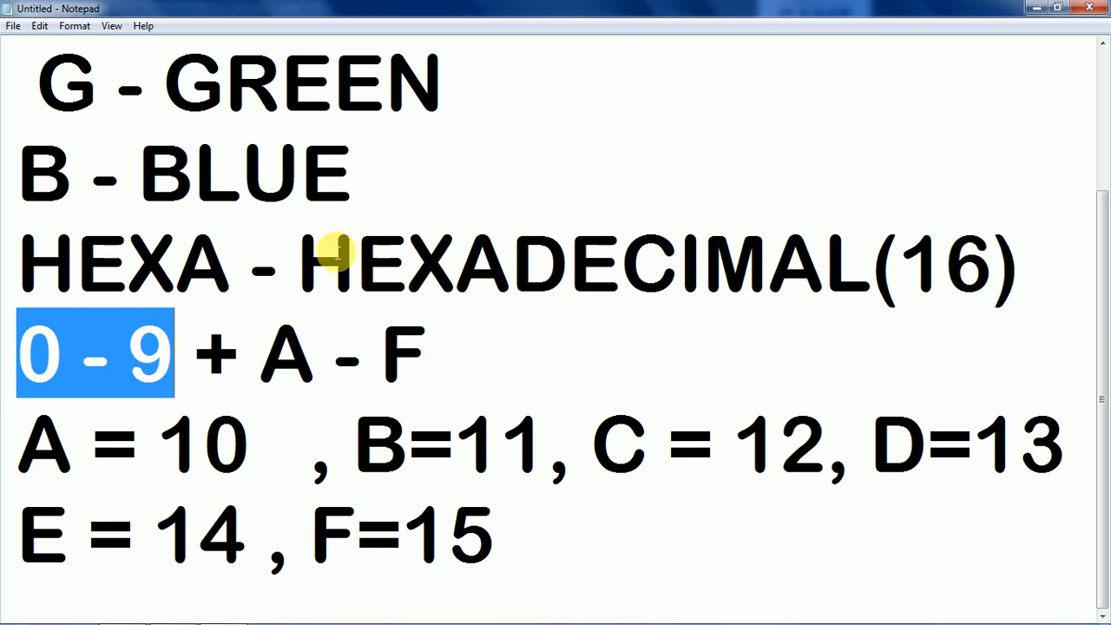
mouse_move(382, 248)
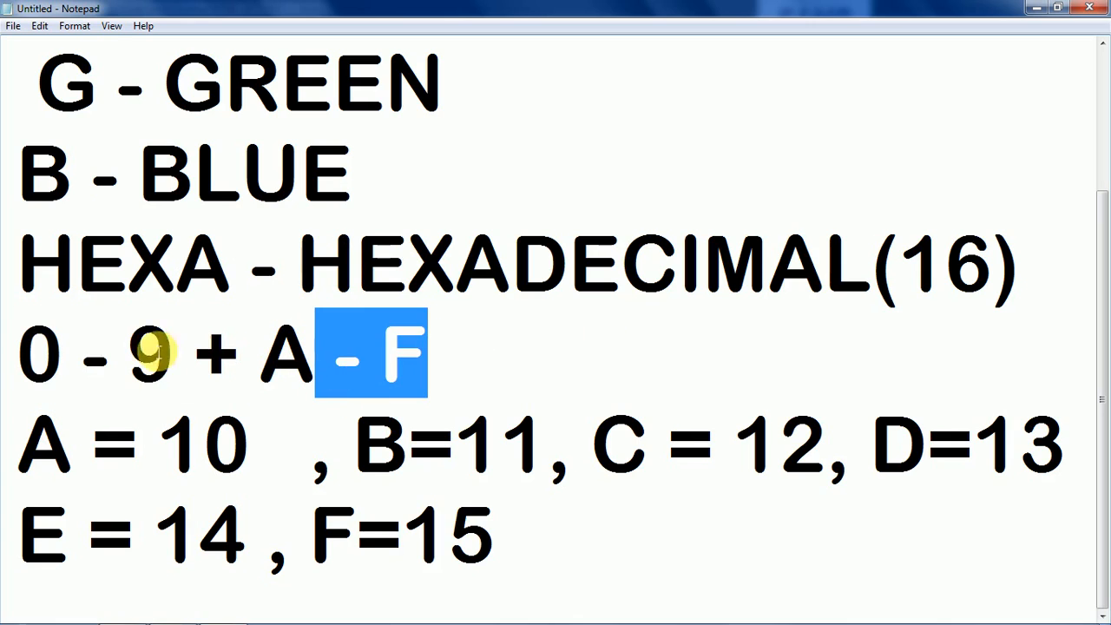
mouse_move(161, 412)
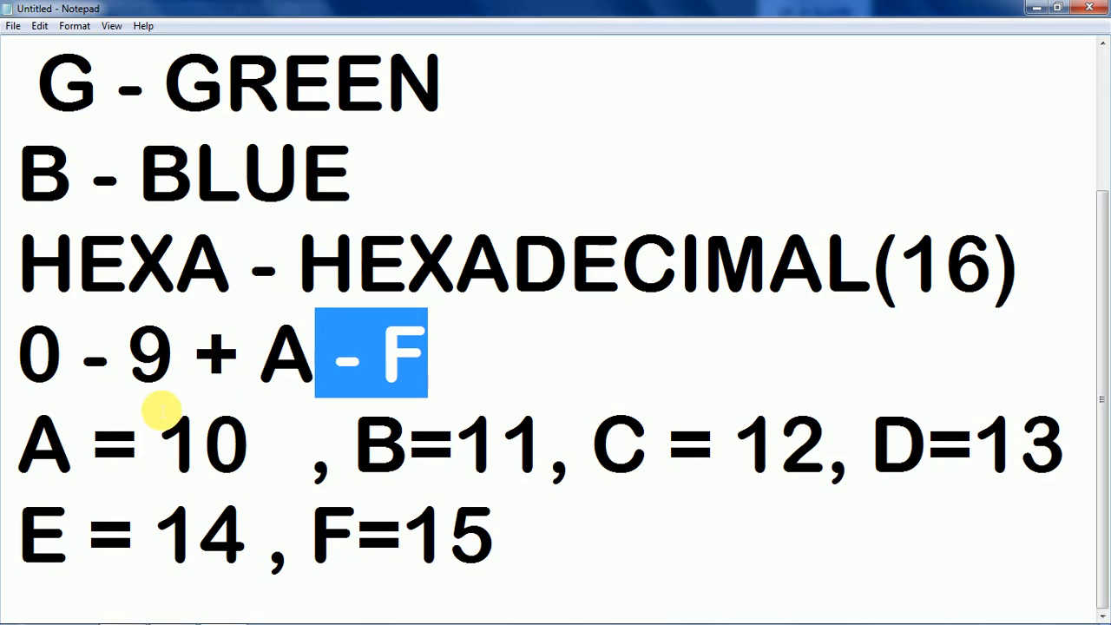
mouse_move(254, 400)
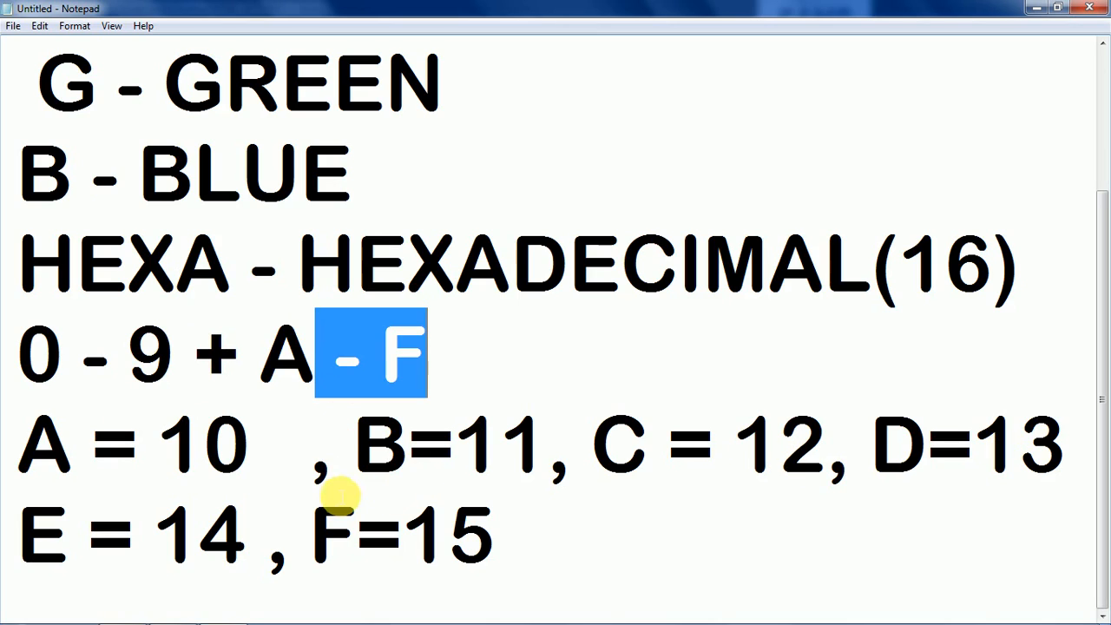
mouse_move(473, 531)
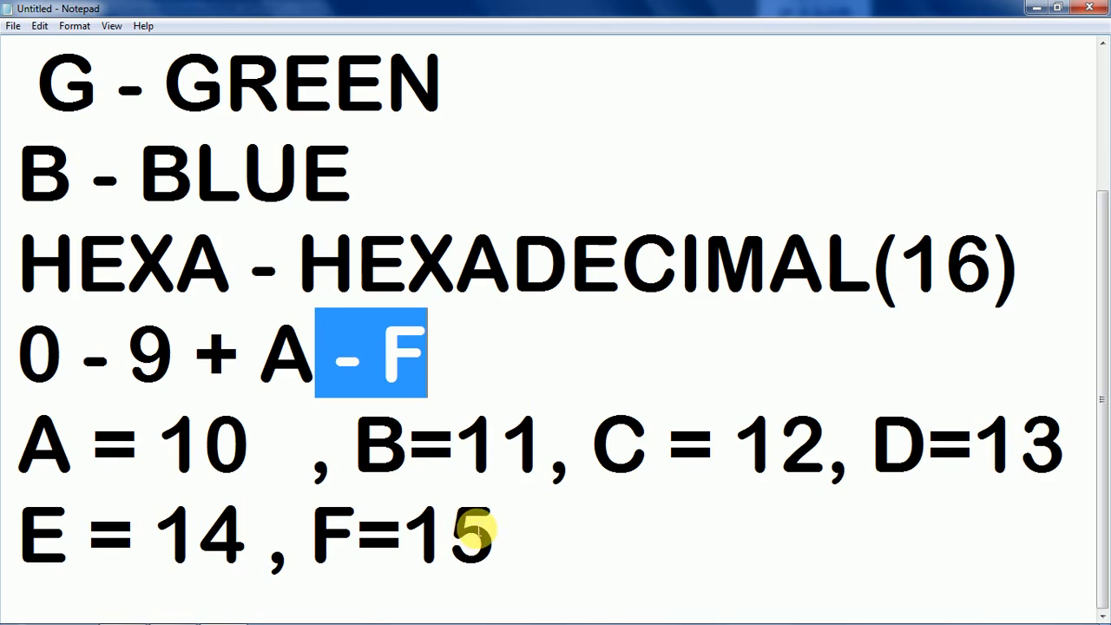
mouse_move(9, 534)
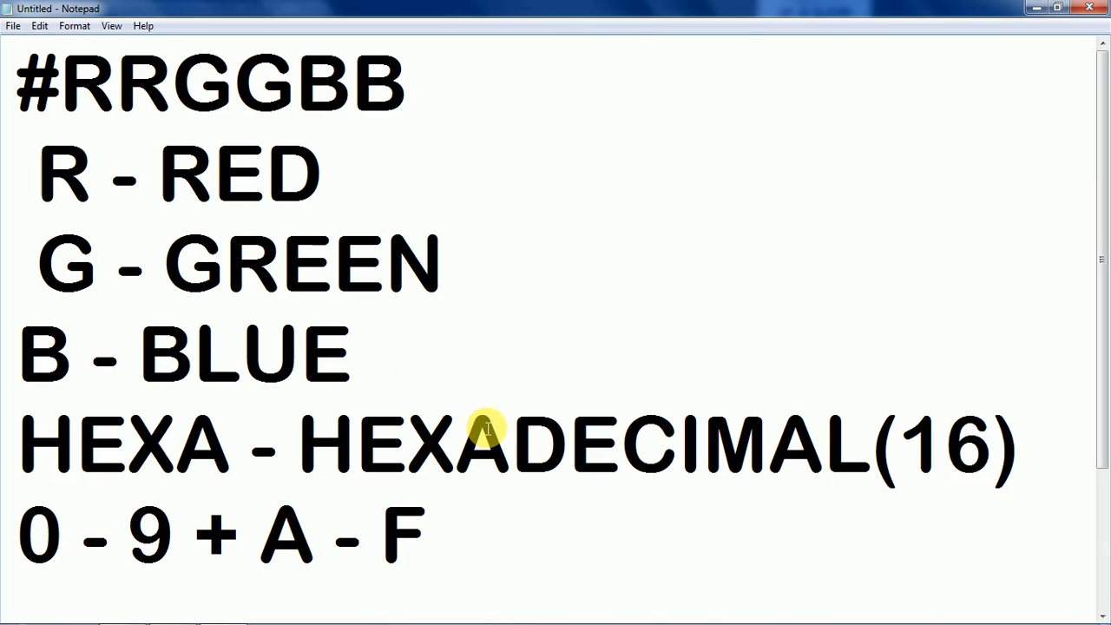
Switch the notes to a smaller font size so the whole hex legend fits.
left_click(74, 25)
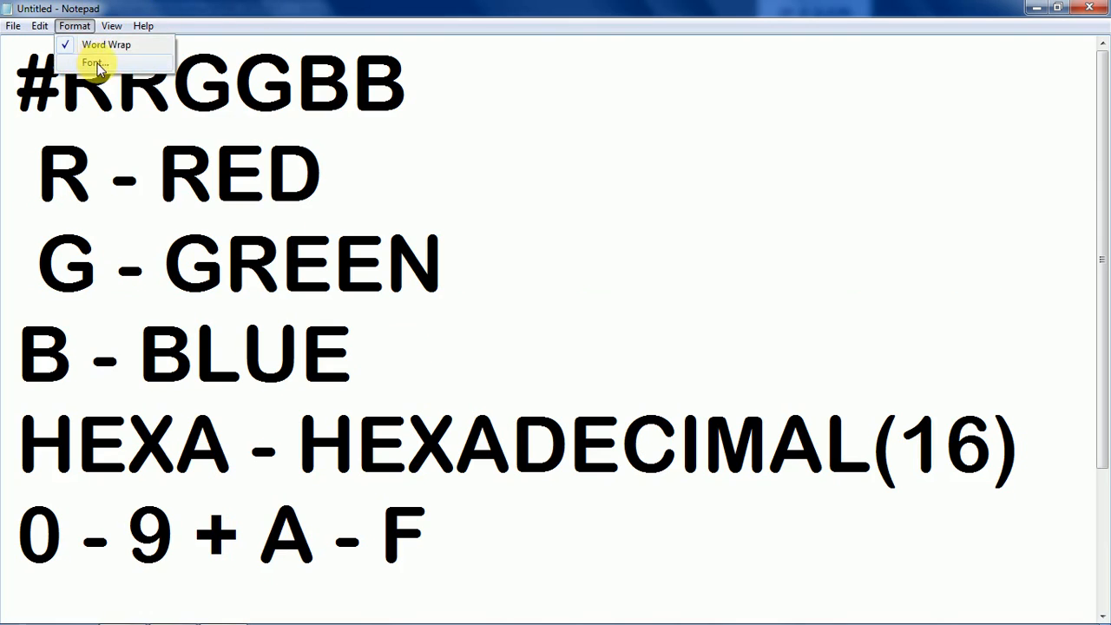
left_click(95, 63)
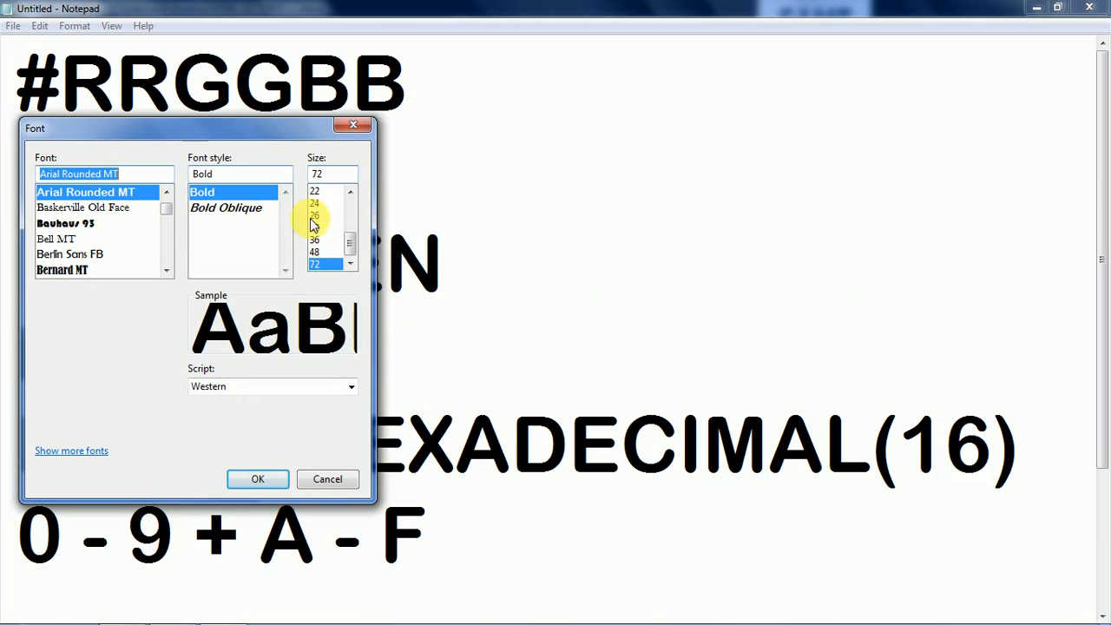
left_click(257, 478)
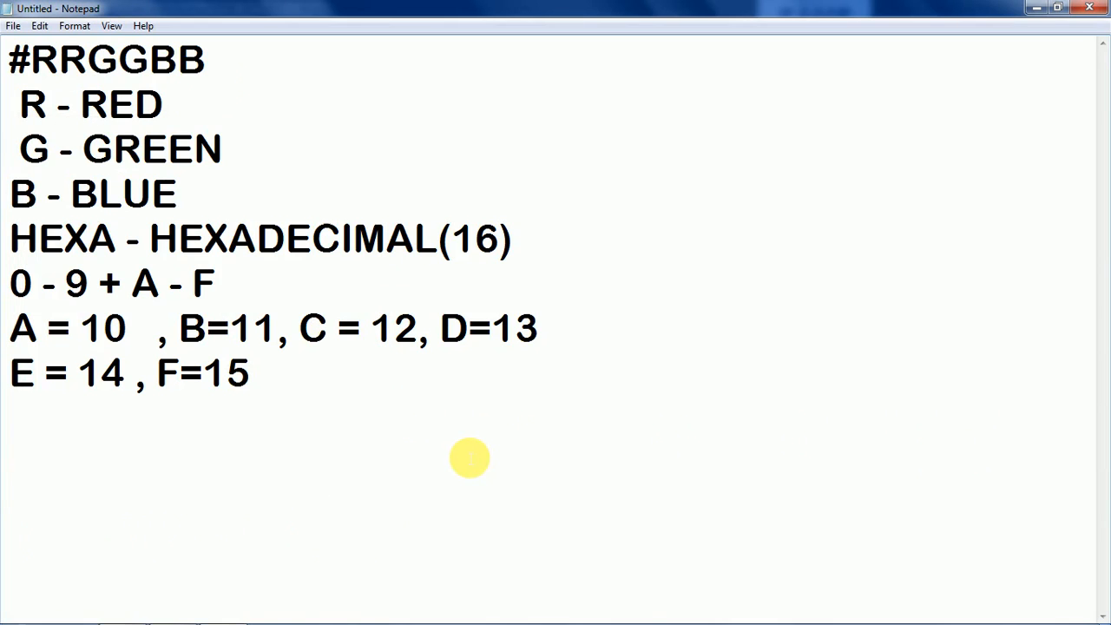
left_click(169, 328)
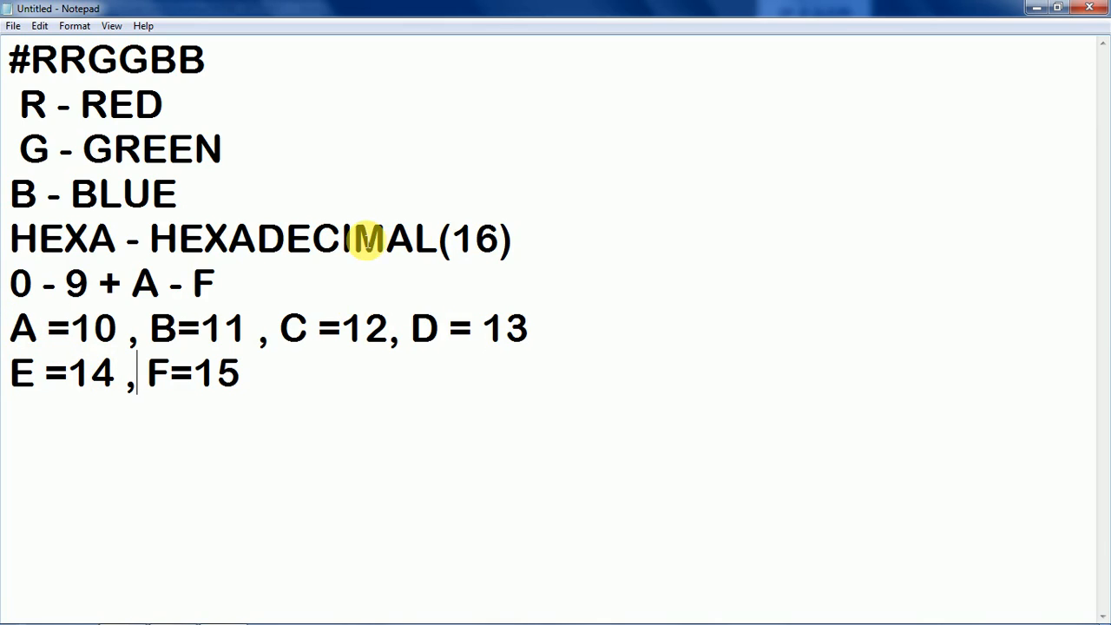
mouse_move(68, 303)
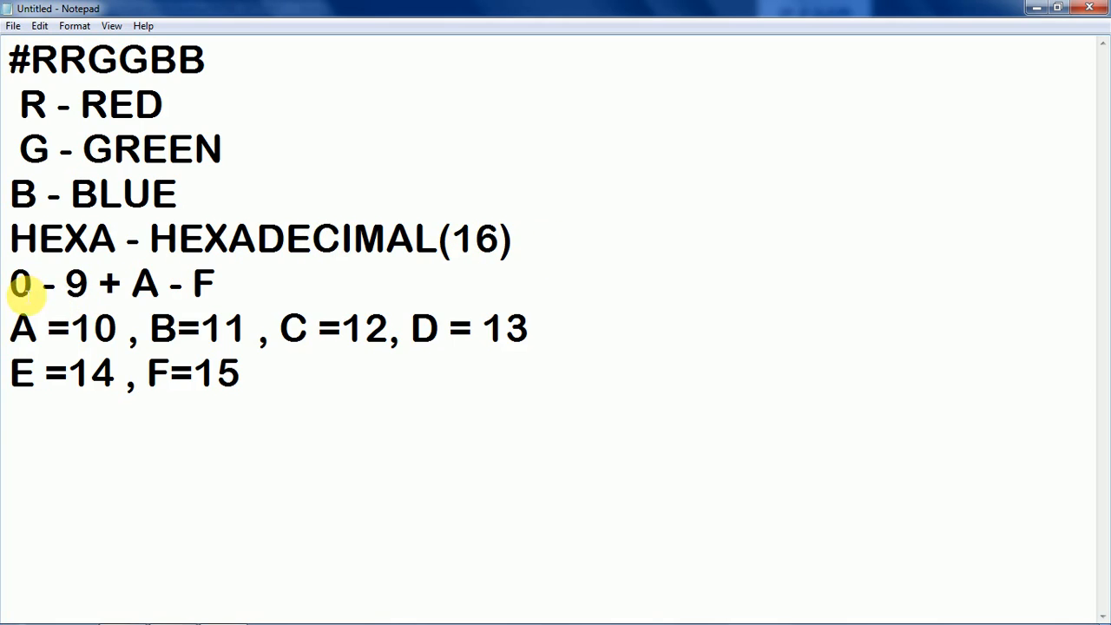
Spell out the digits '( 0 , 1 , 2 , … , 9 )' after 0 - 9.
left_click_drag(13, 282, 243, 374)
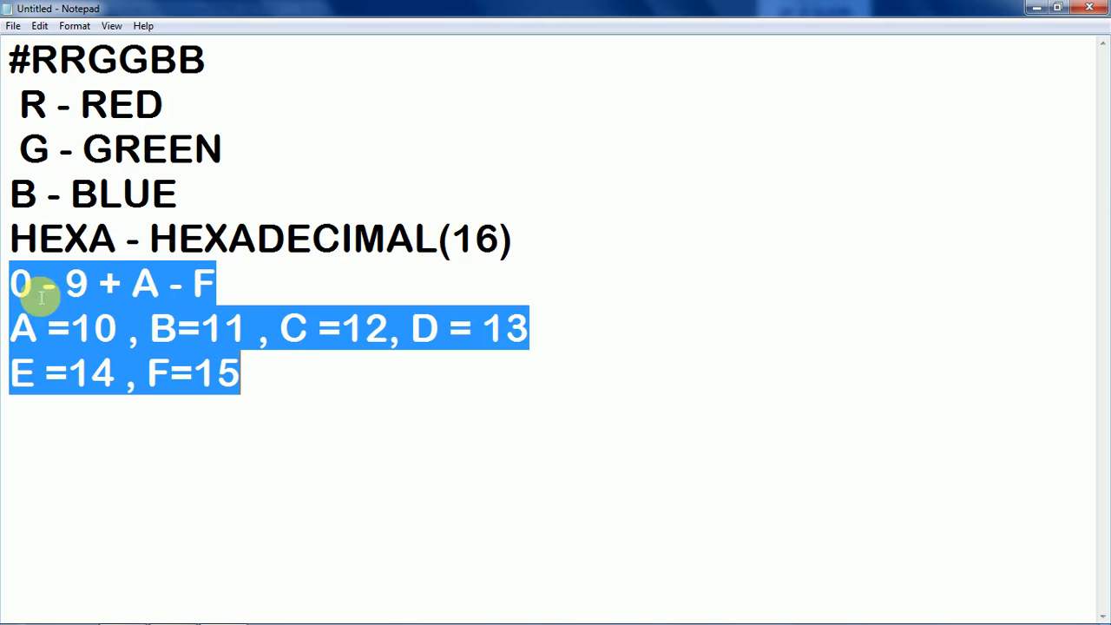
mouse_move(26, 328)
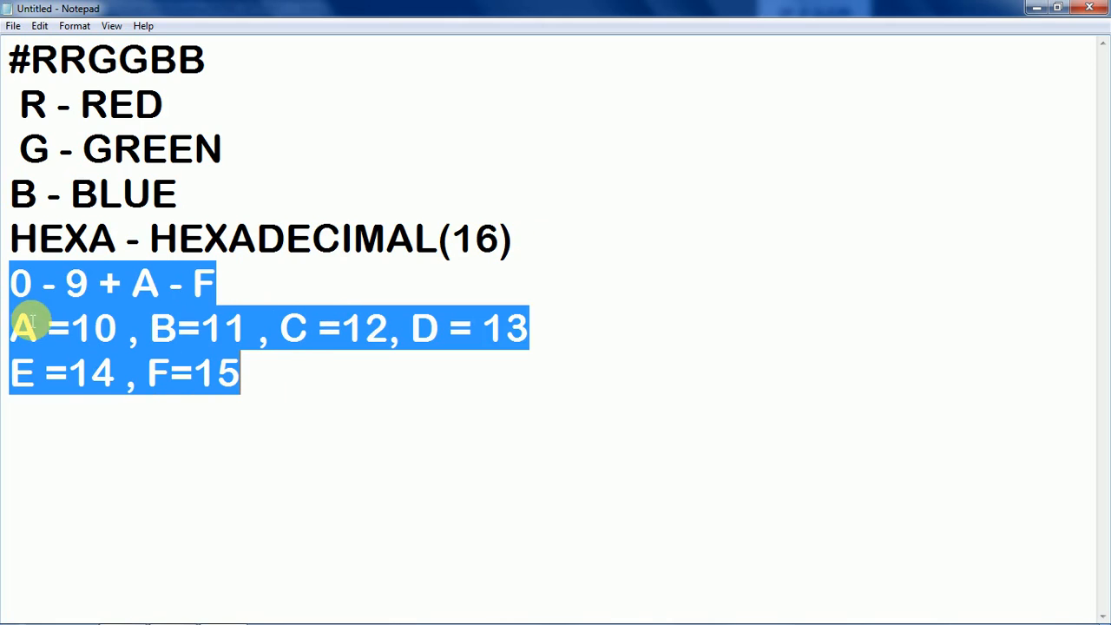
left_click(98, 284)
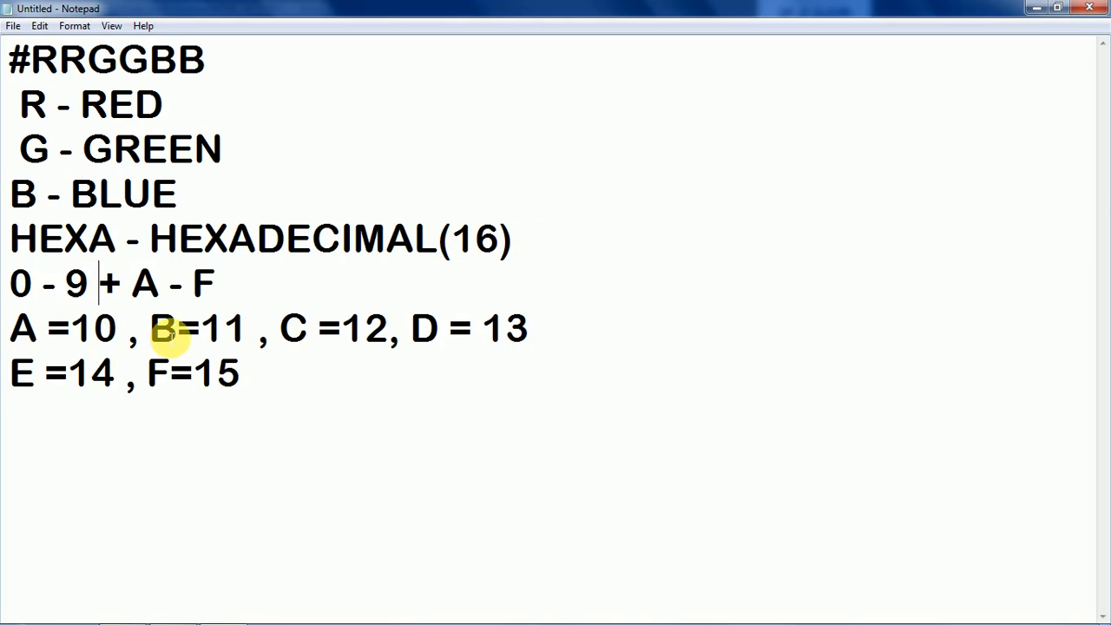
type("( 0 ,")
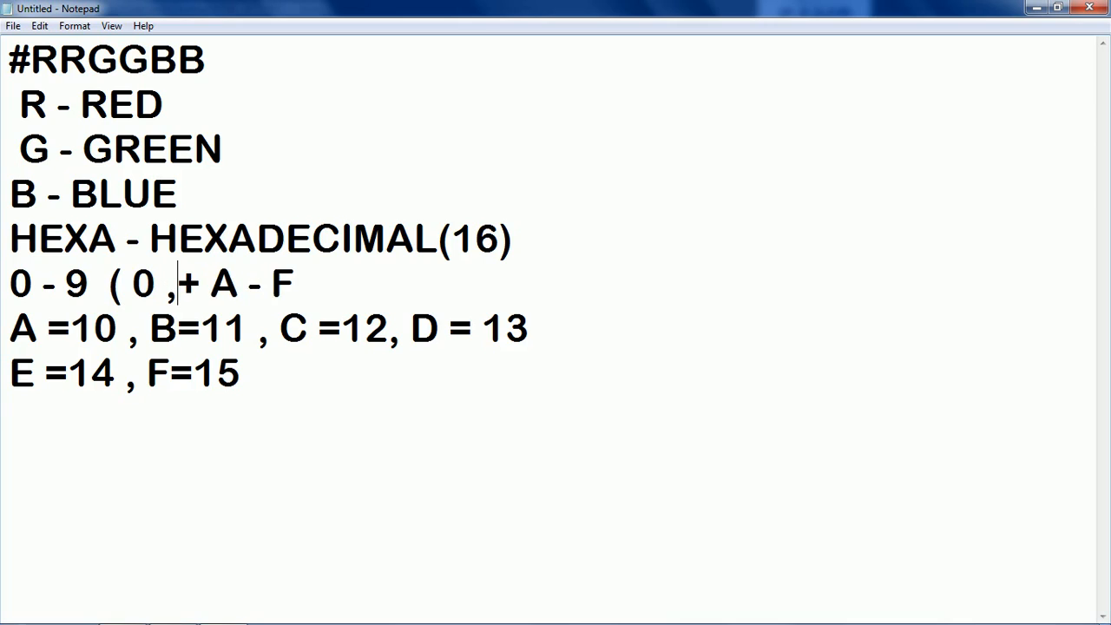
type("1 , 2 ,")
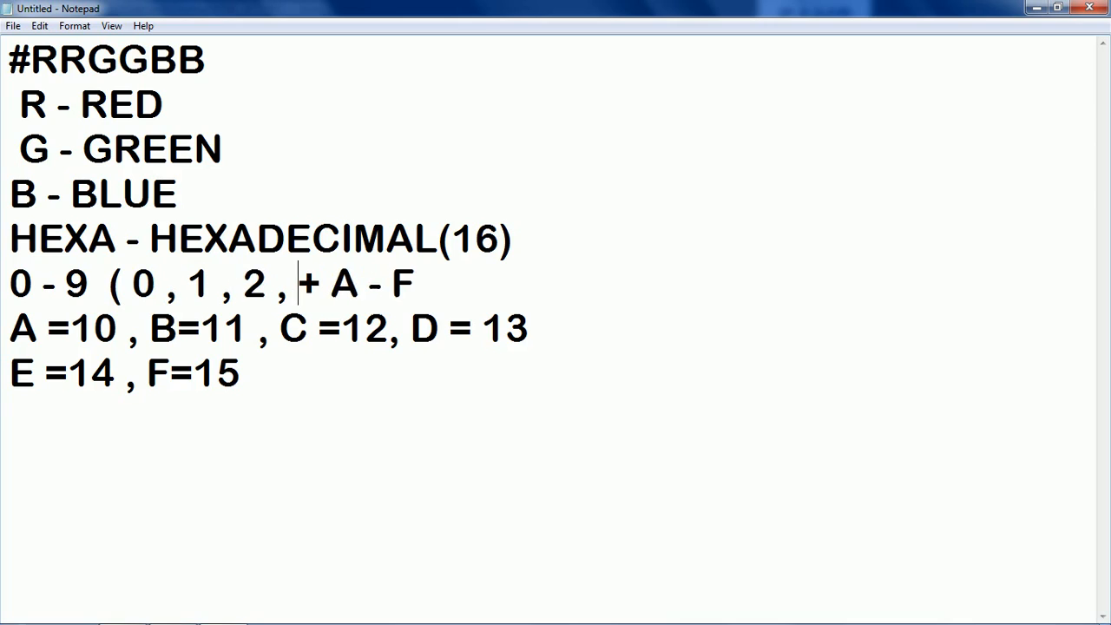
type("3 , 4 ,")
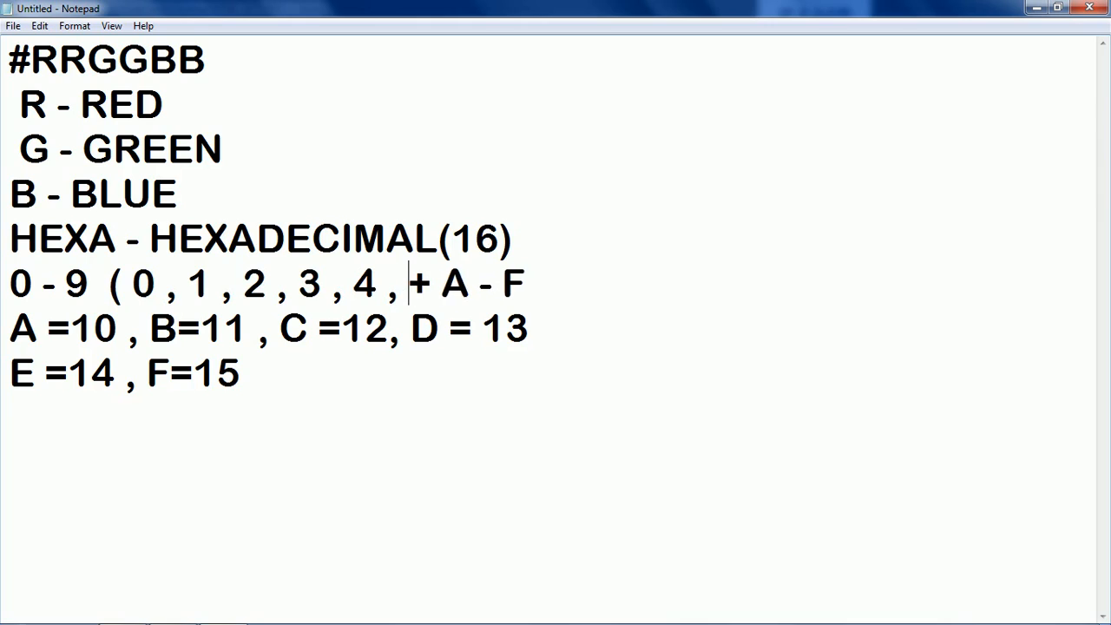
type("5 ,6 ,")
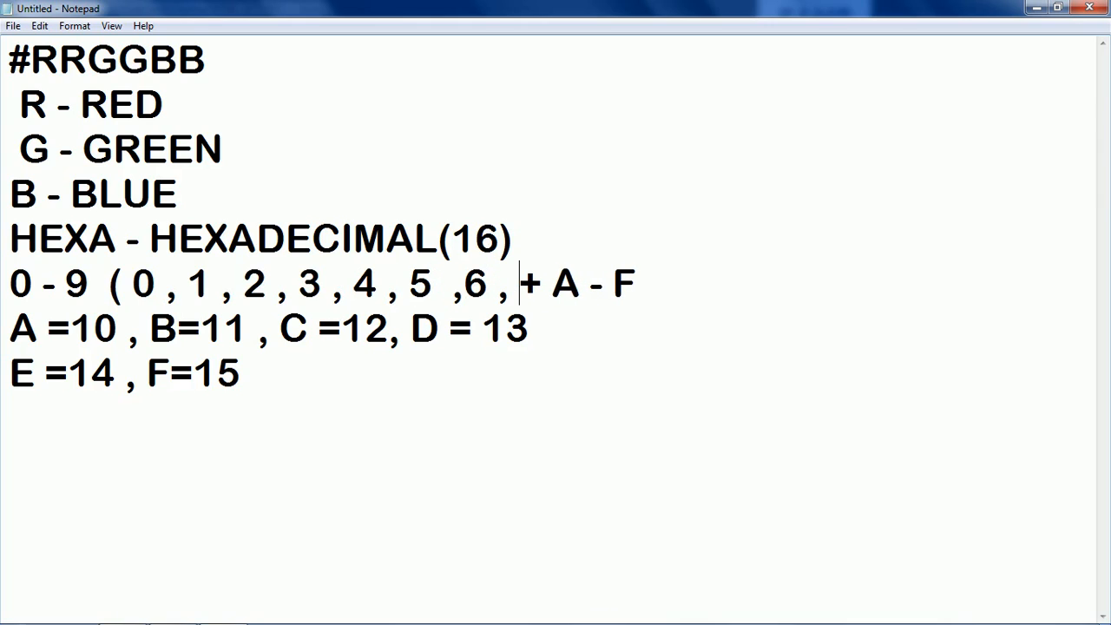
type("7, 8,")
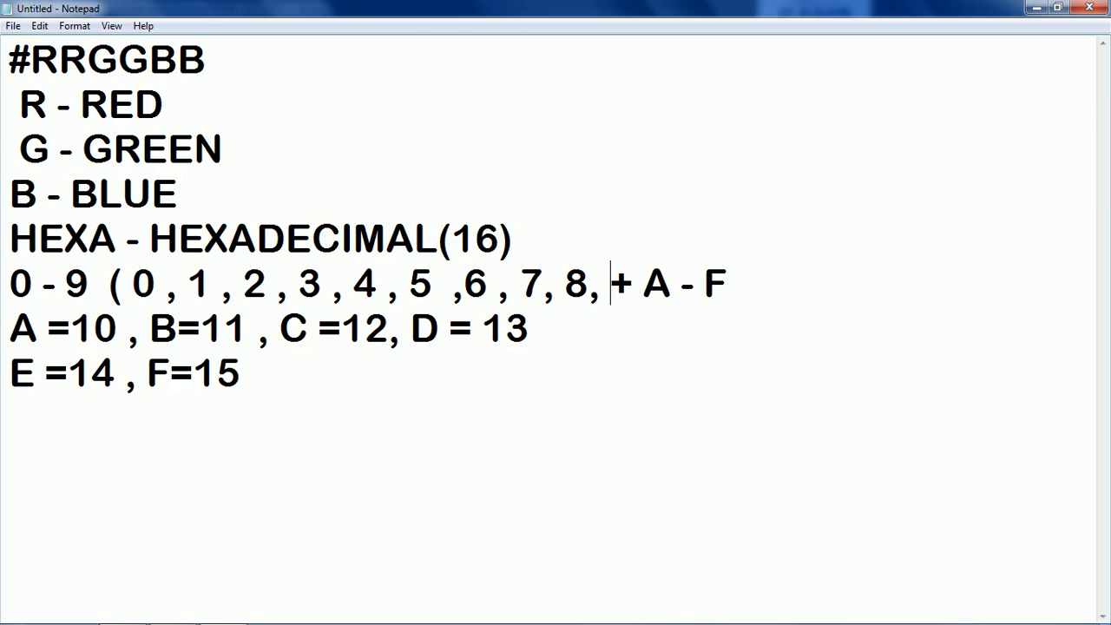
type("9\")")
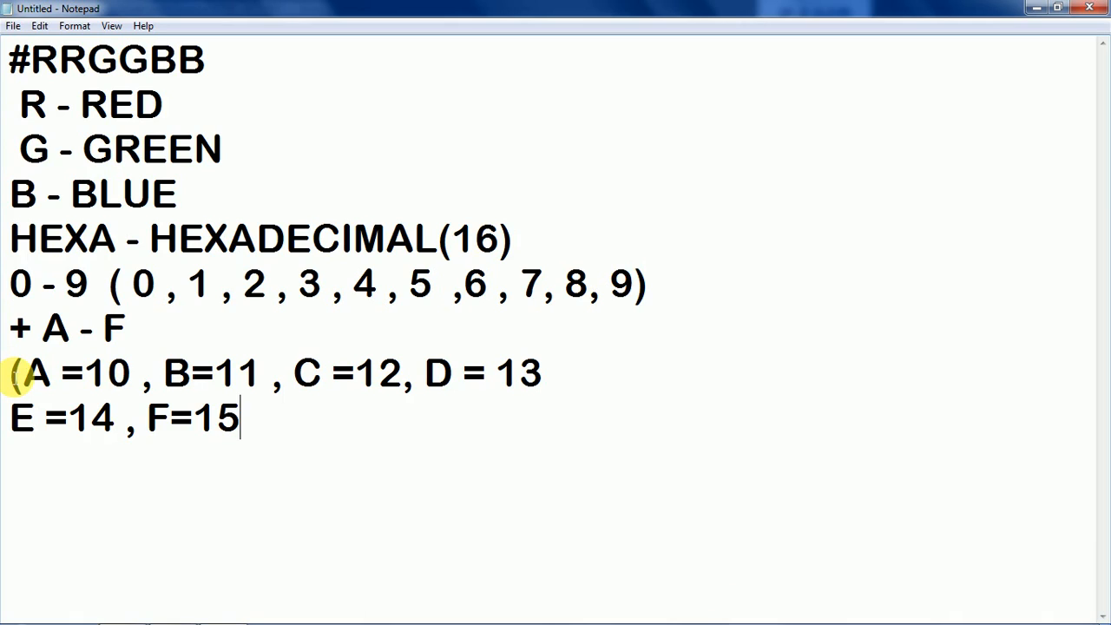
Add the closing bracket to the A–F value list.
type(")")
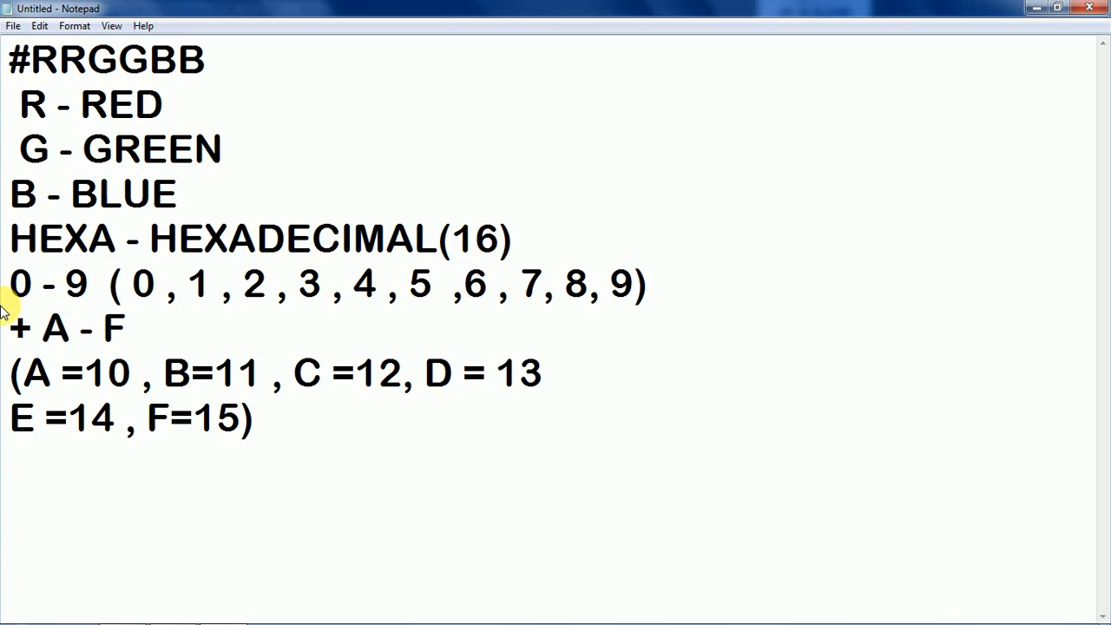
mouse_move(43, 178)
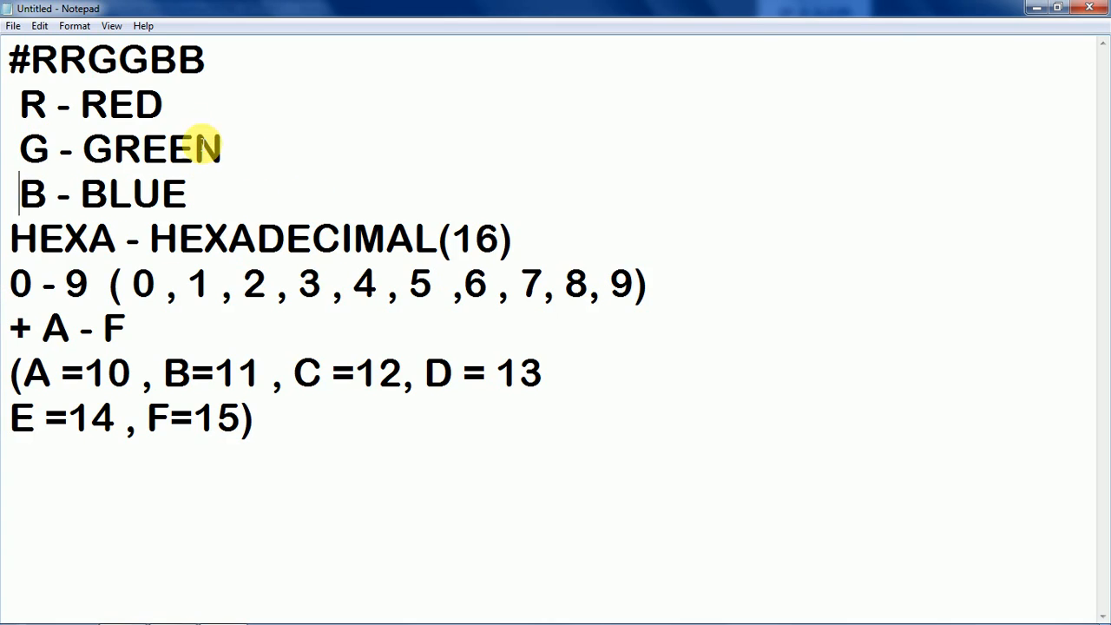
mouse_move(69, 78)
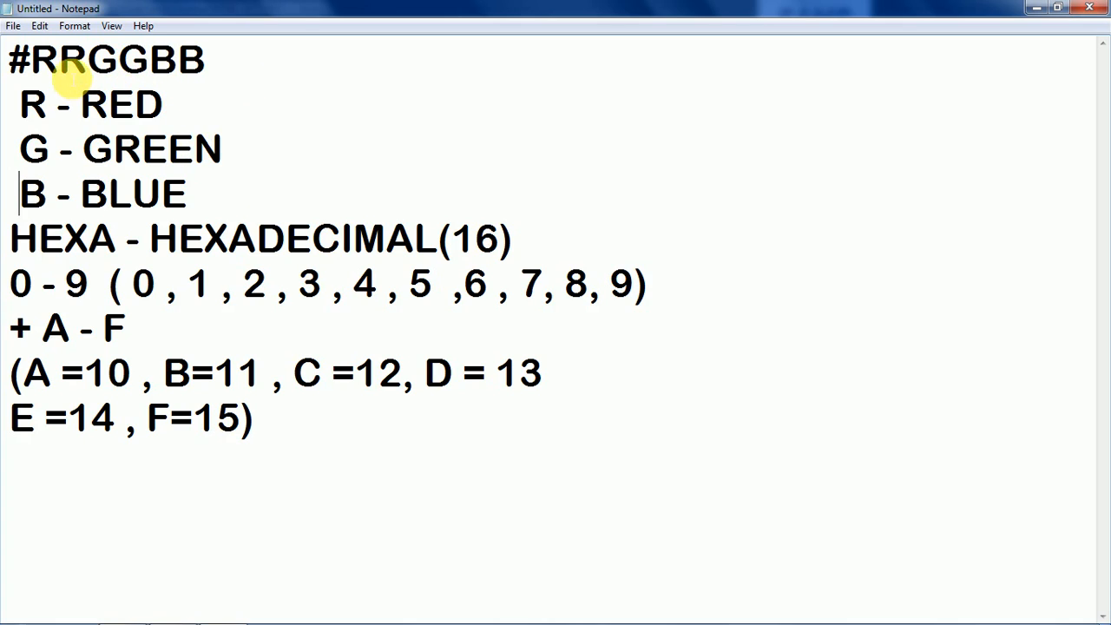
left_click_drag(8, 59, 87, 59)
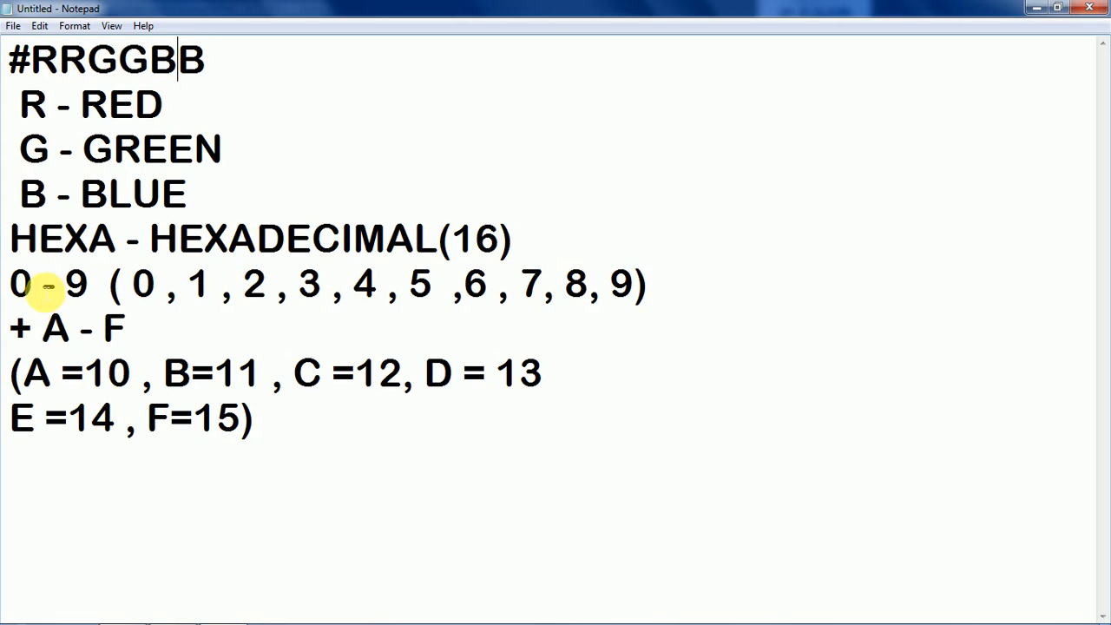
mouse_move(276, 59)
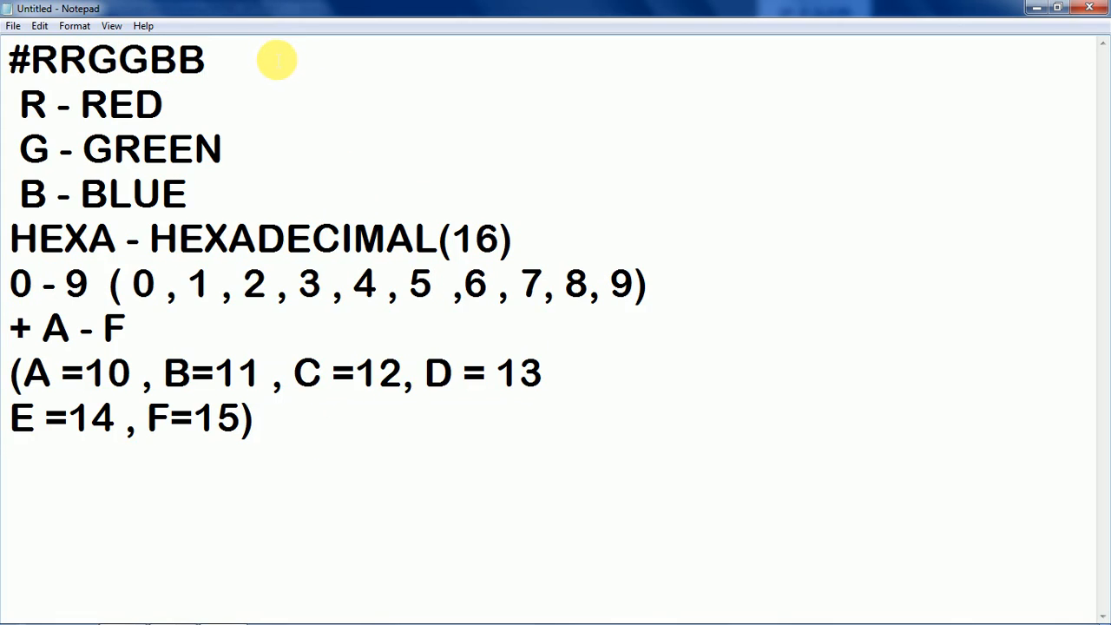
left_click(169, 148)
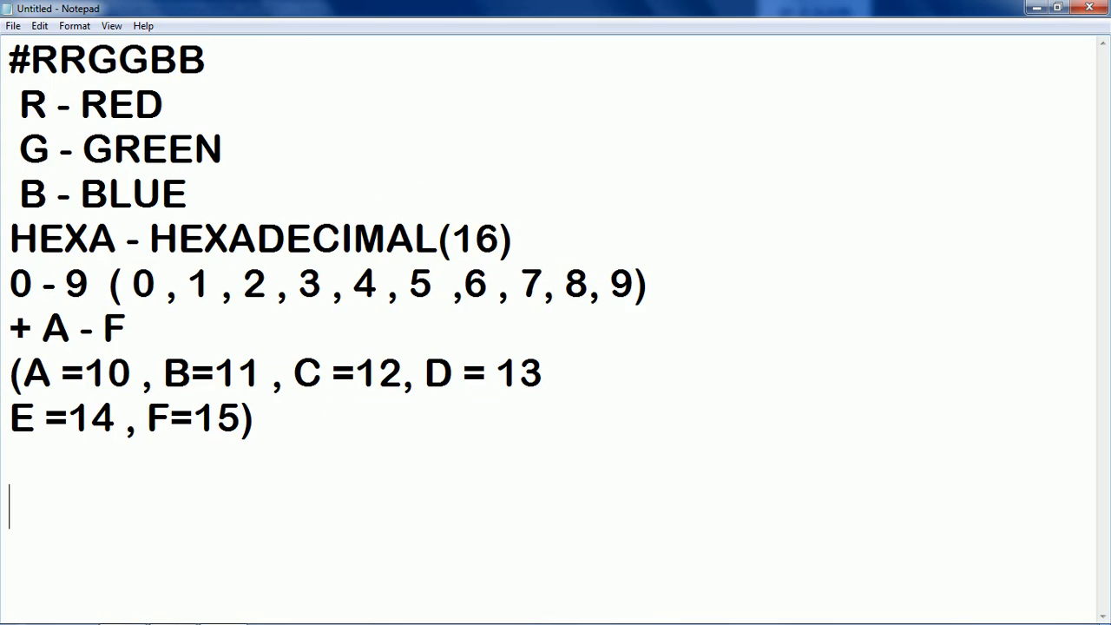
Type the example rgb(0,0,0) and the range note '0 - 255 = 256'.
type("rg8b")
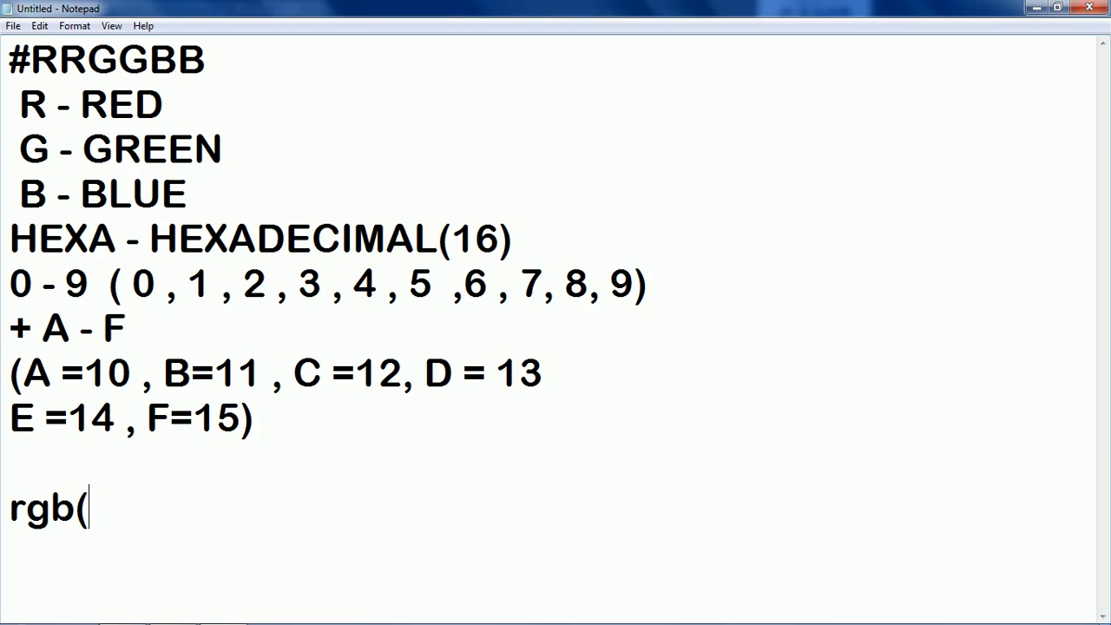
type("0,")
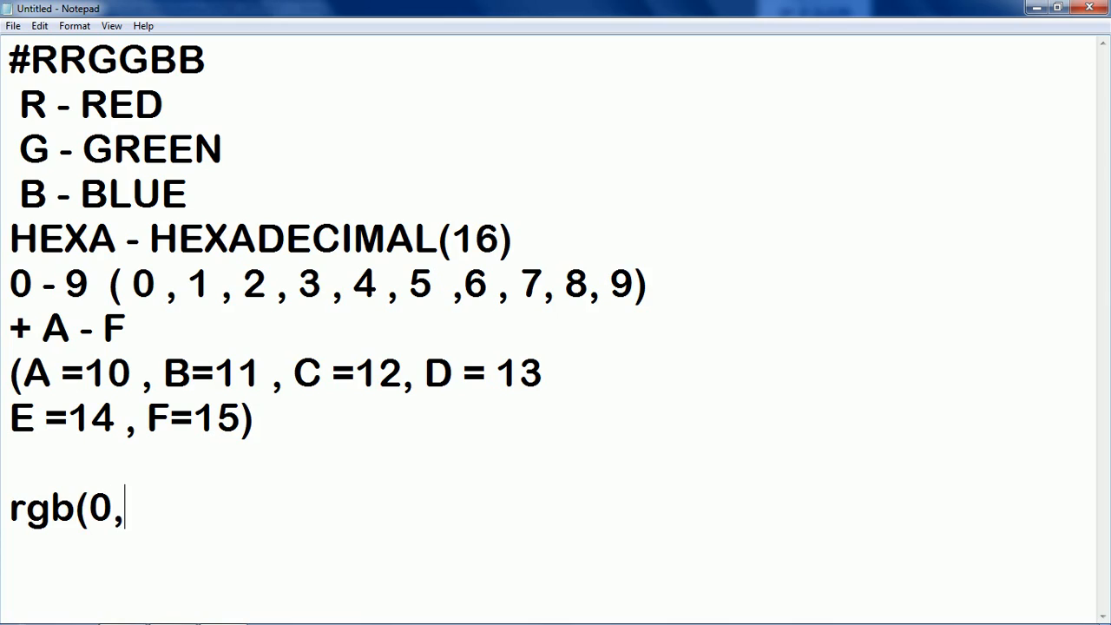
type("0,0)")
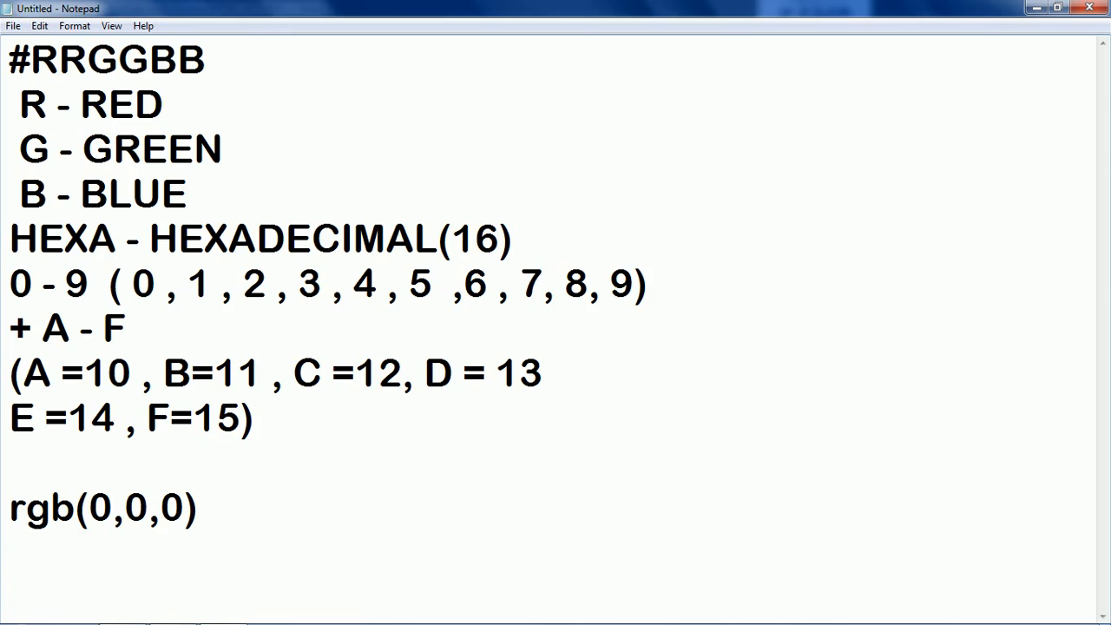
type("0 -")
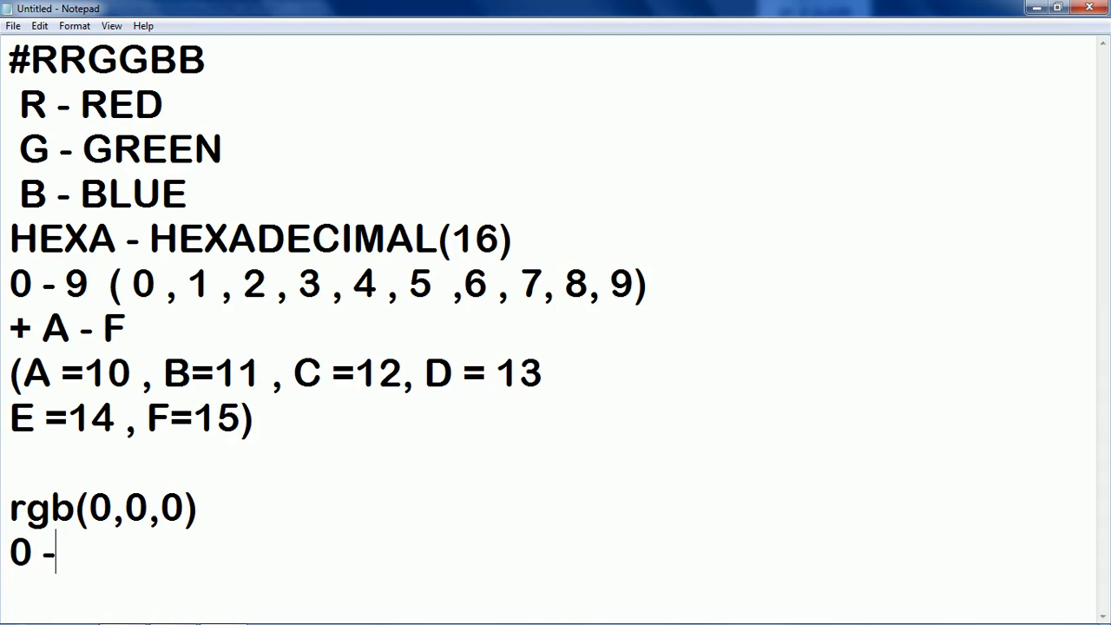
type("255")
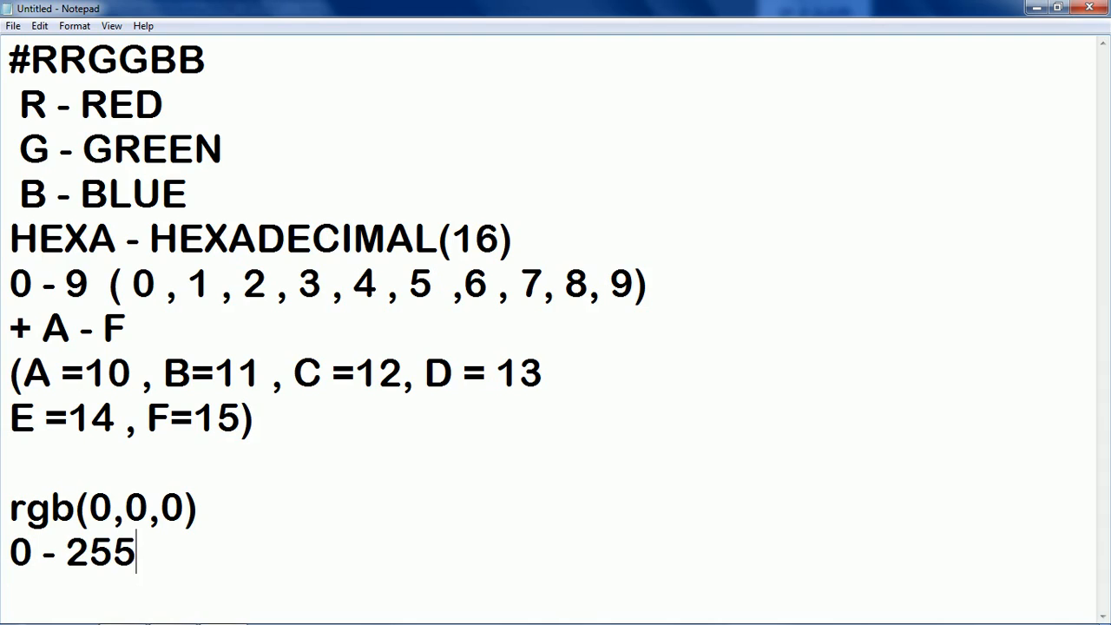
type("=")
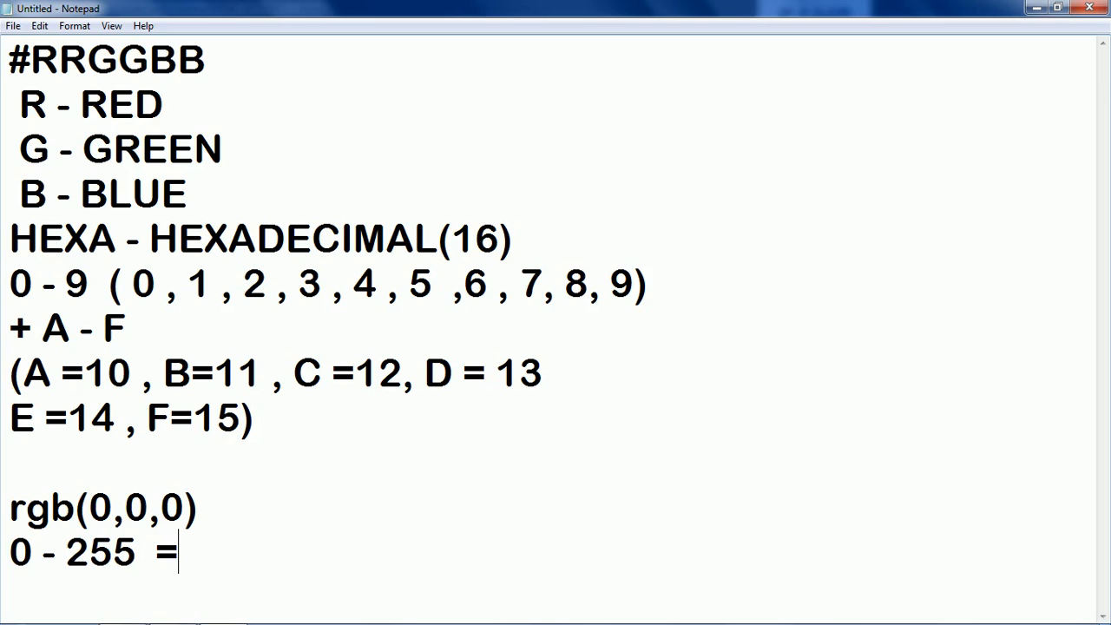
type("256")
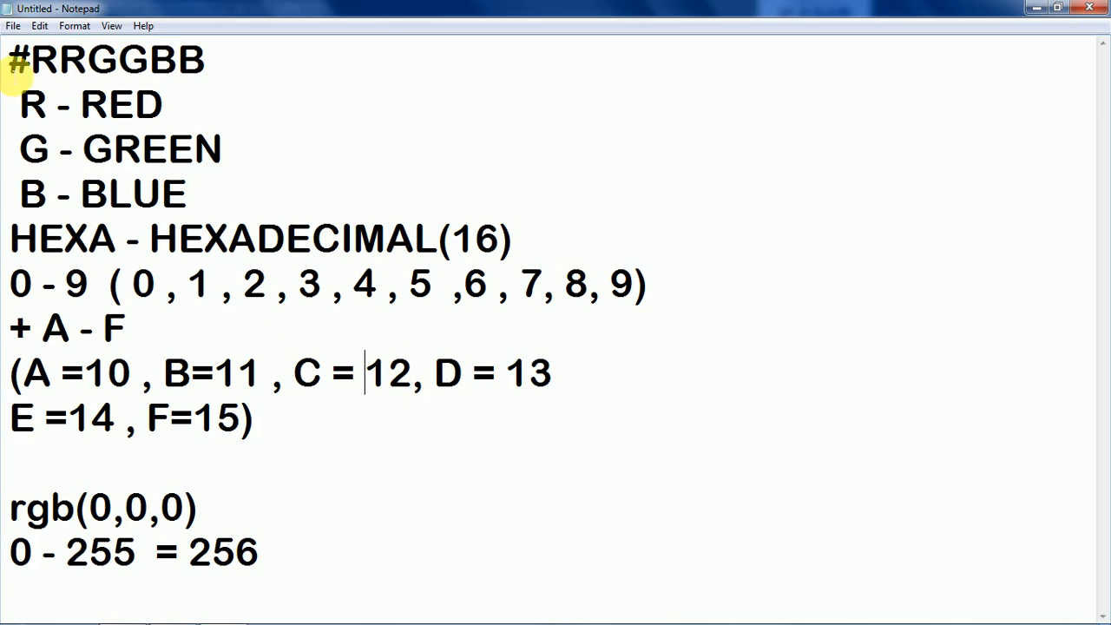
mouse_move(256, 65)
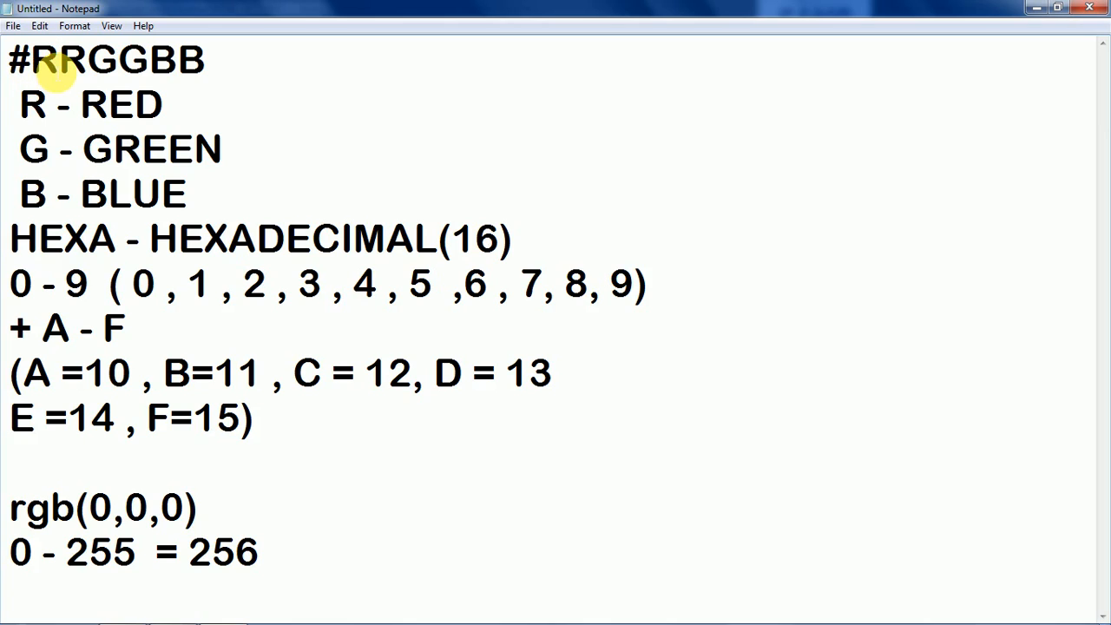
mouse_move(104, 61)
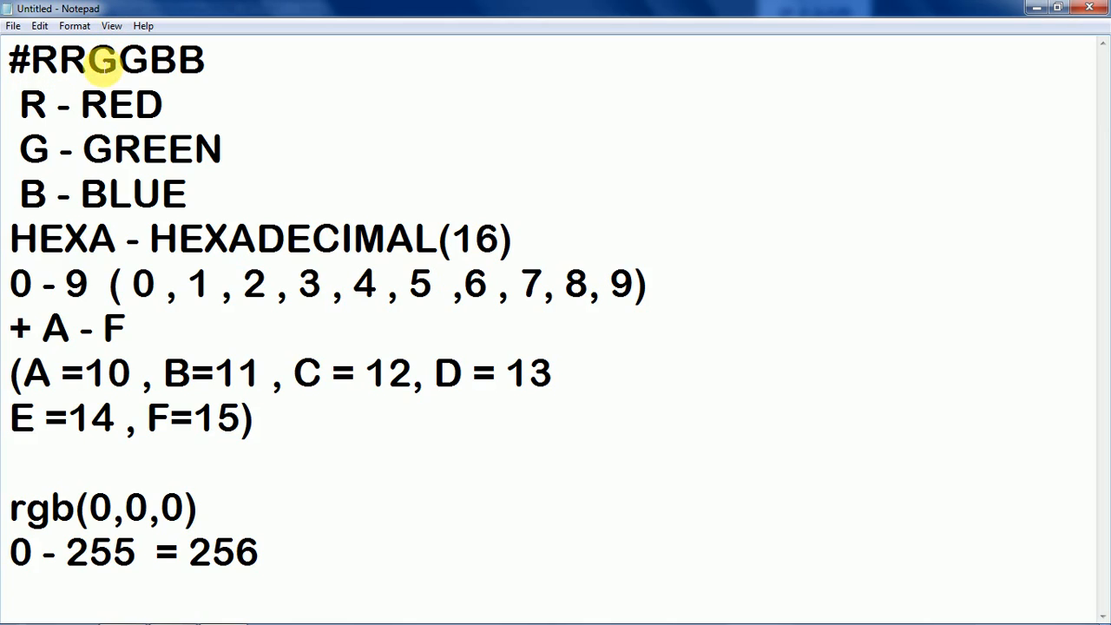
Add the example line 'eg : #000000(black)' under #RRGGBB.
type("eg")
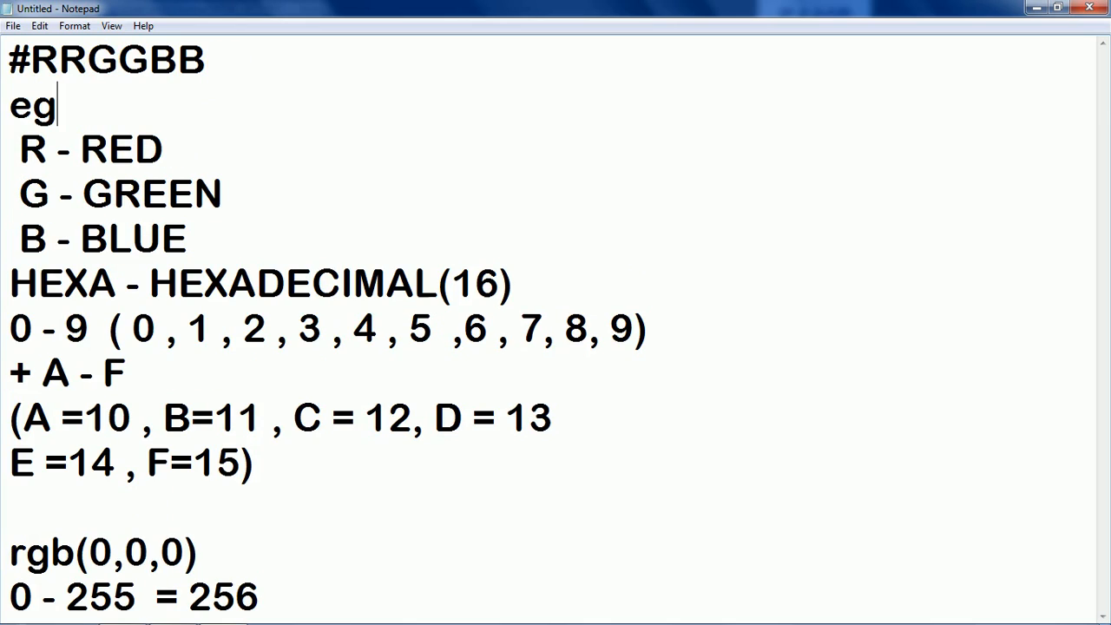
type(":")
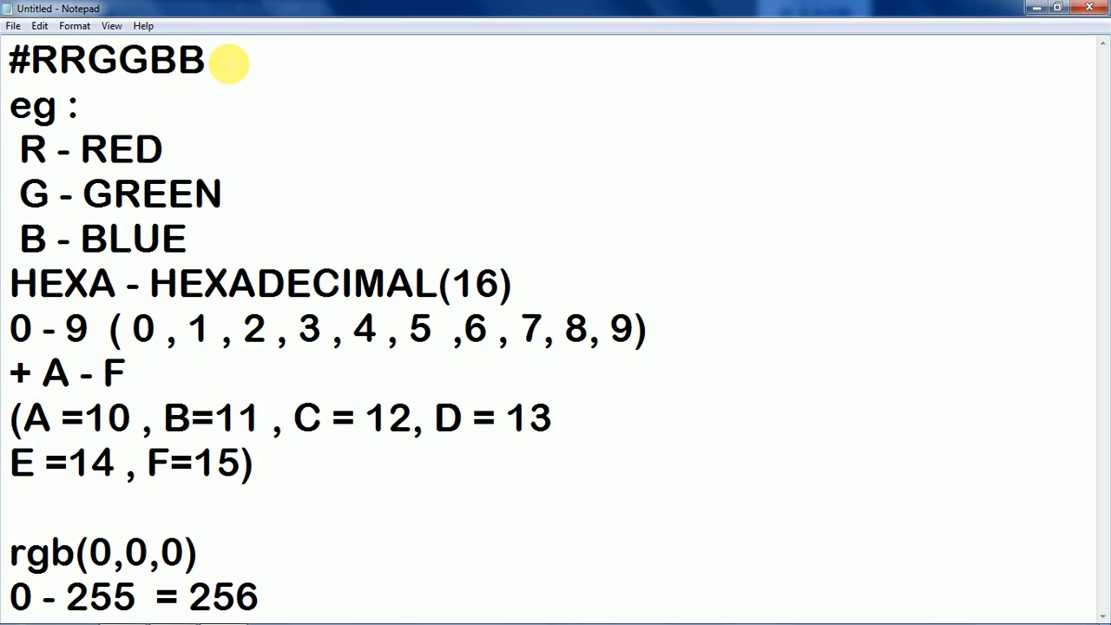
type("#")
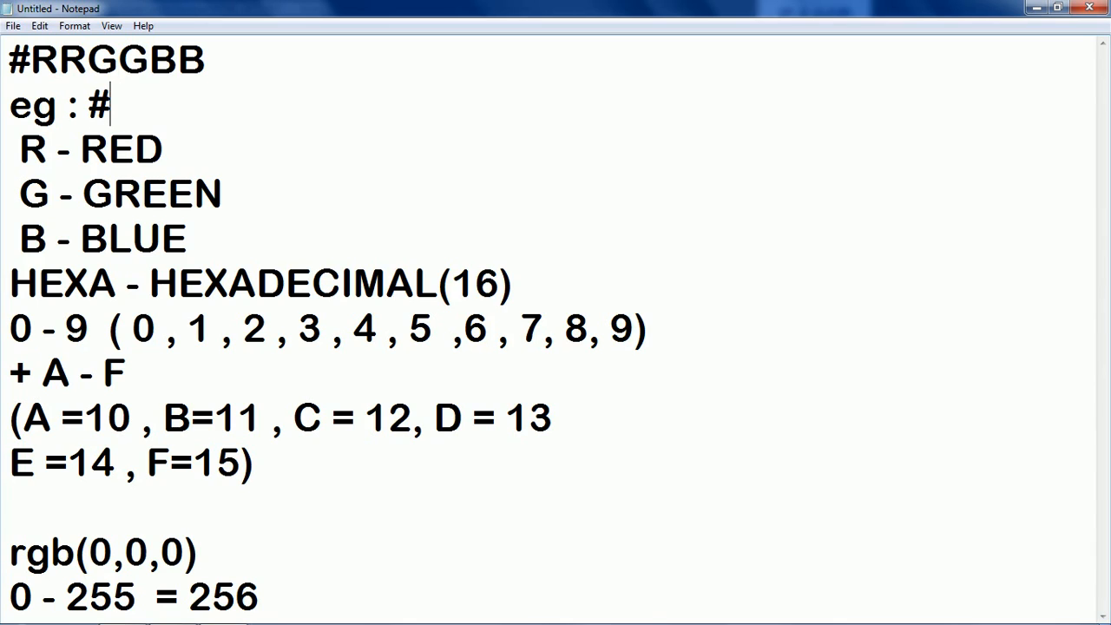
type("00")
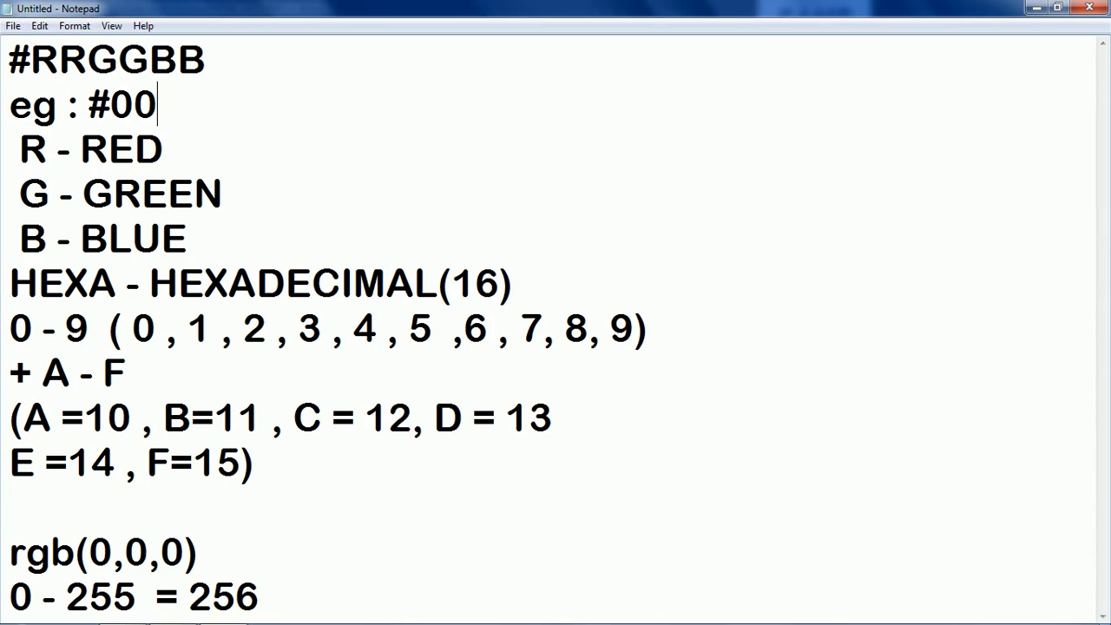
type("0000")
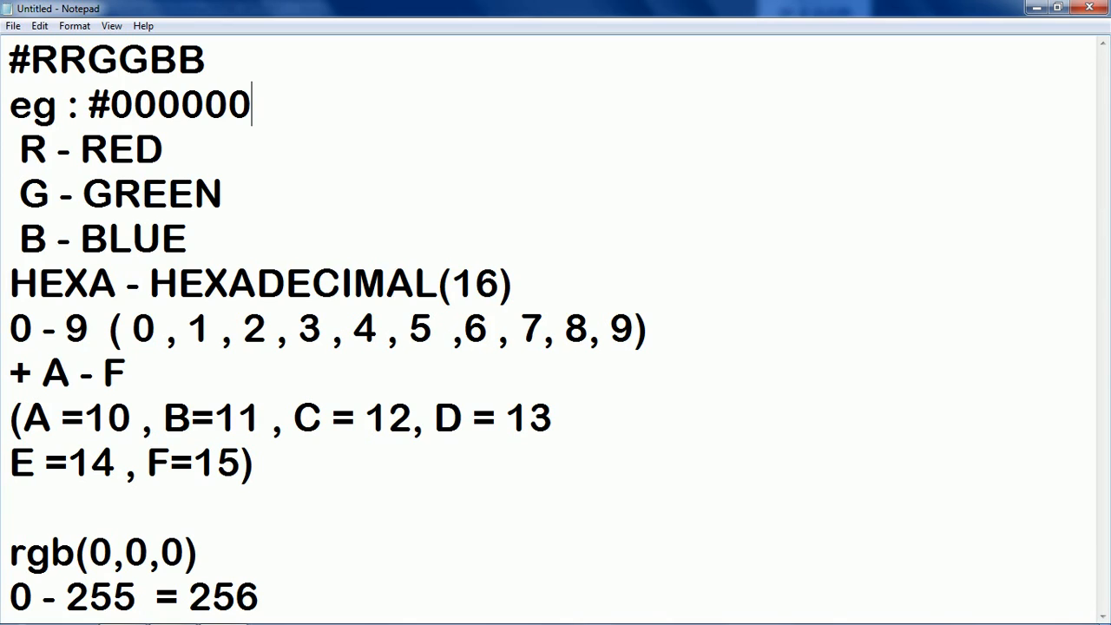
type("(black")
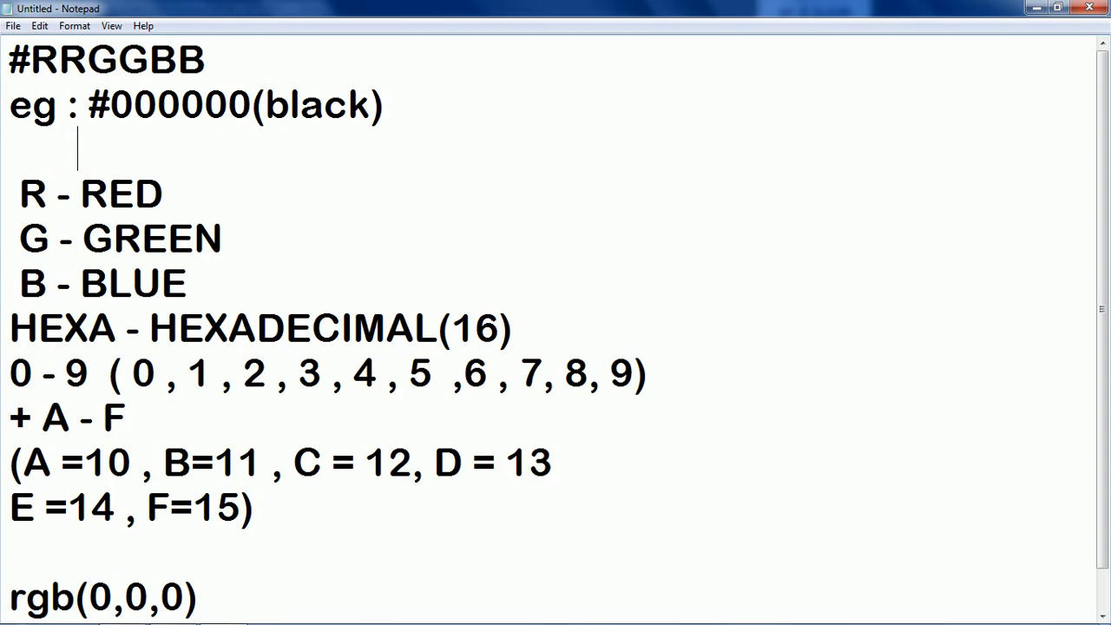
Add the second example '#0000FF(blue)' on the next line.
type("#")
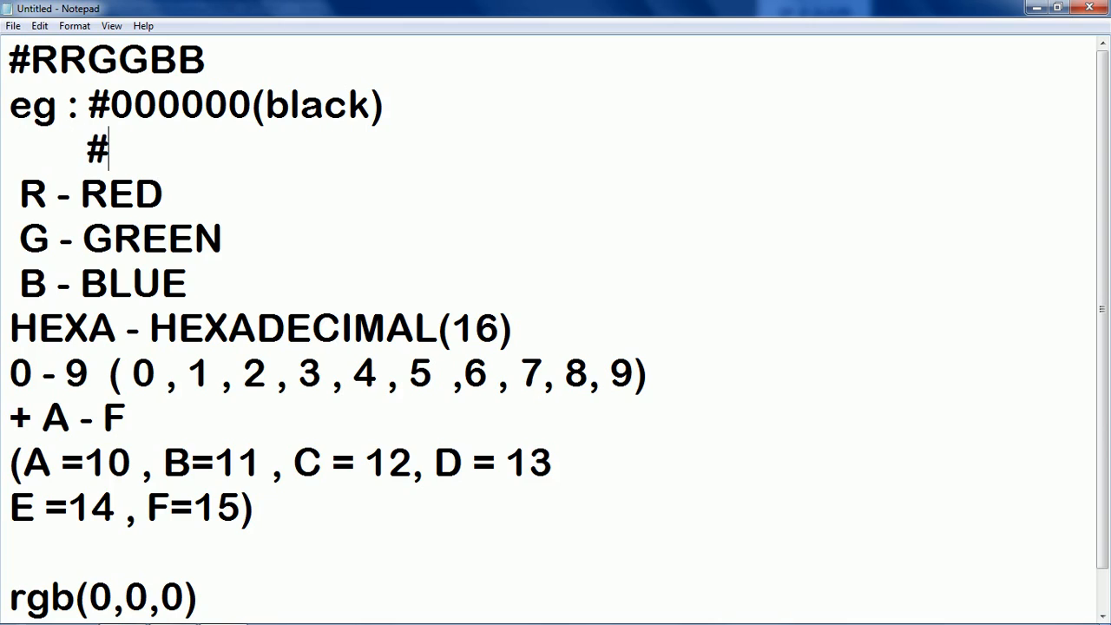
type("0000")
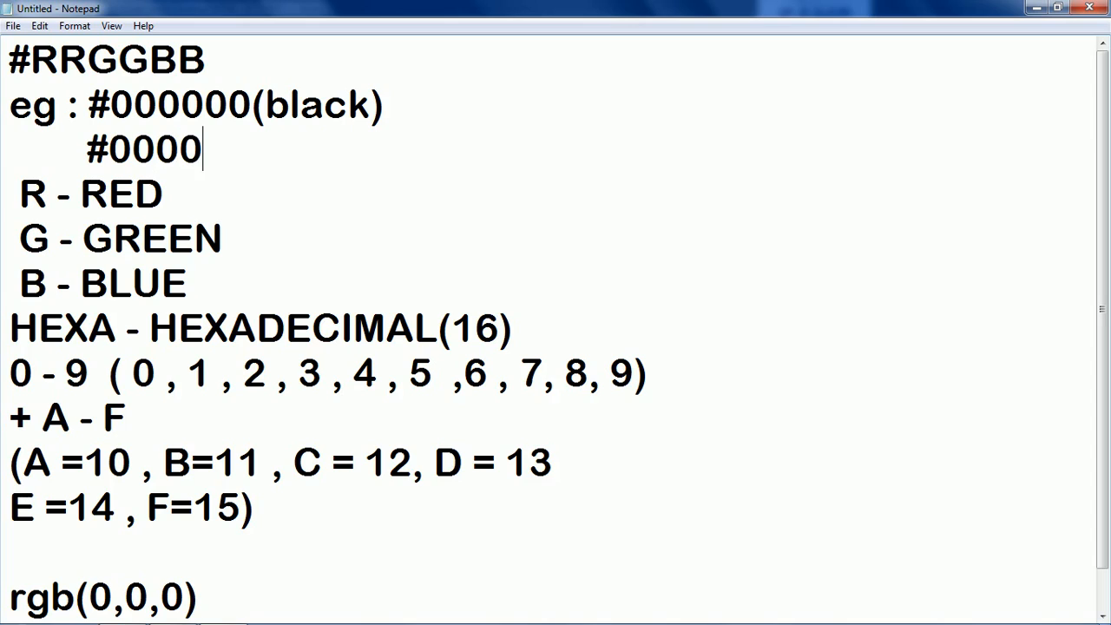
type("ff")
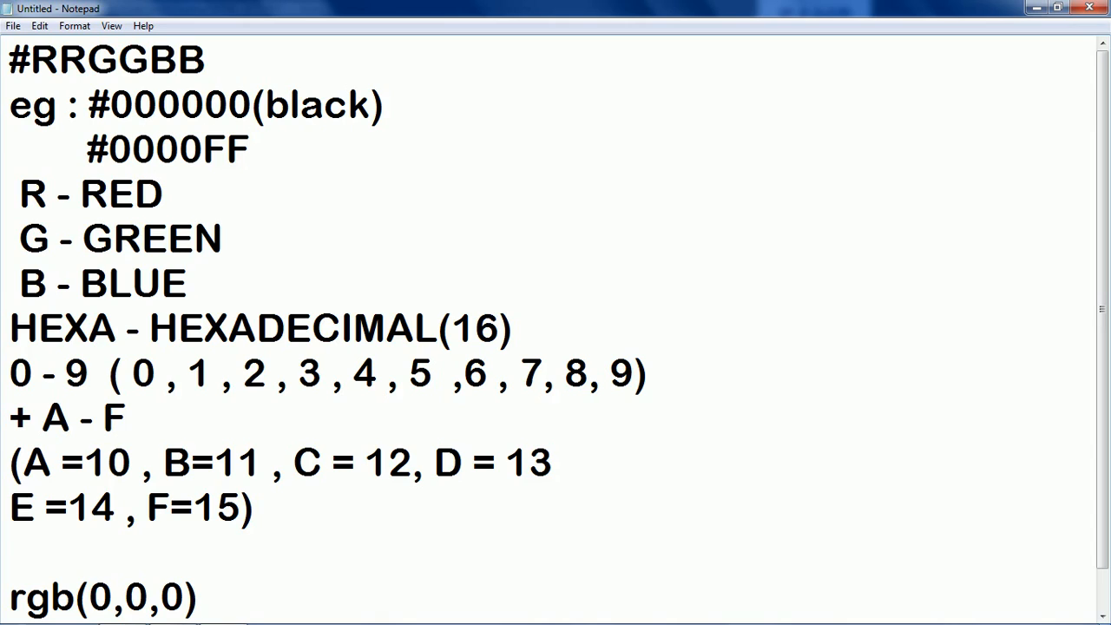
type("(")
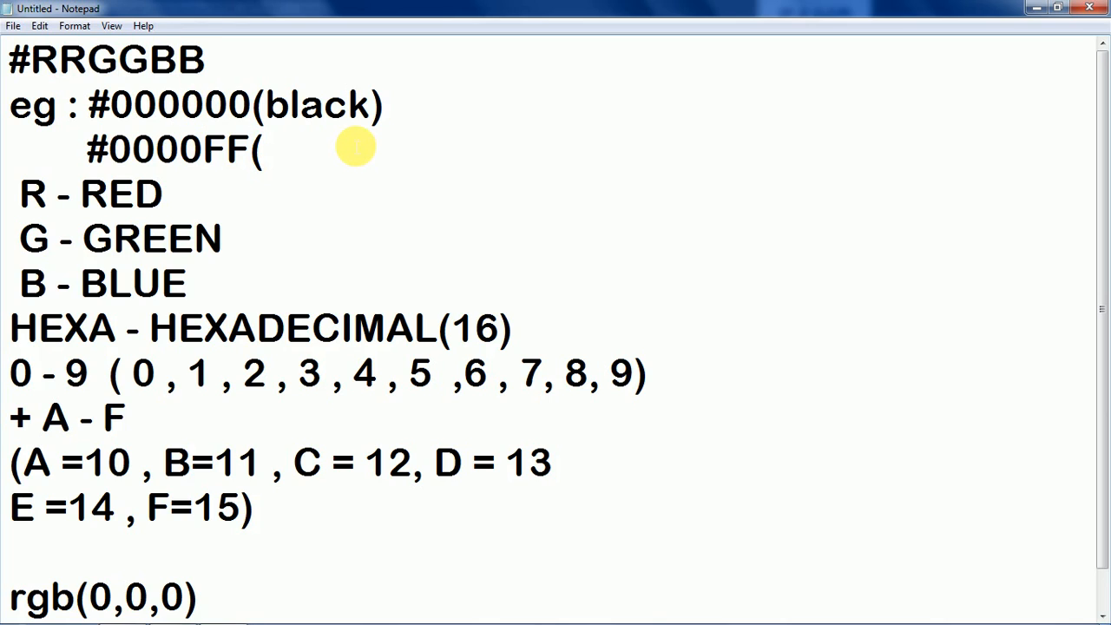
type("blue")
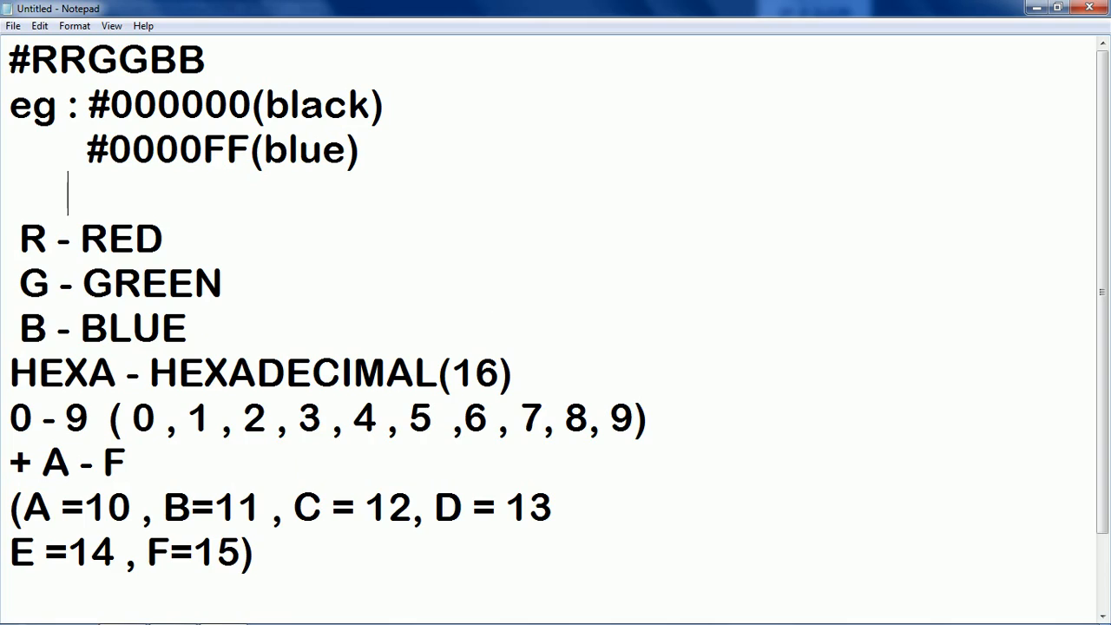
Add the green example '#00FF00(green)'.
type("#")
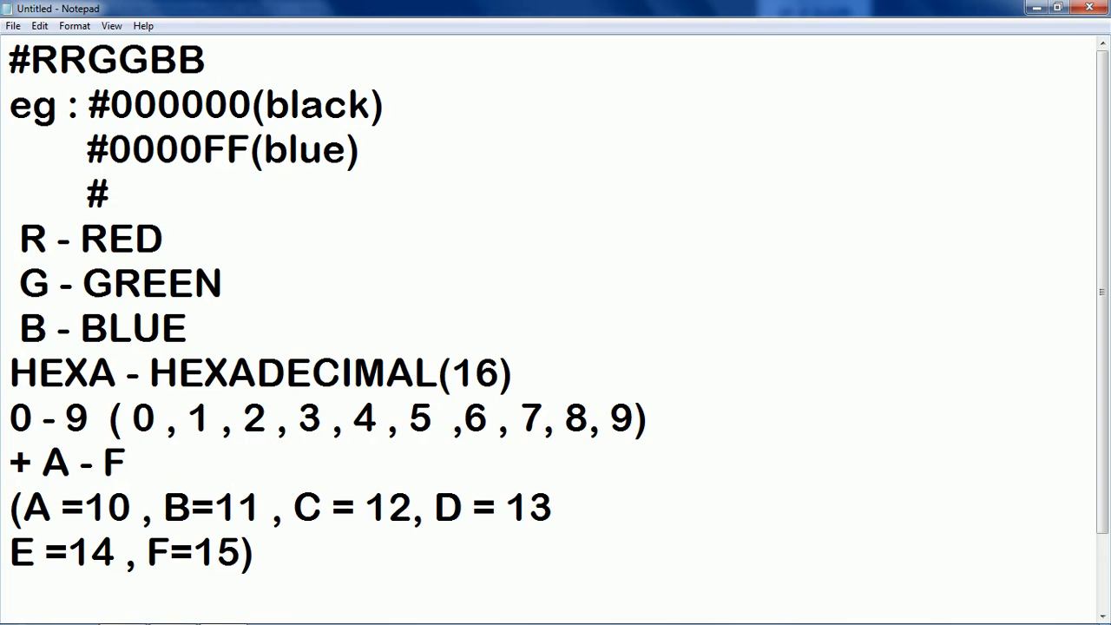
left_click(110, 193)
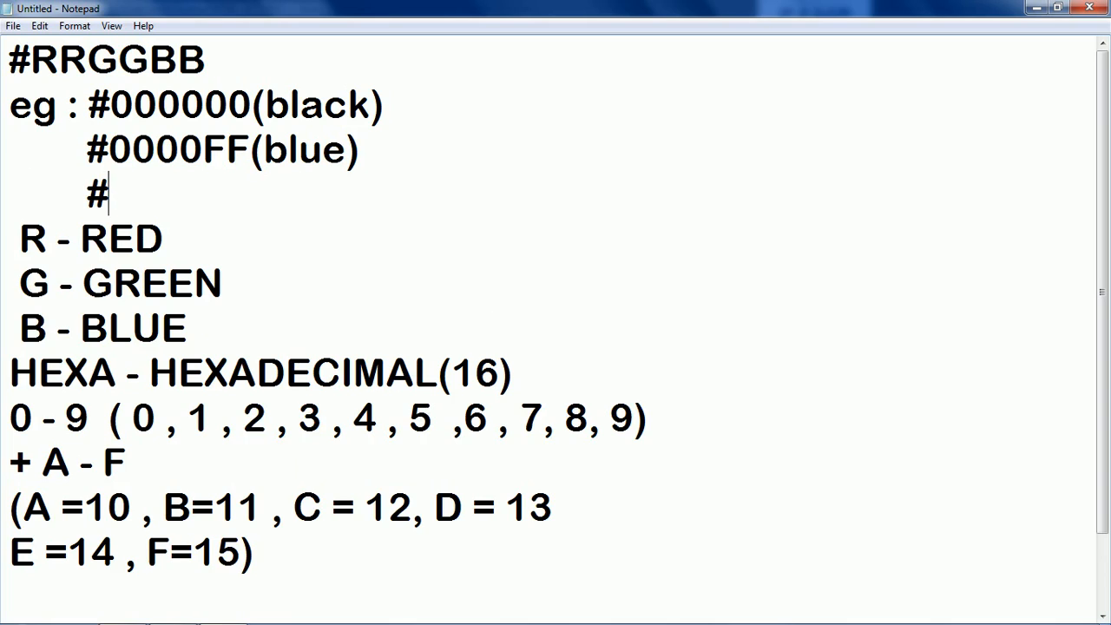
type("00FF00")
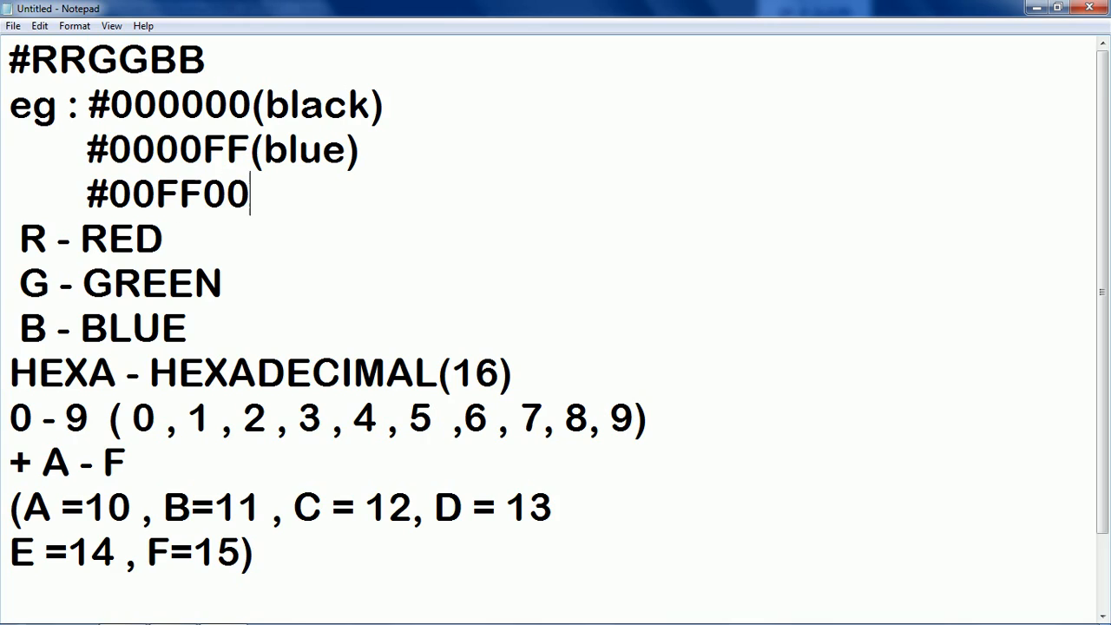
type("(")
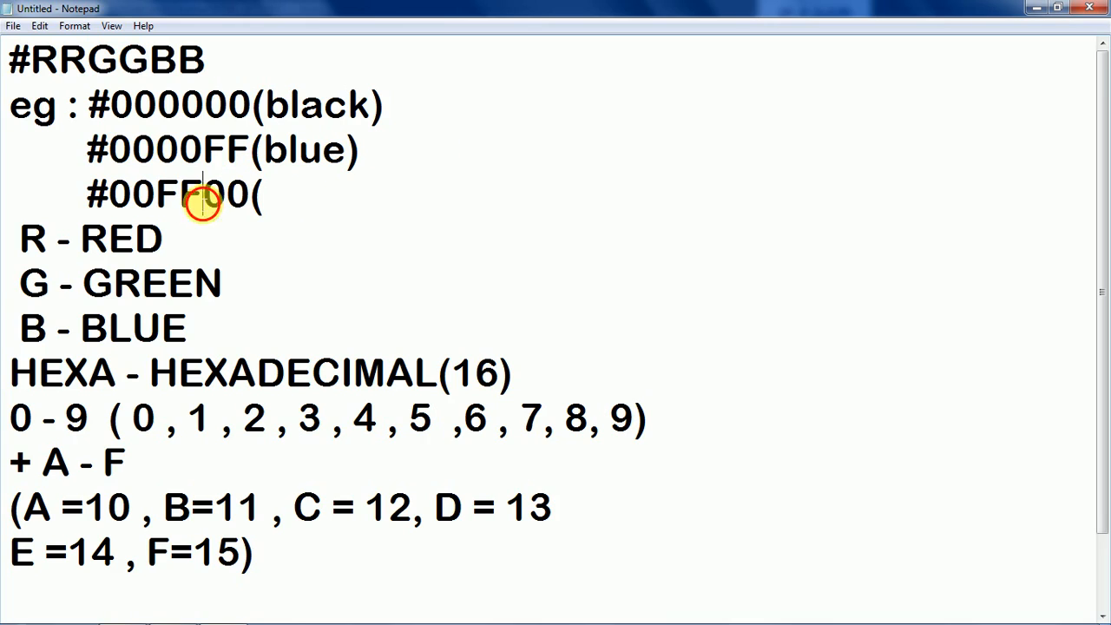
double_click(118, 60)
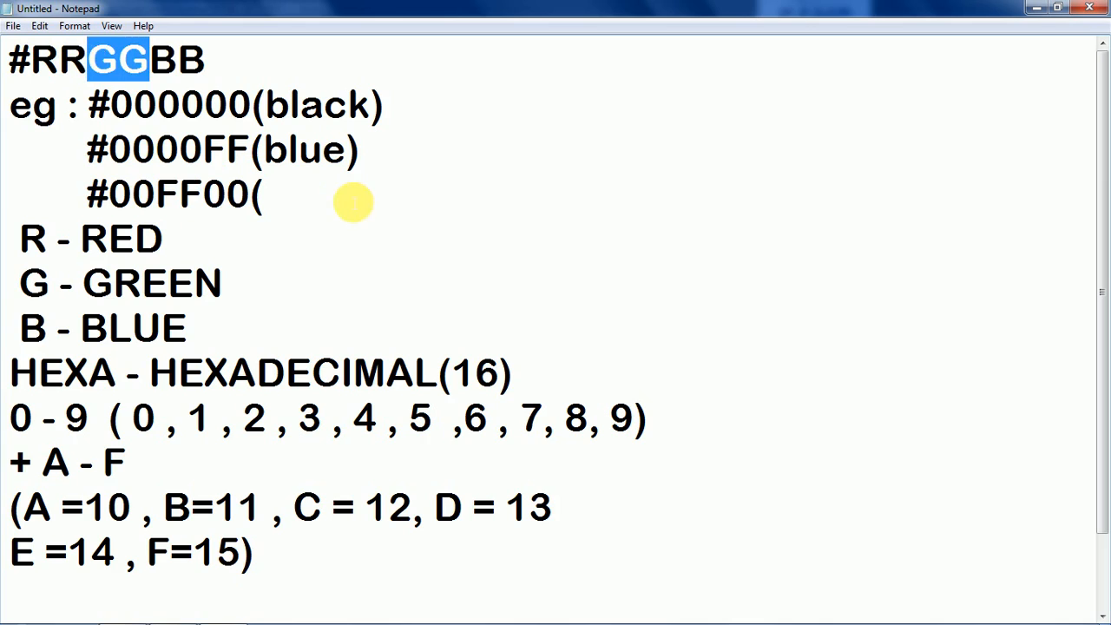
left_click(339, 198)
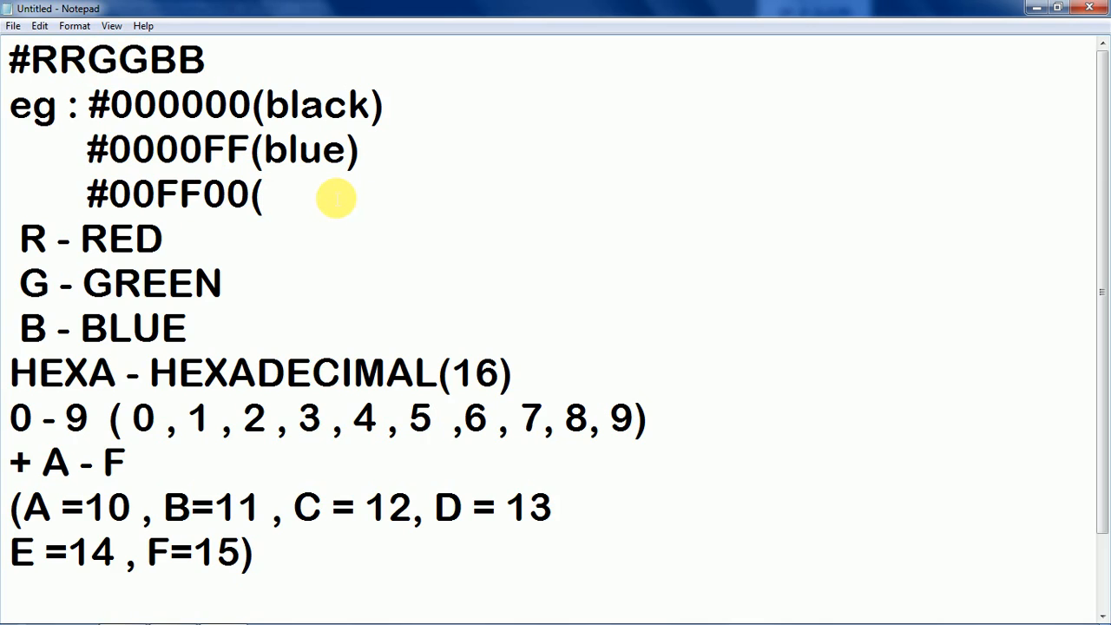
type("green_")
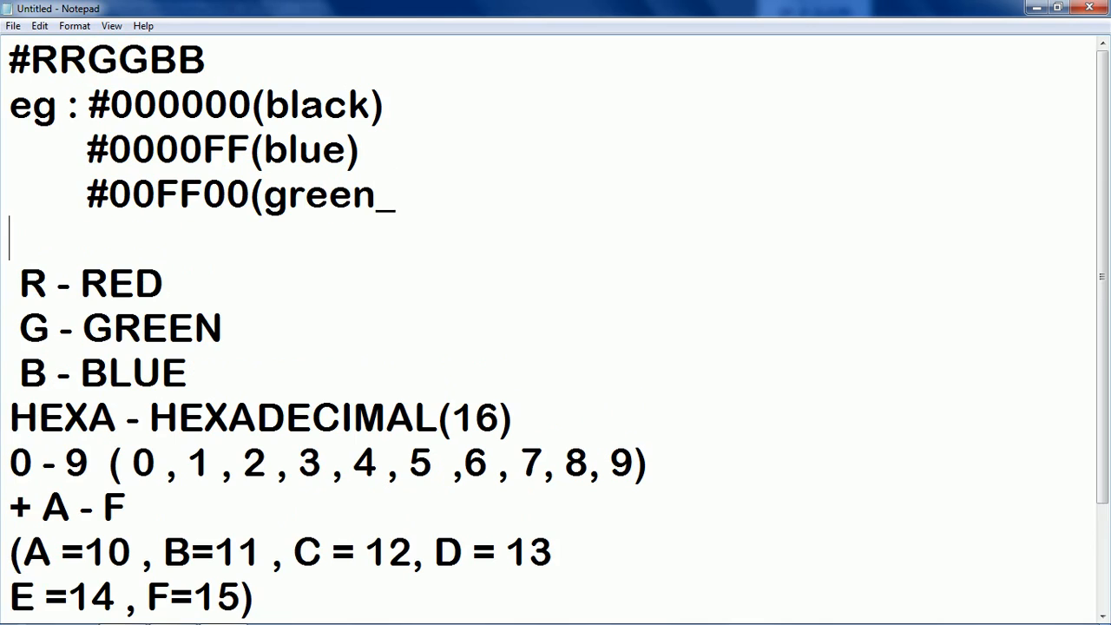
type(")")
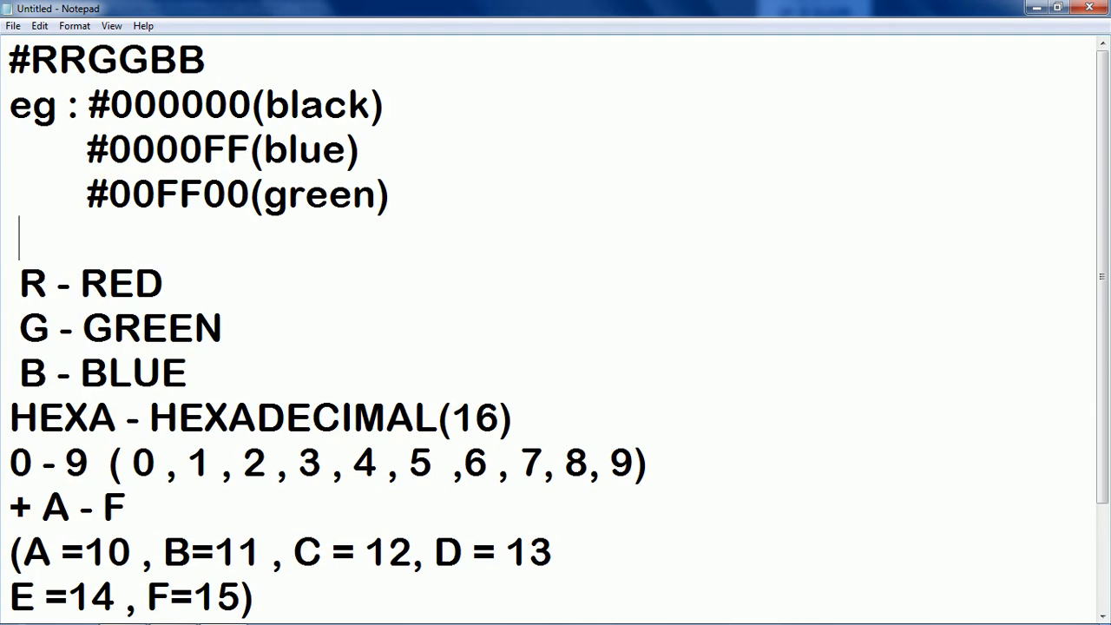
Add the red example '#FF0000(red)' and start a new line.
type("#")
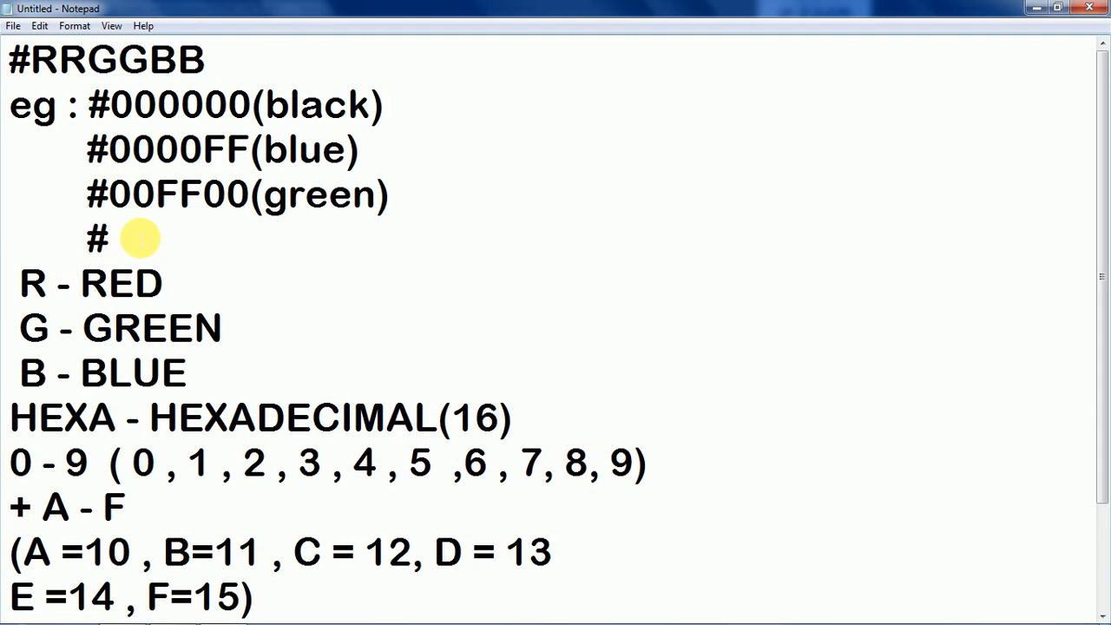
type("FF")
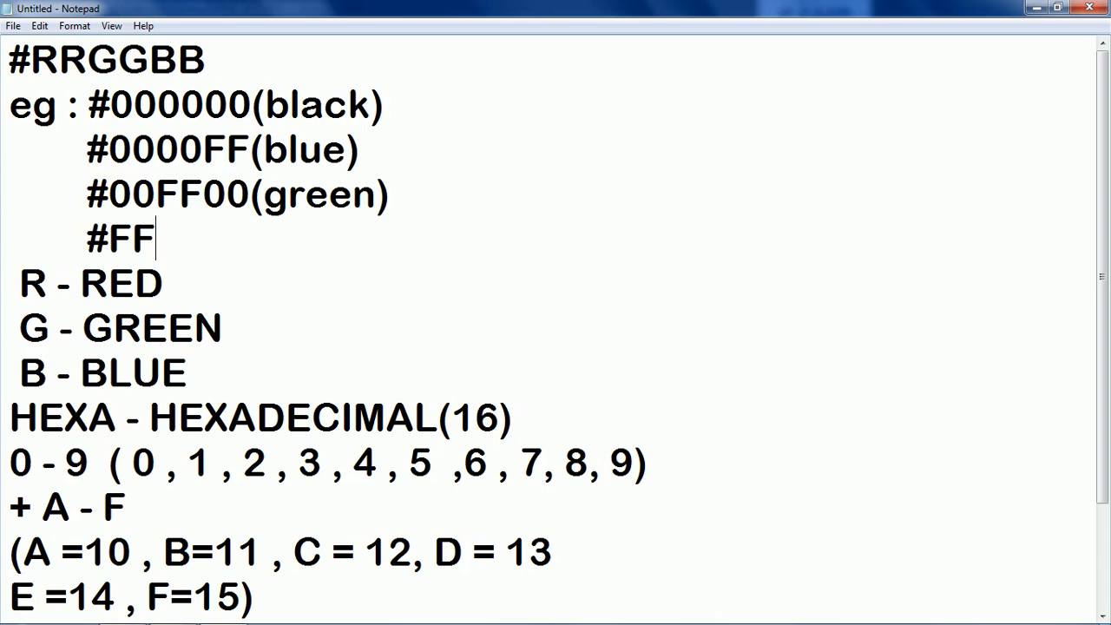
type("0000")
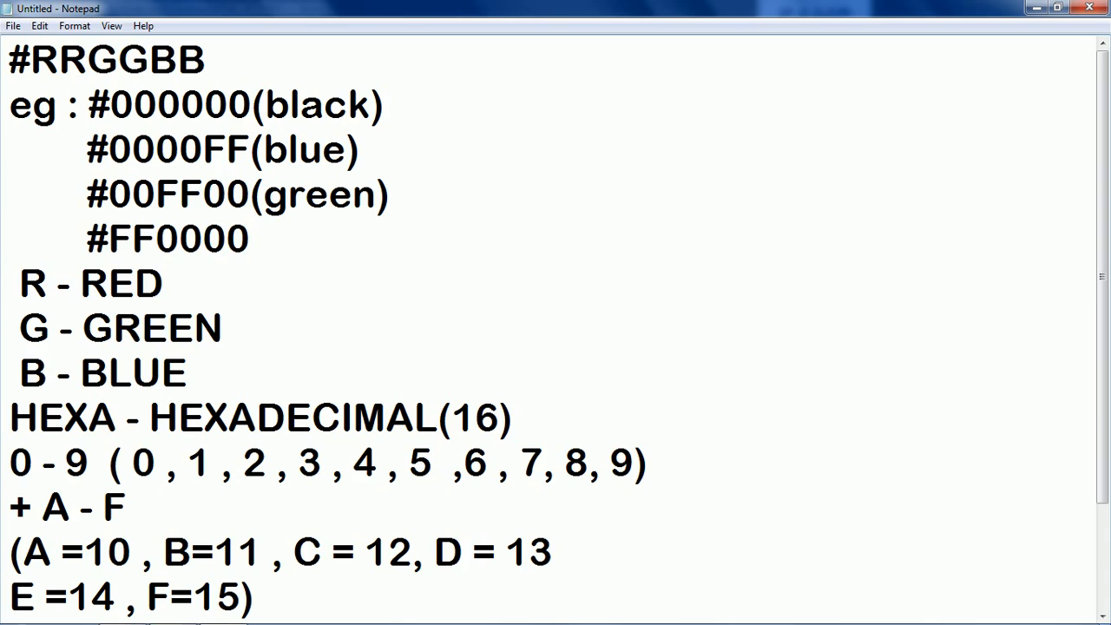
type("(red)")
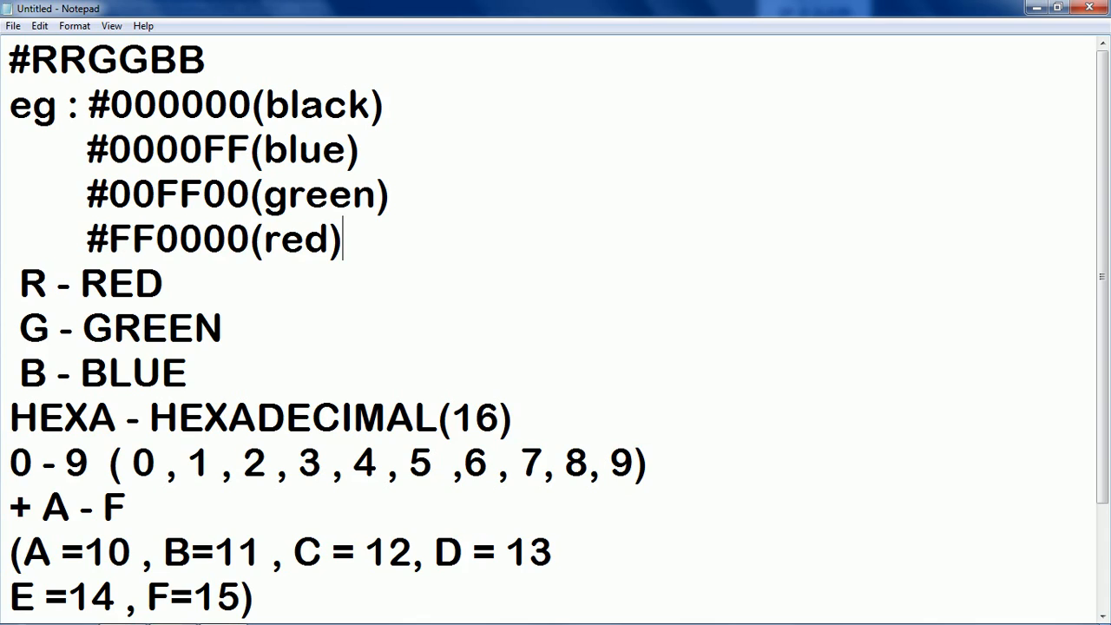
key("enter")
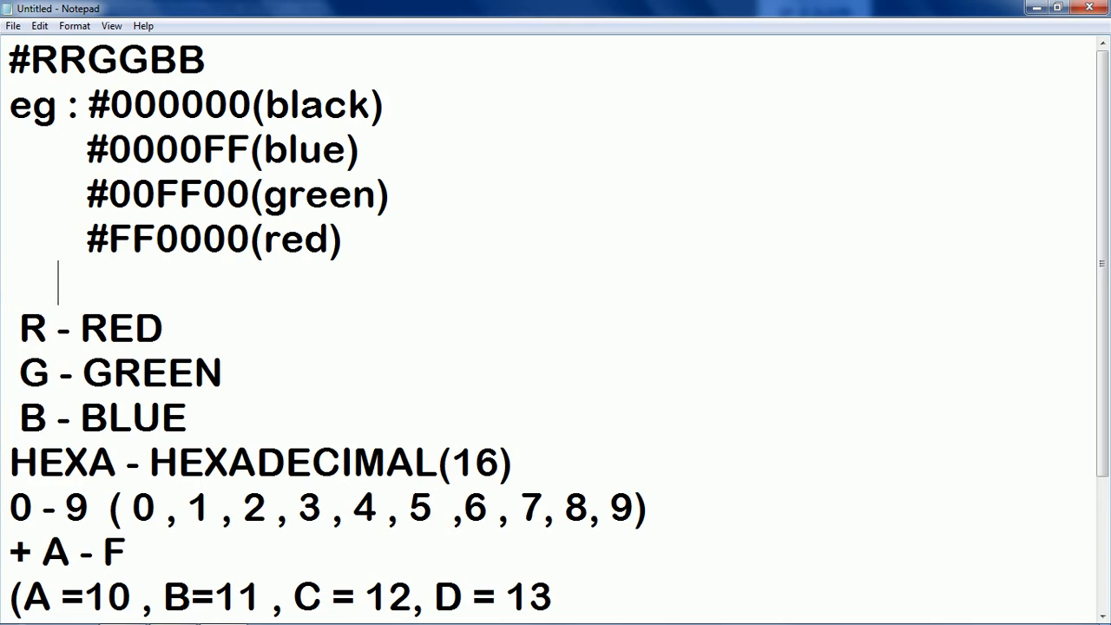
Add the white example '#(FF,FF,FF)(white)'.
type("#")
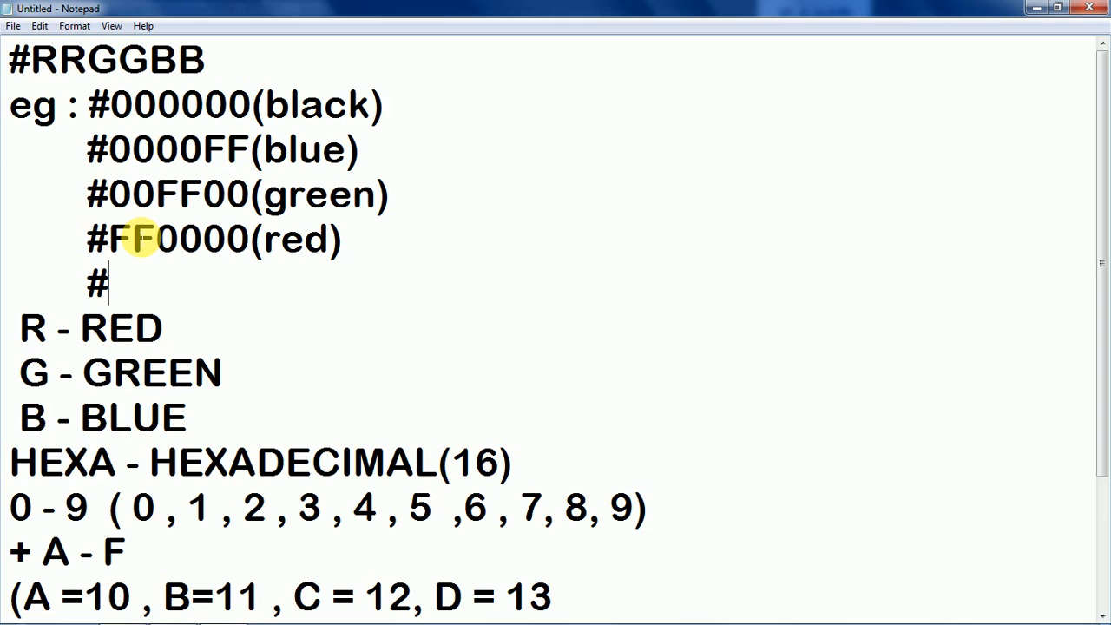
type("(FF")
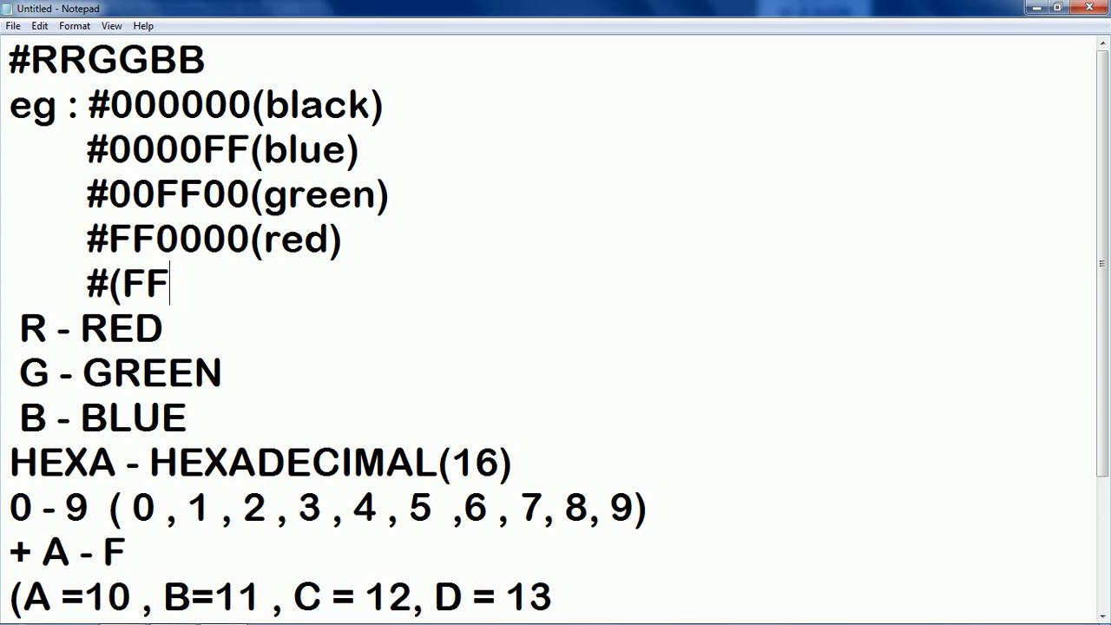
type(",FF,")
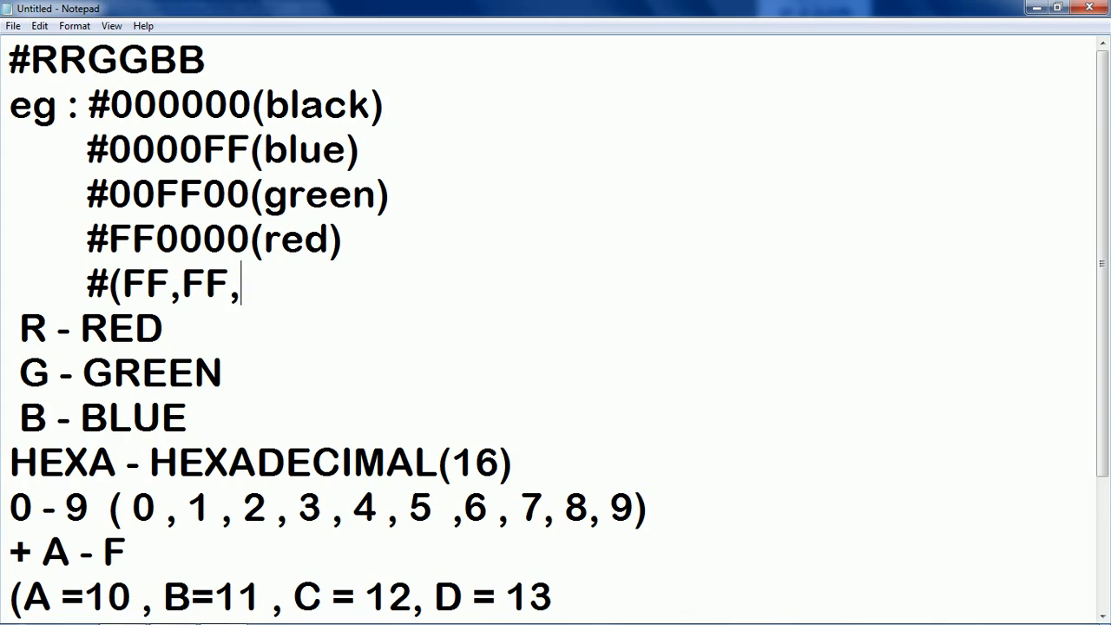
type("FF)(")
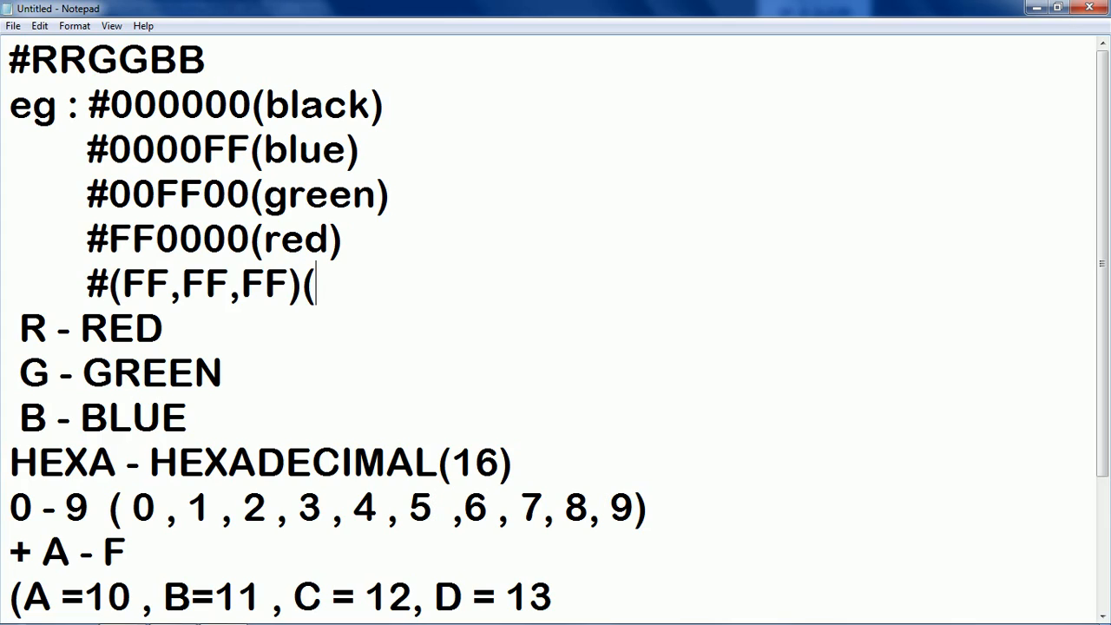
type("white)")
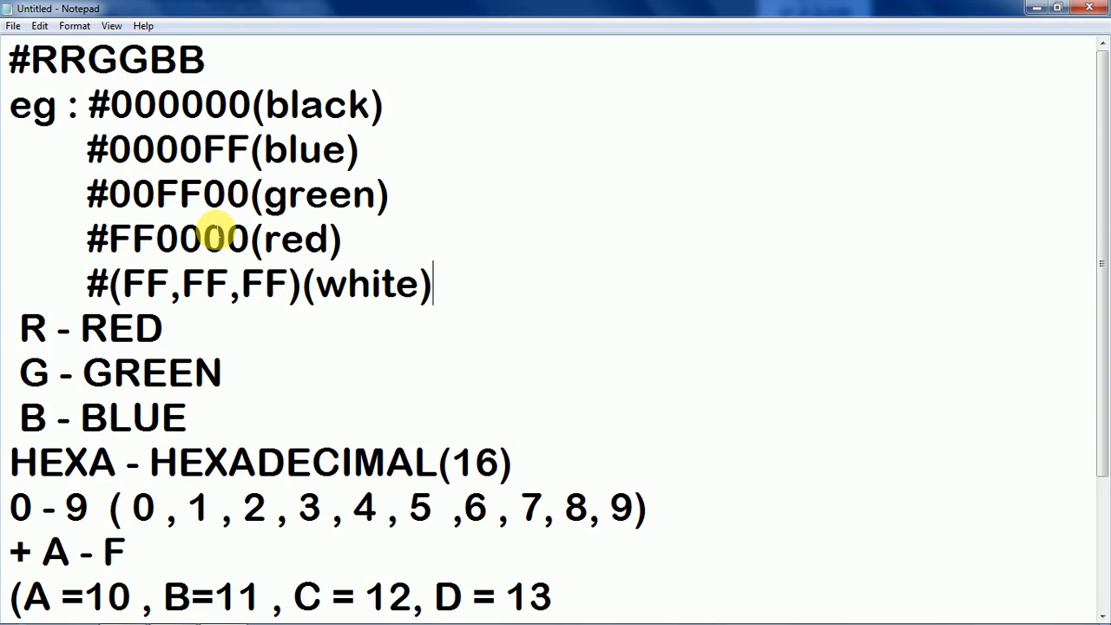
key("enter")
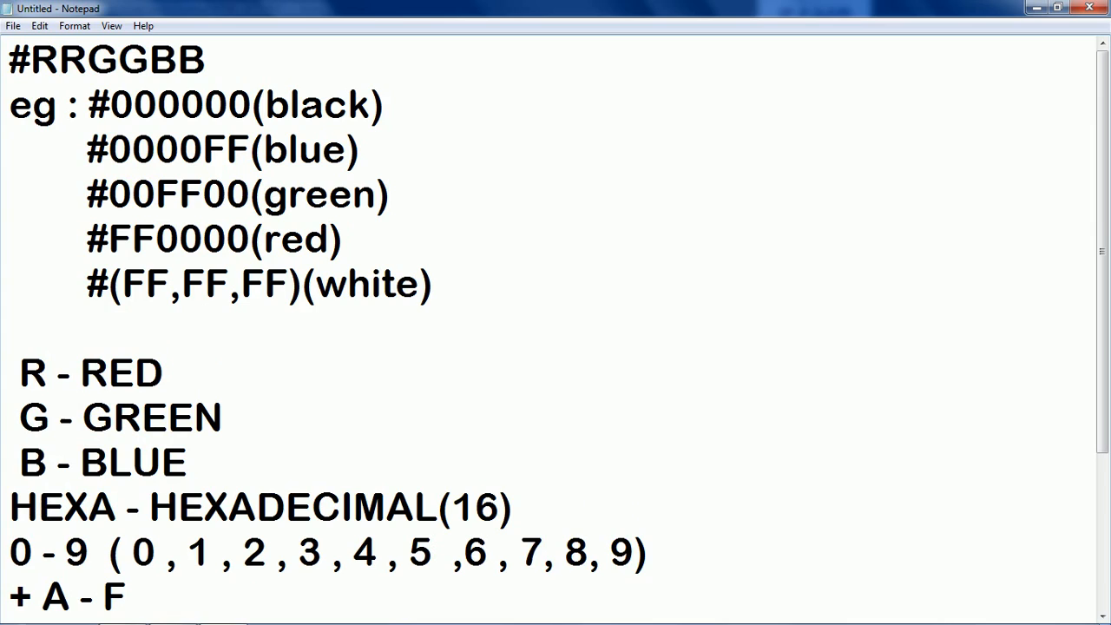
Type '#(0A,11,33)' on the line below the white example.
left_click(86, 328)
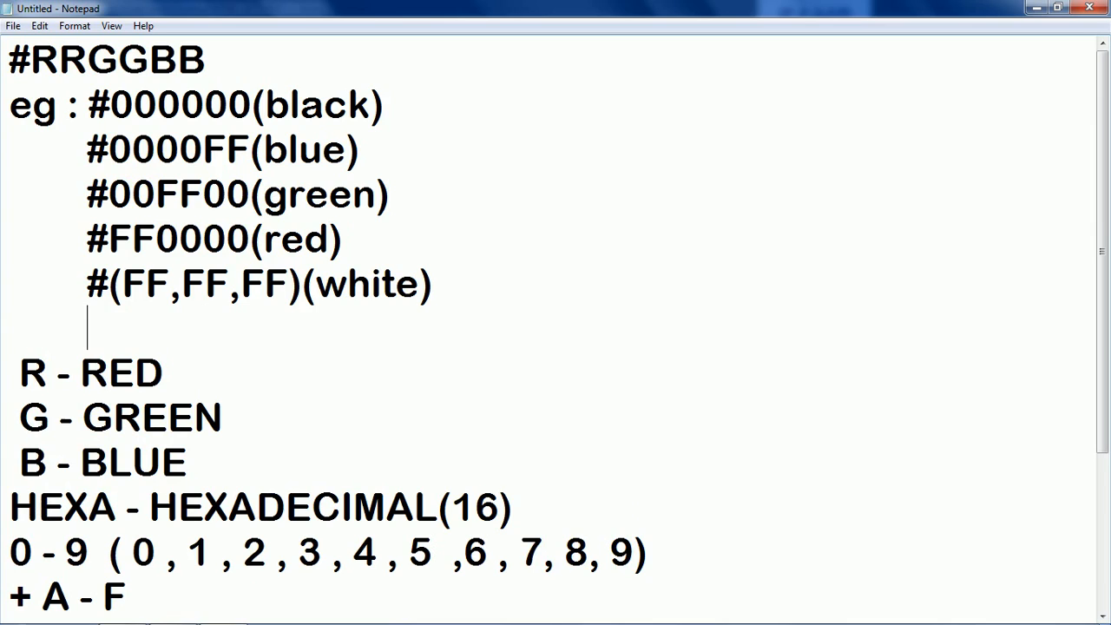
type("#")
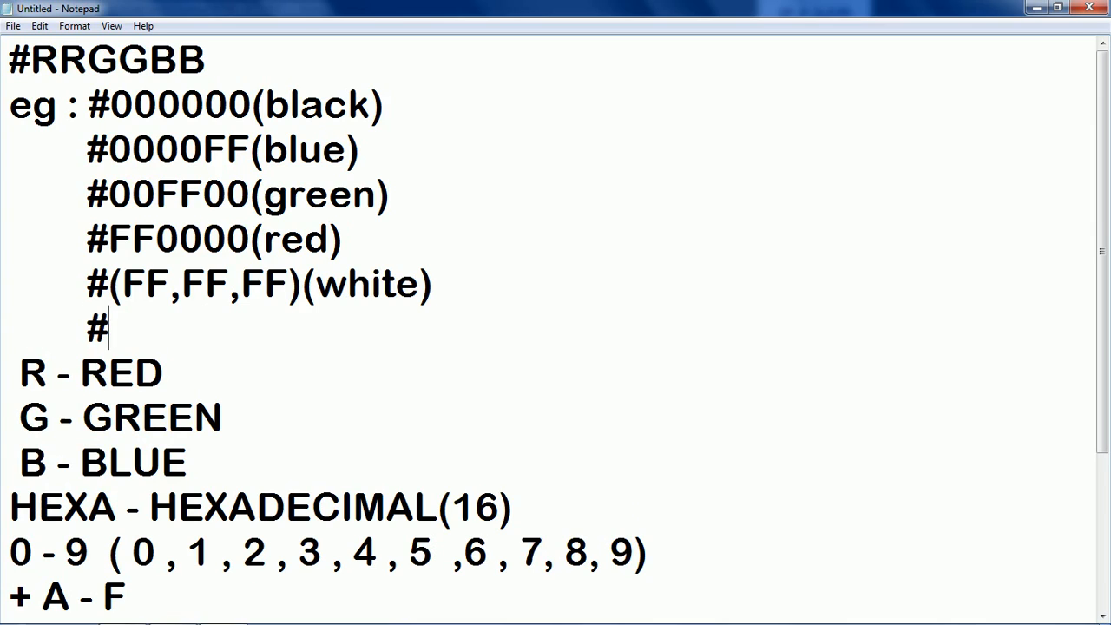
type("(0")
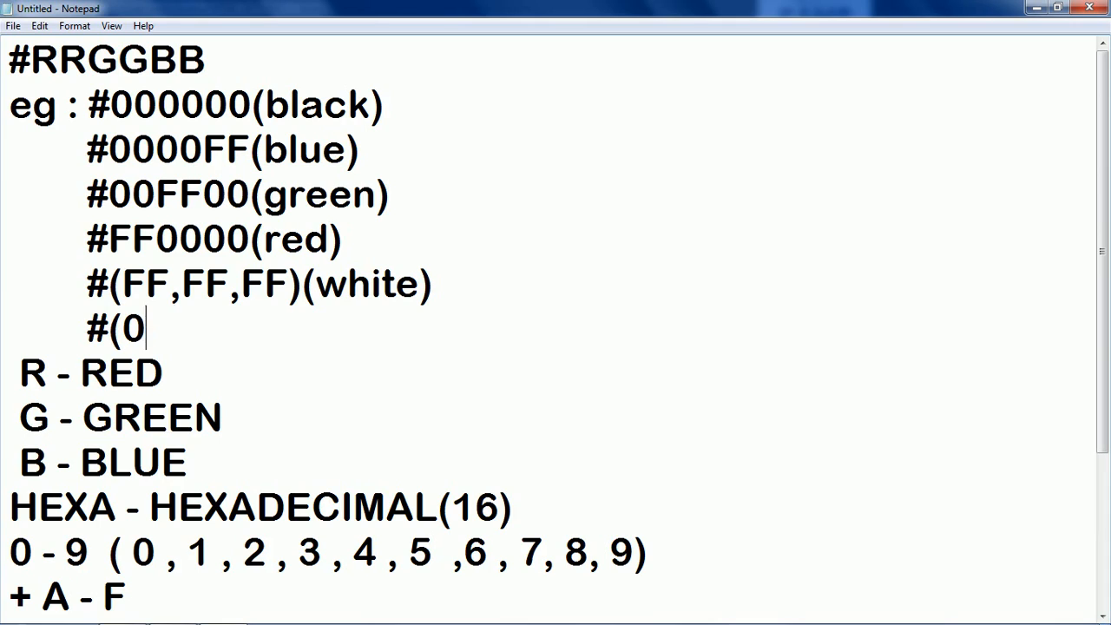
type("A,")
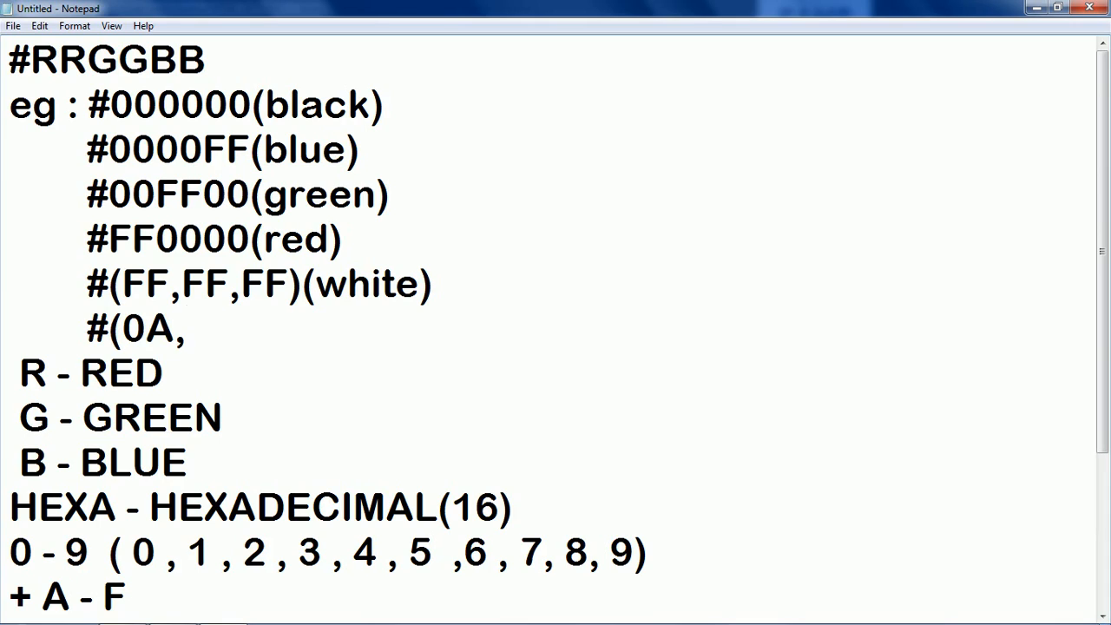
type("11,33")
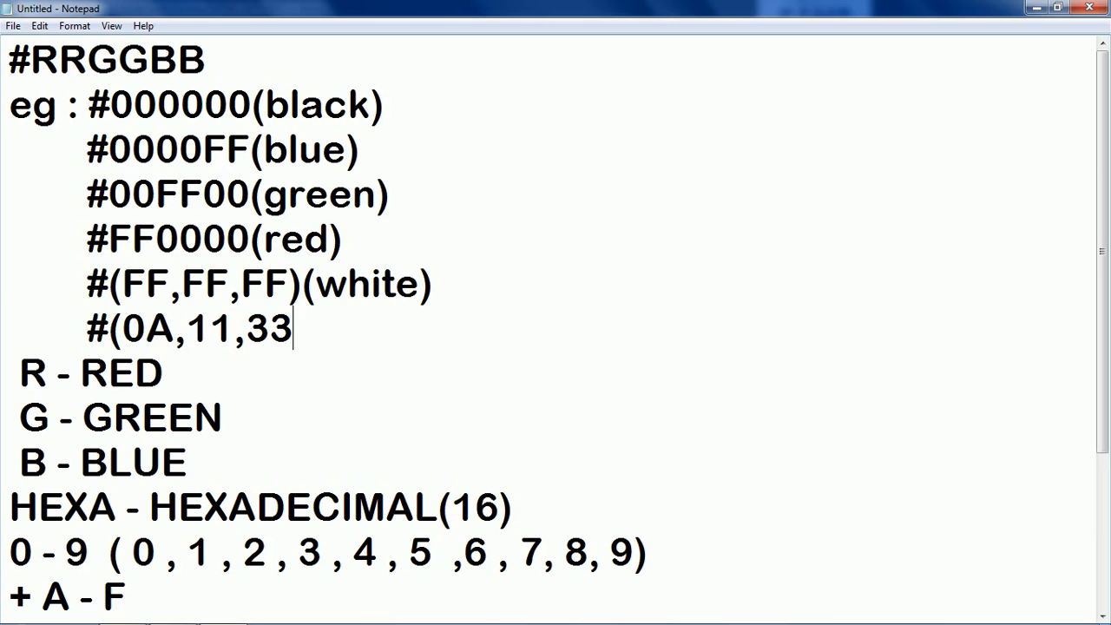
type(")")
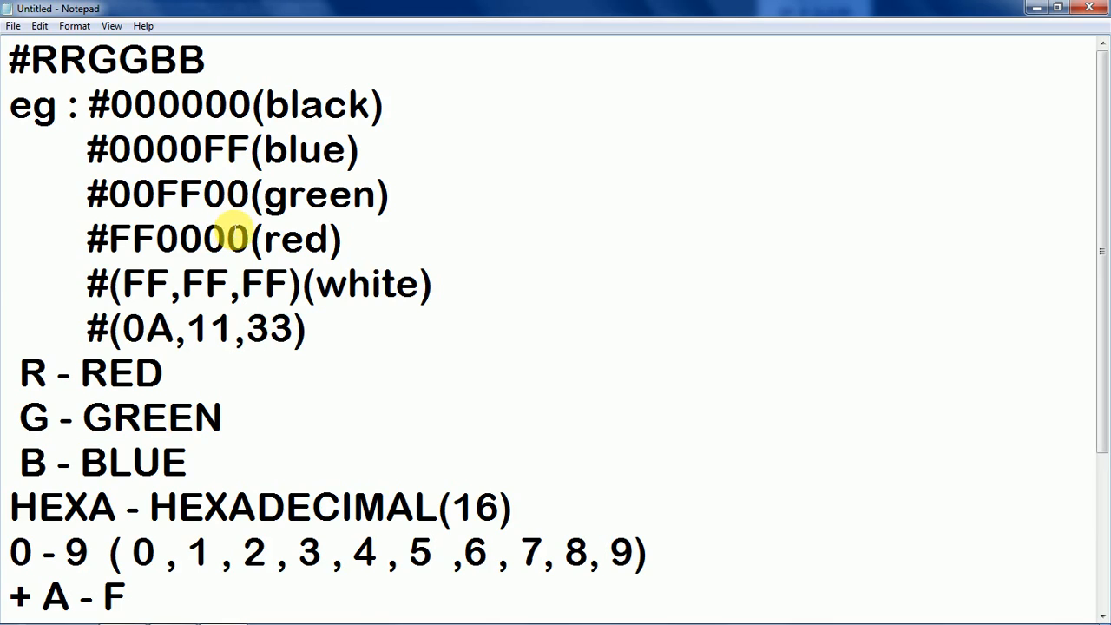
mouse_move(630, 56)
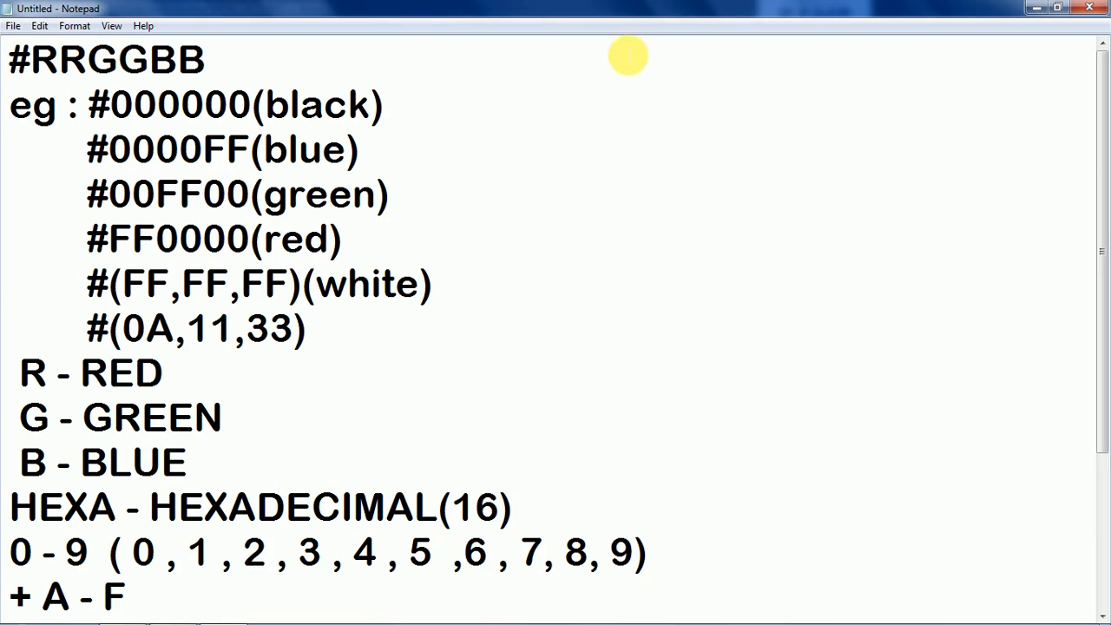
mouse_move(929, 66)
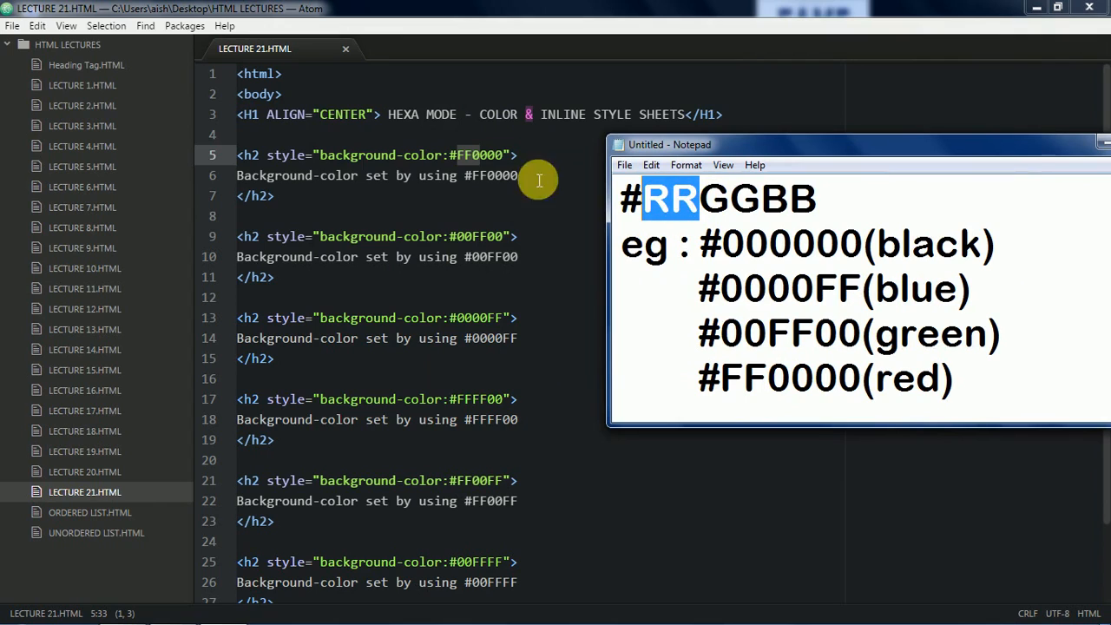
mouse_move(982, 401)
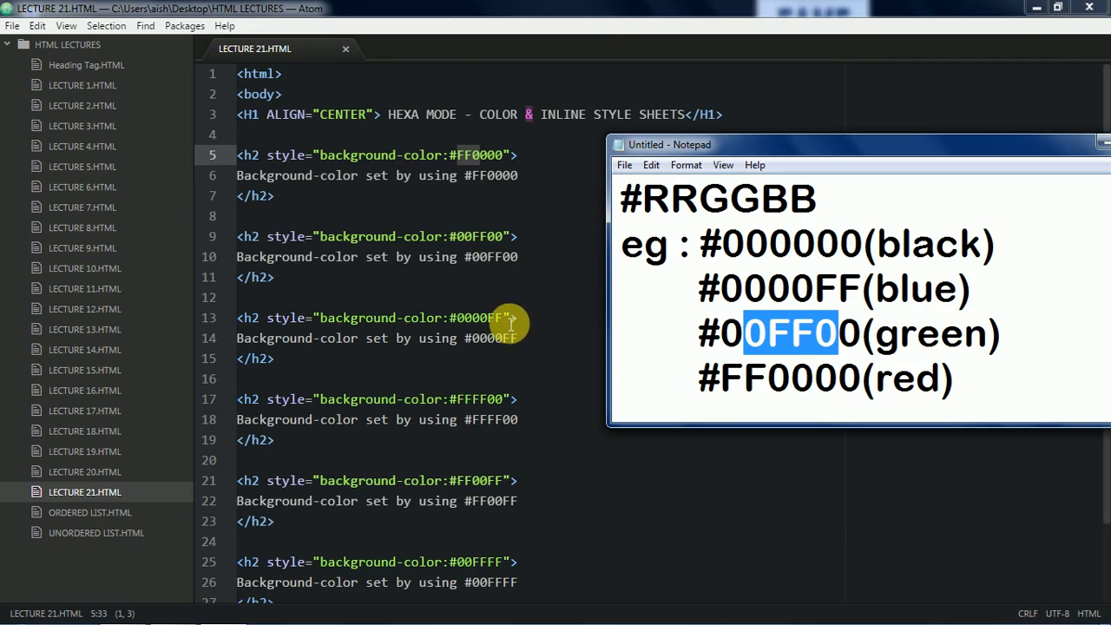
mouse_move(563, 428)
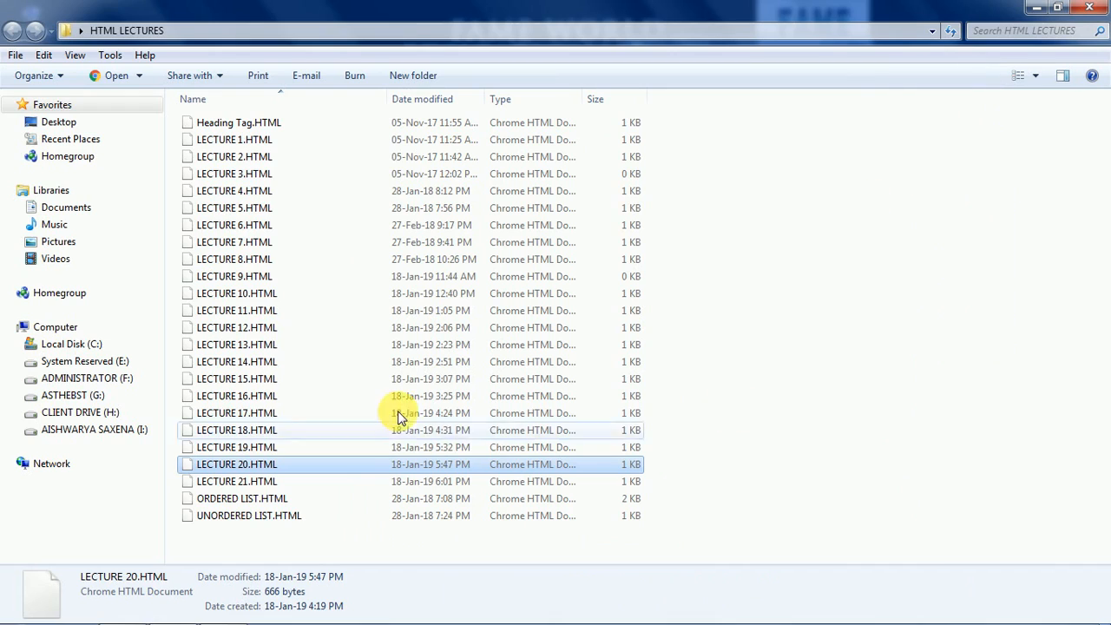
Select LECTURE 21.HTML in Explorer and open it in the browser.
left_click(236, 481)
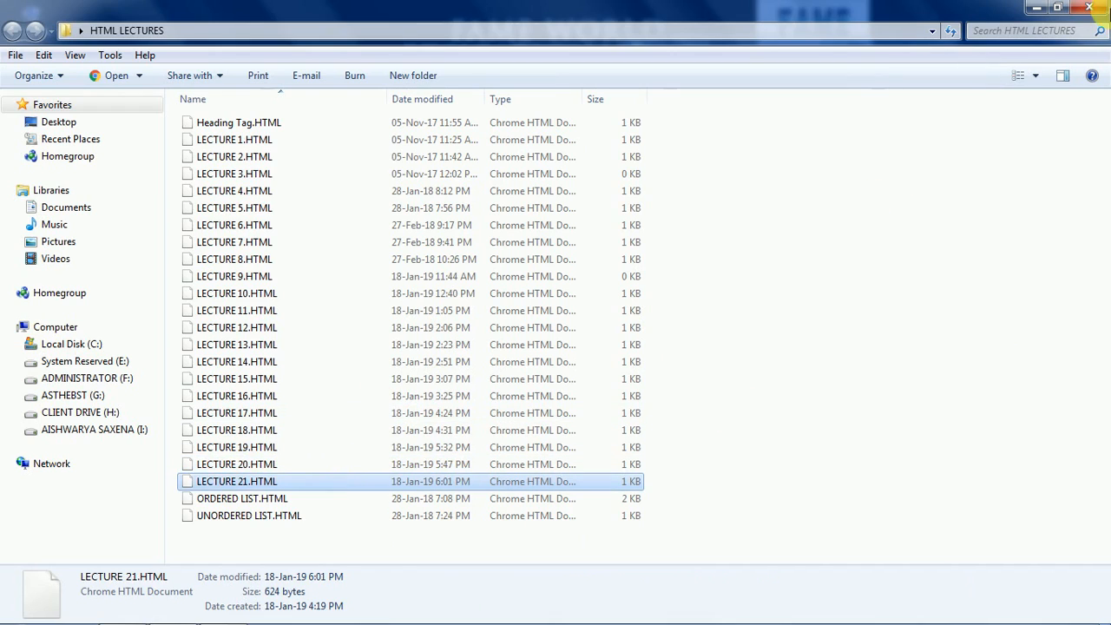
double_click(237, 481)
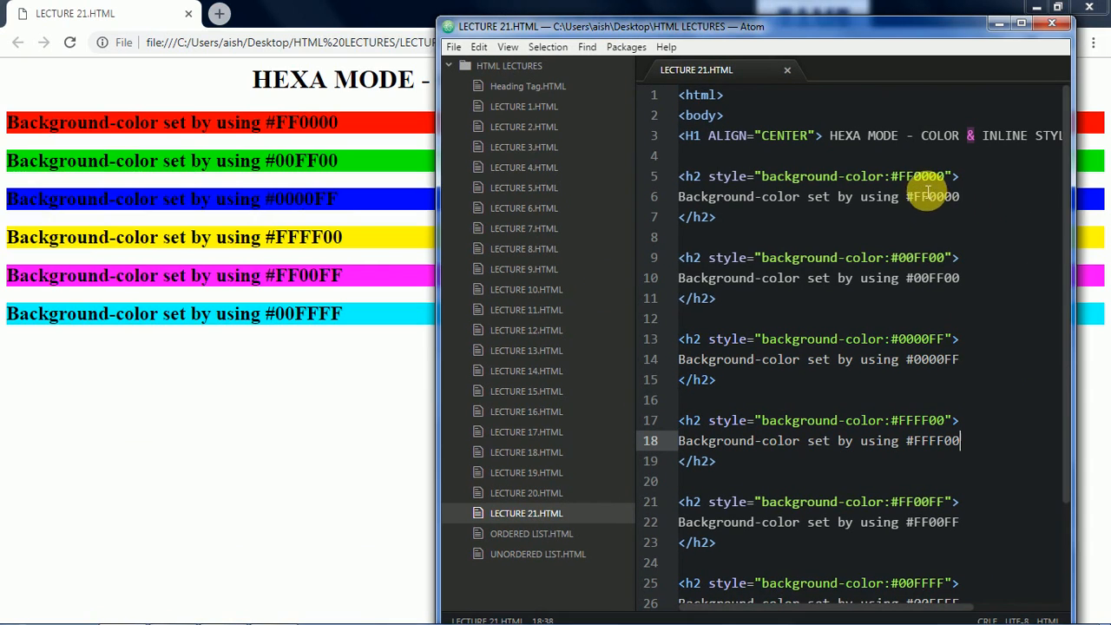
mouse_move(910, 182)
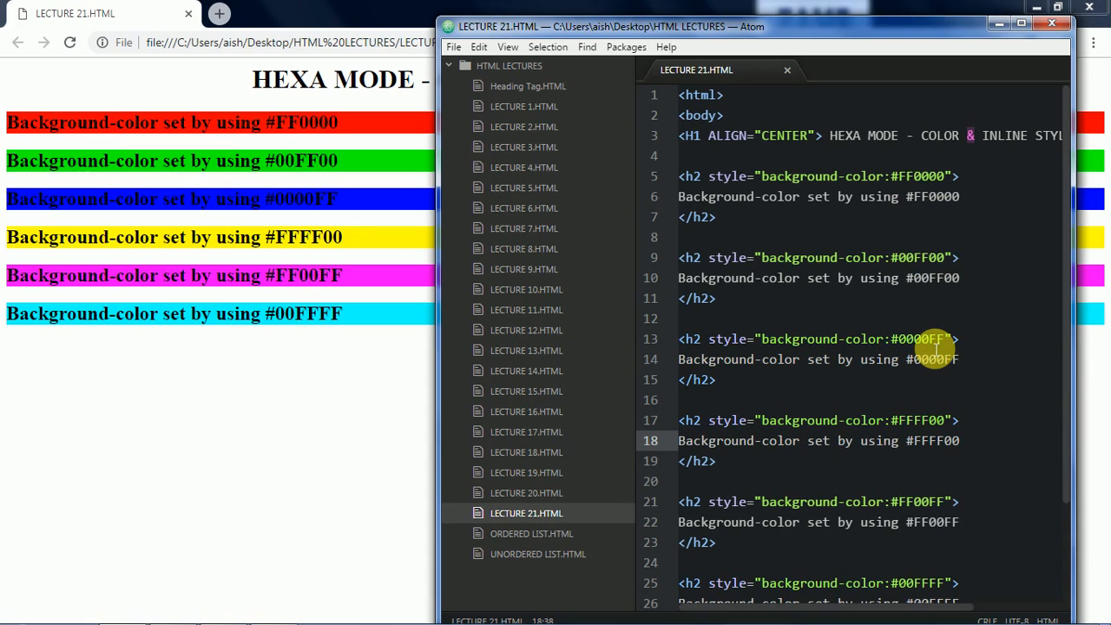
mouse_move(442, 216)
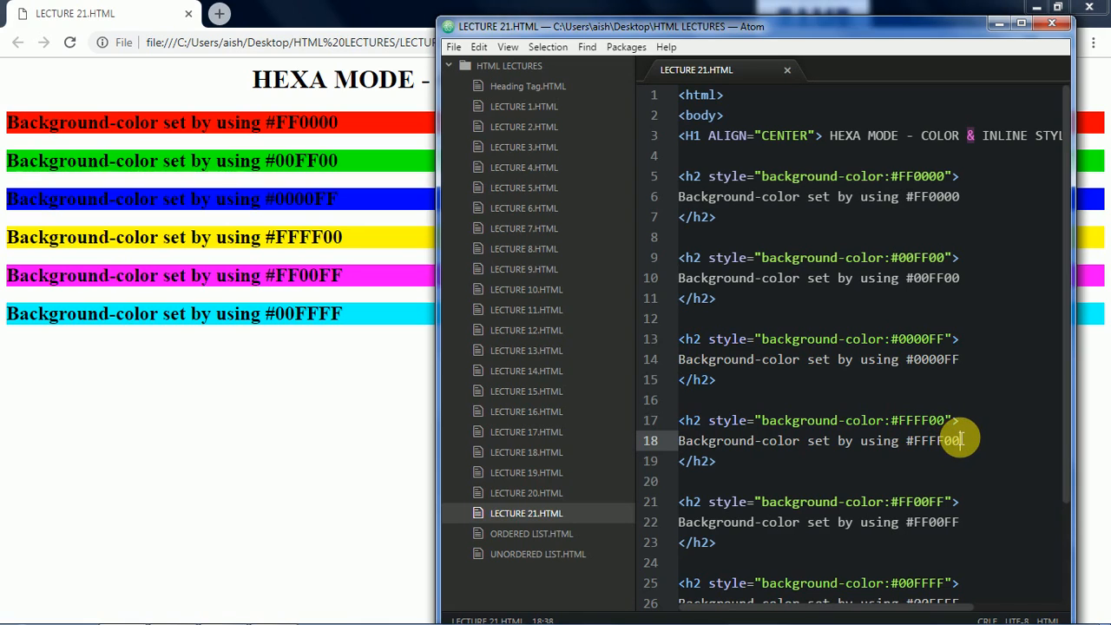
mouse_move(929, 441)
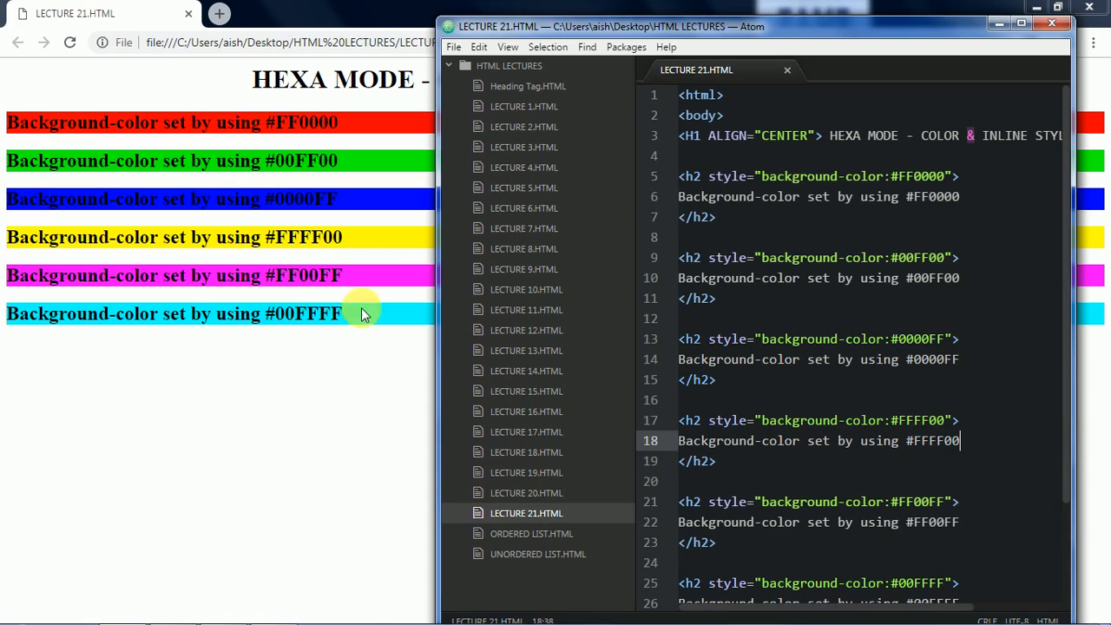
mouse_move(950, 462)
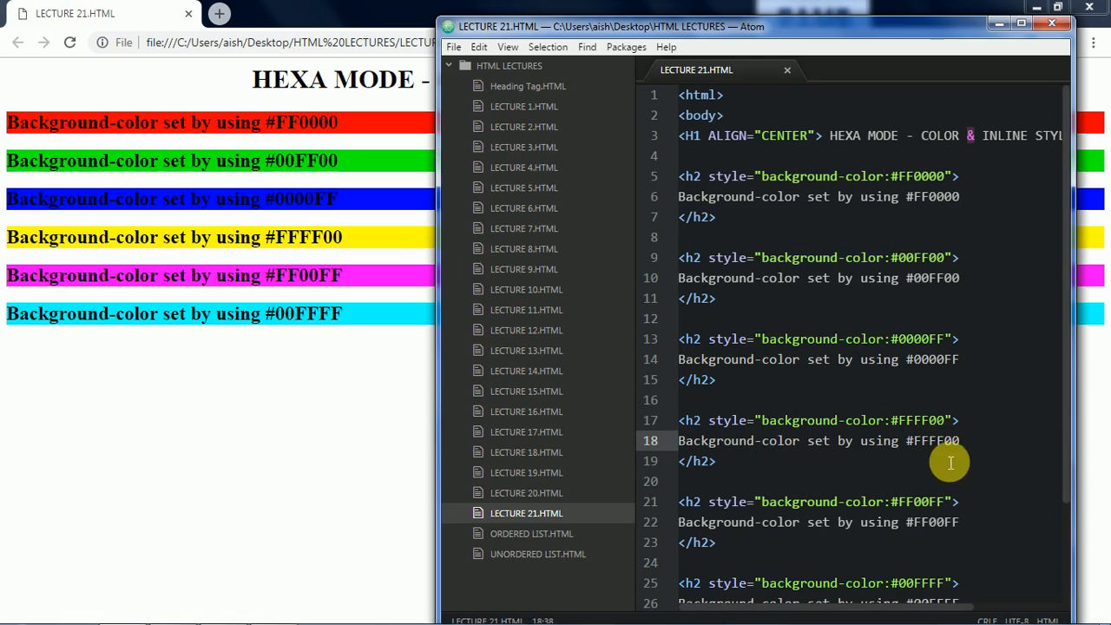
mouse_move(469, 314)
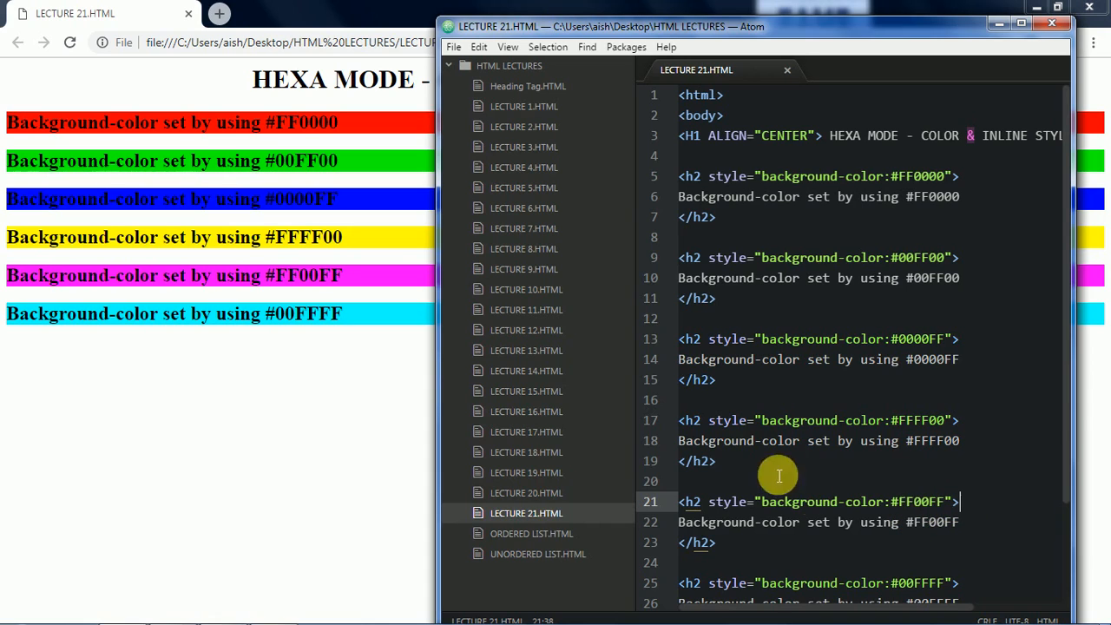
mouse_move(197, 292)
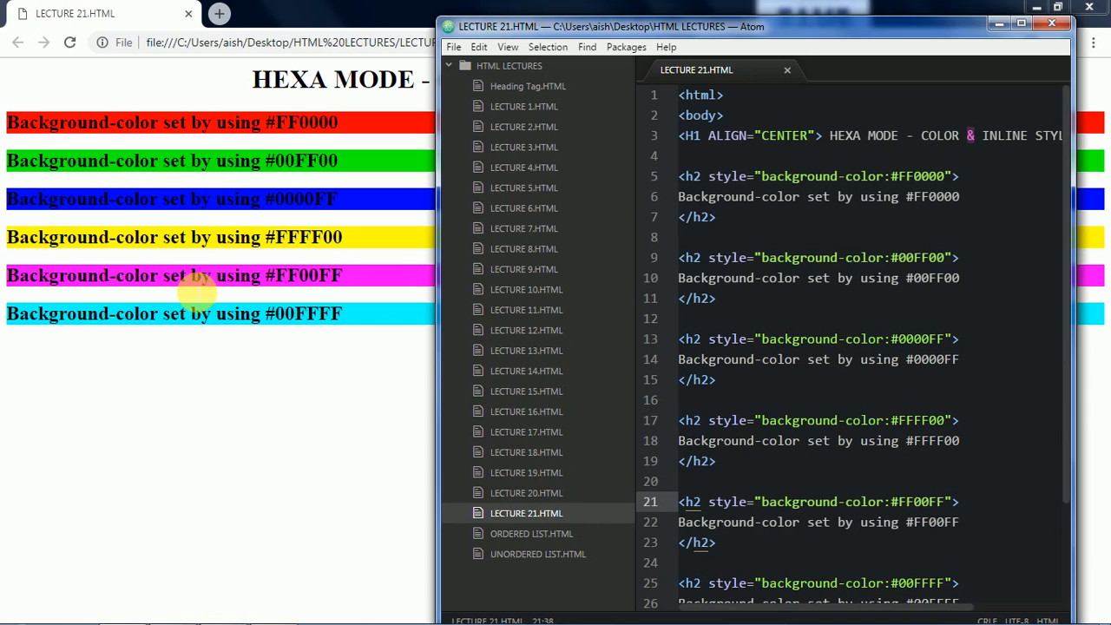
scroll("down", 3)
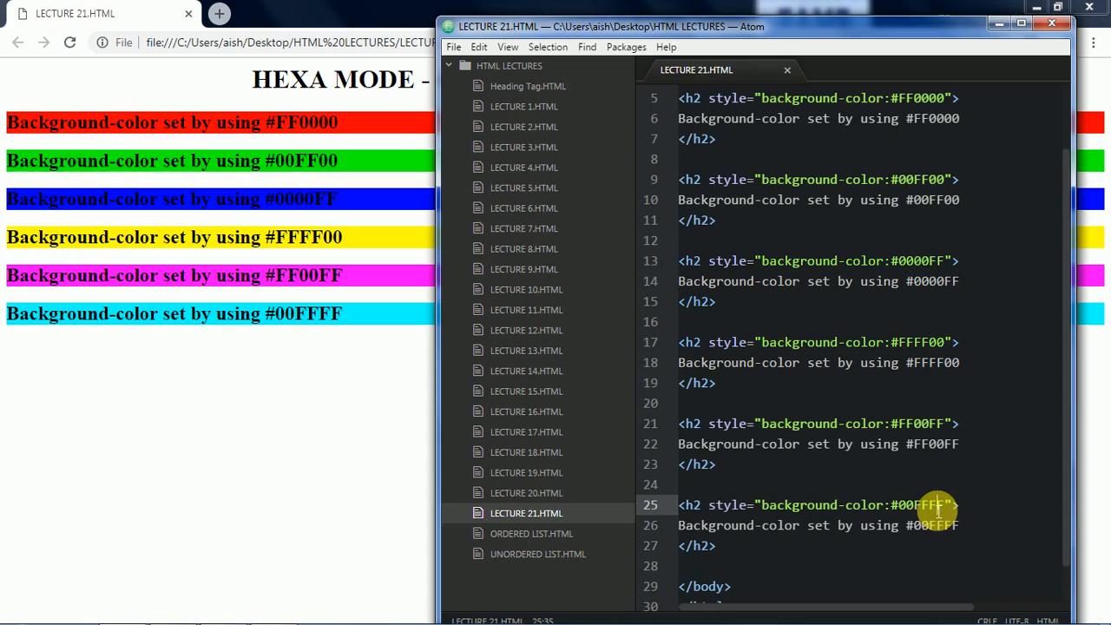
mouse_move(1009, 511)
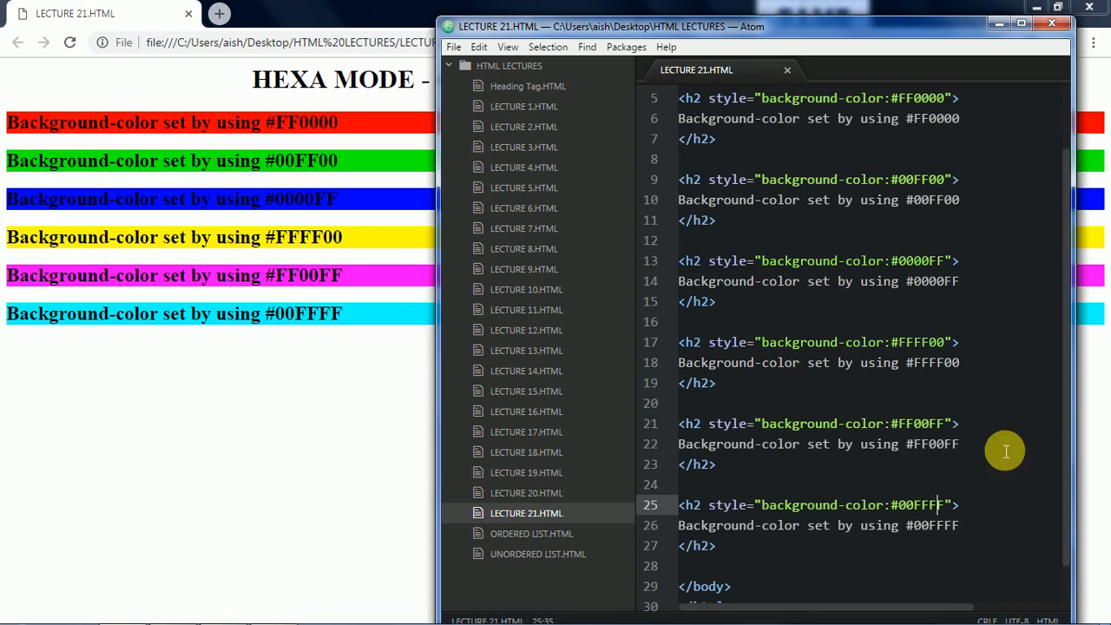
mouse_move(310, 169)
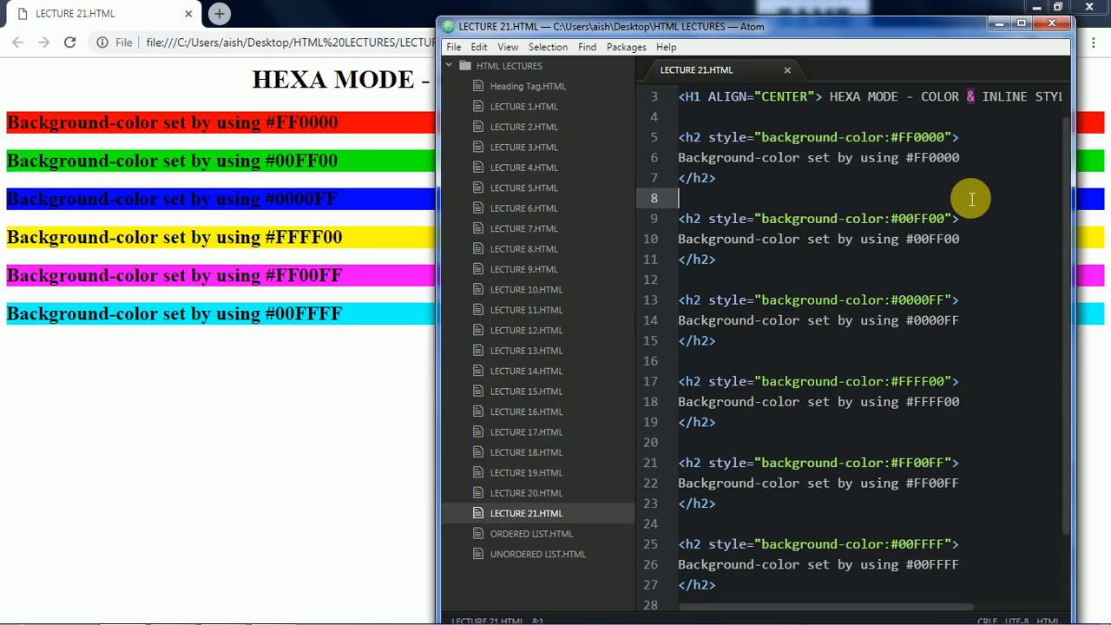
mouse_move(951, 96)
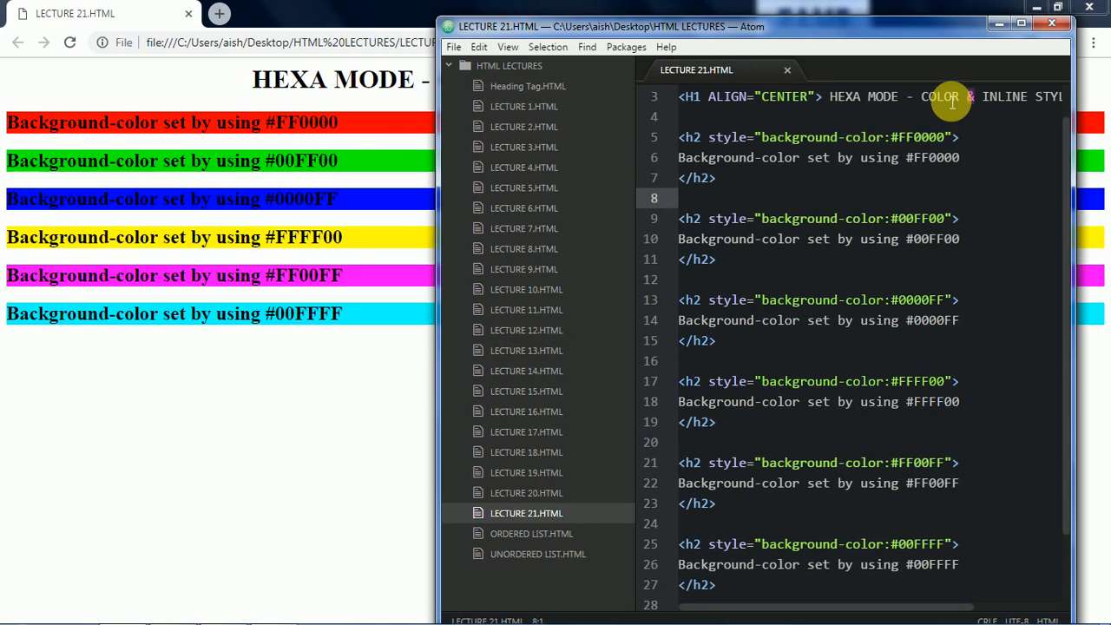
mouse_move(986, 96)
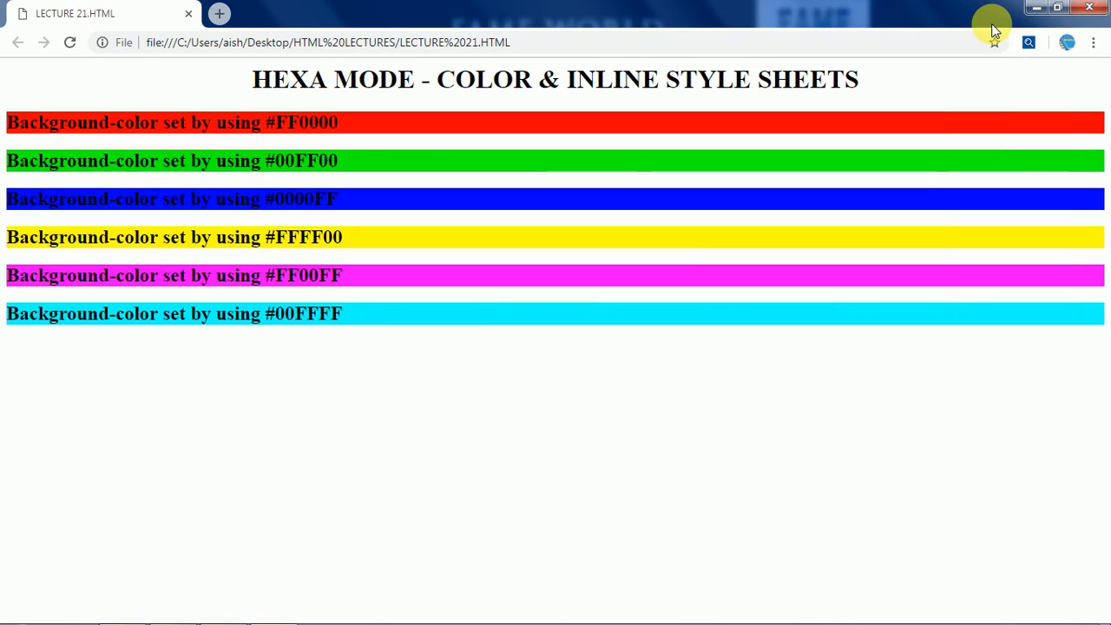
mouse_move(1035, 10)
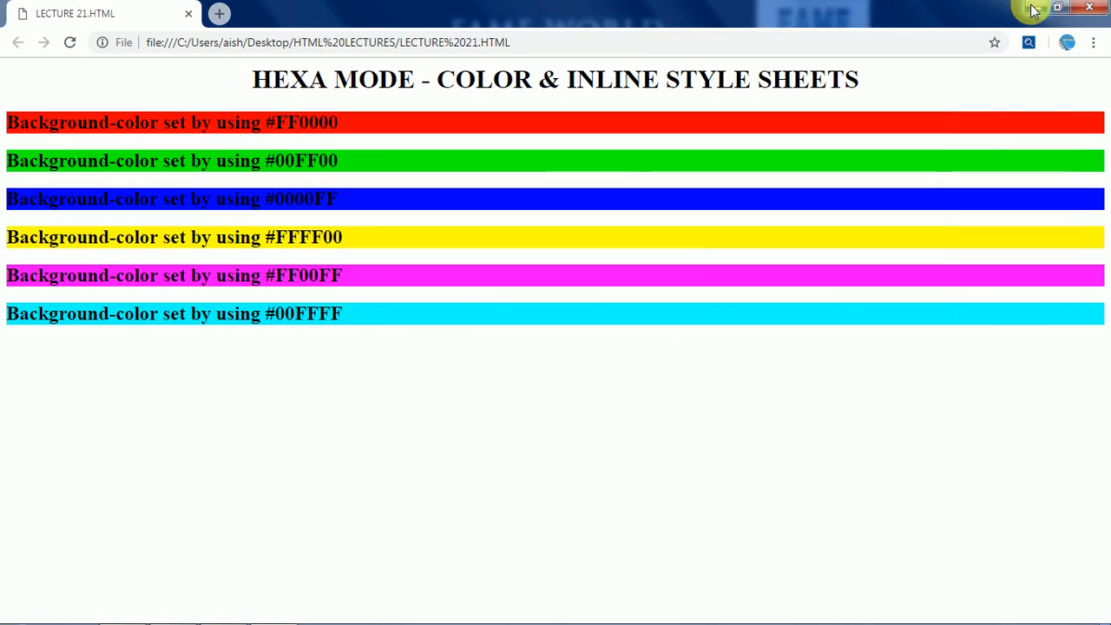
mouse_move(1033, 10)
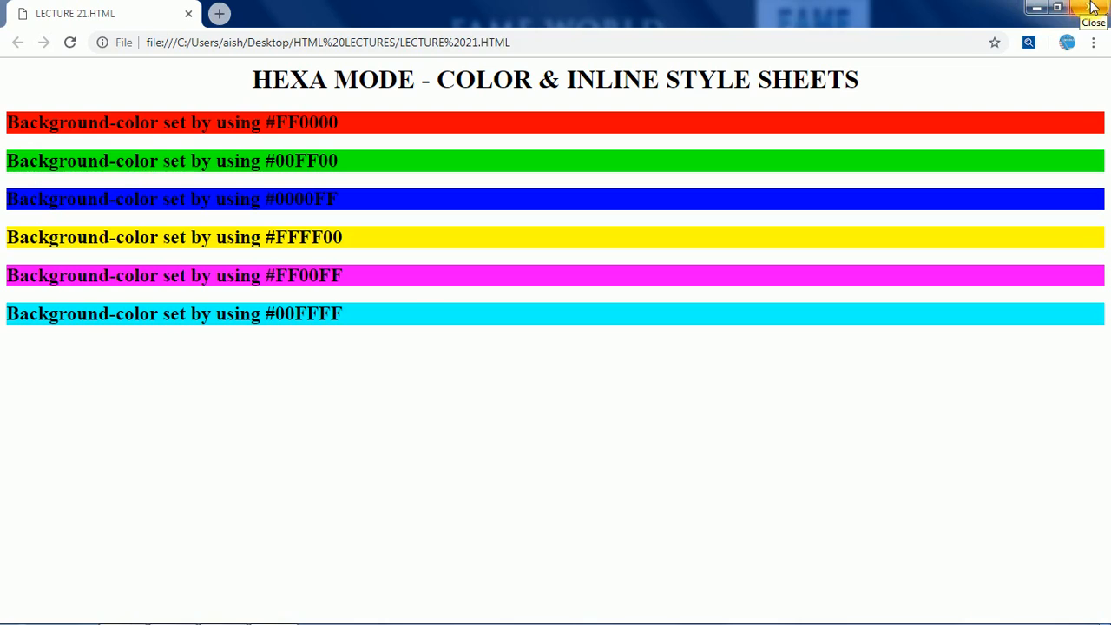
Close the Chrome headings page and the Notepad notes, bringing up the save-changes prompt.
left_click(1092, 6)
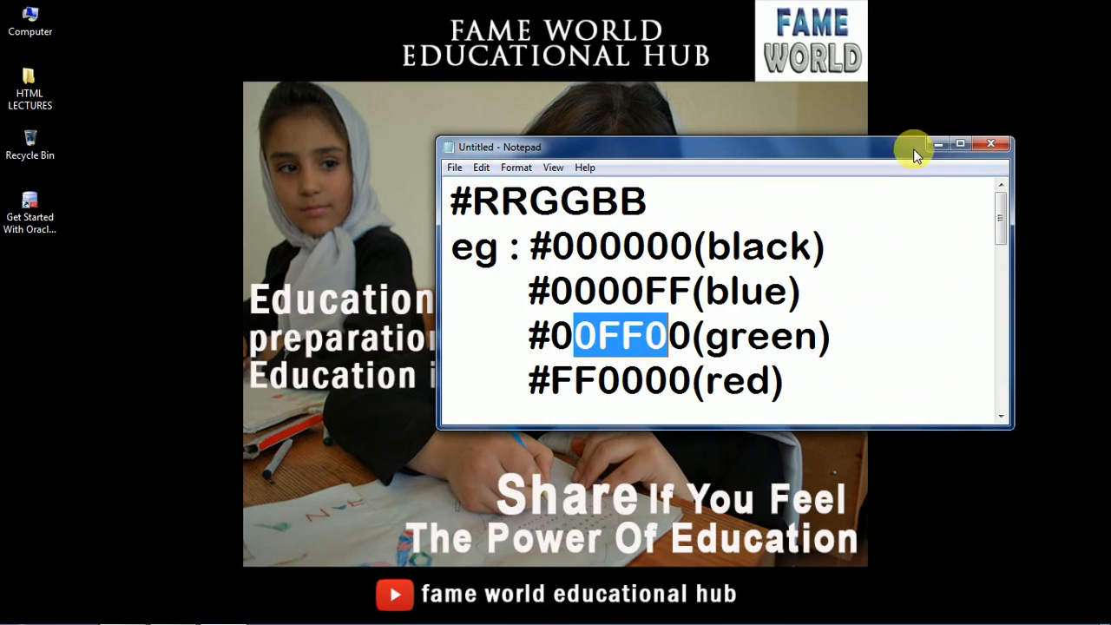
left_click(991, 144)
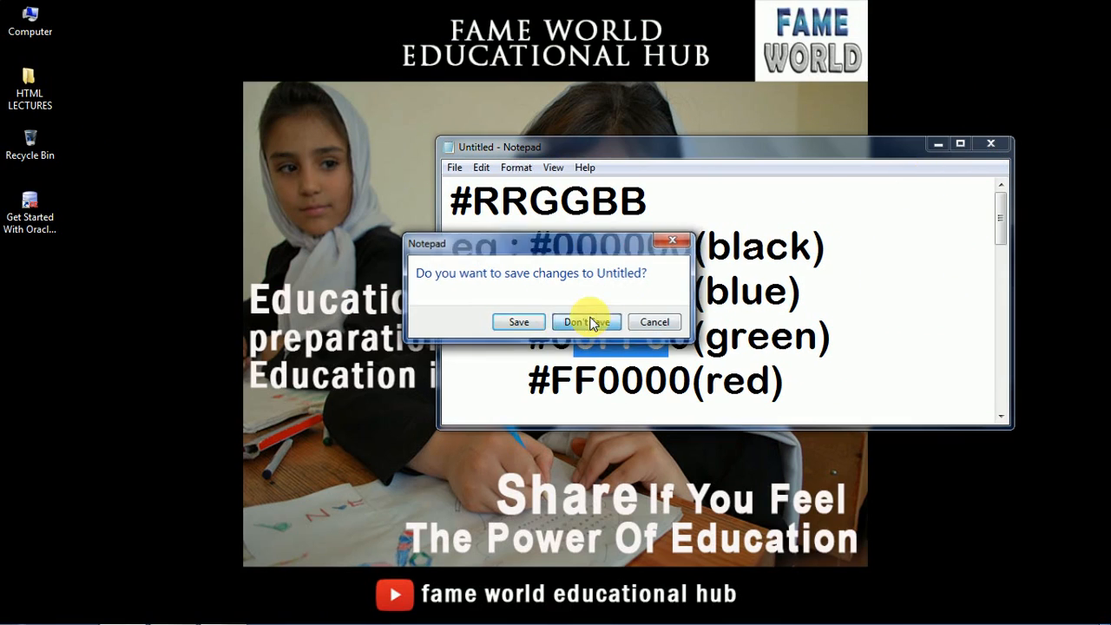